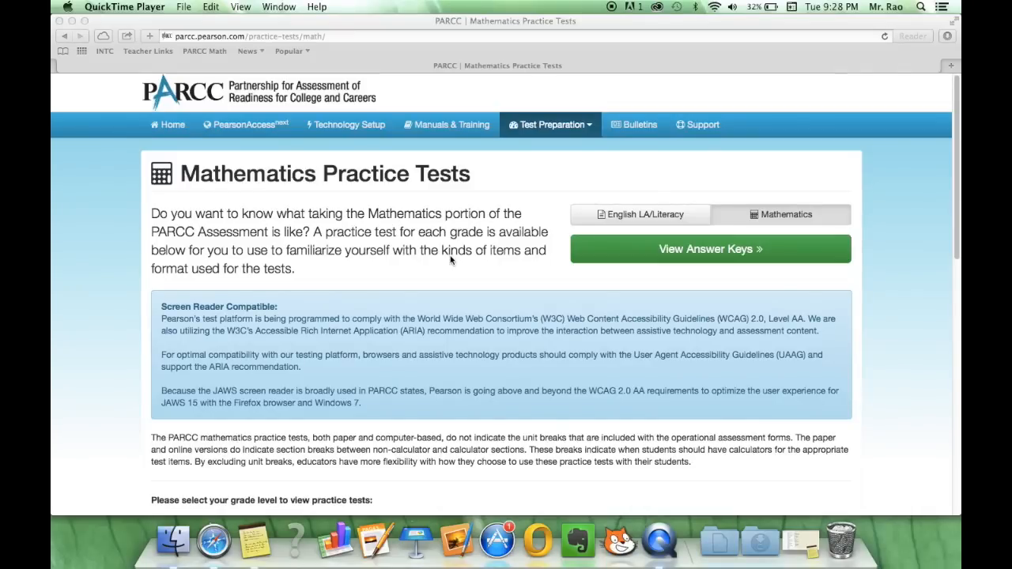
mouse_move(478, 284)
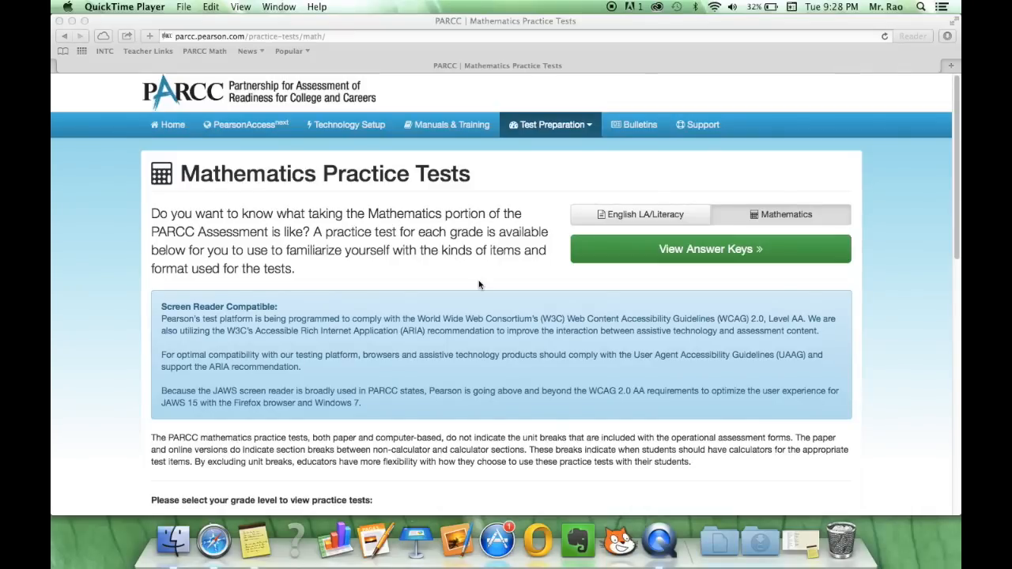
Browse the practice test listings, visiting English Language Arts then returning to the Mathematics page
scroll("down", 3)
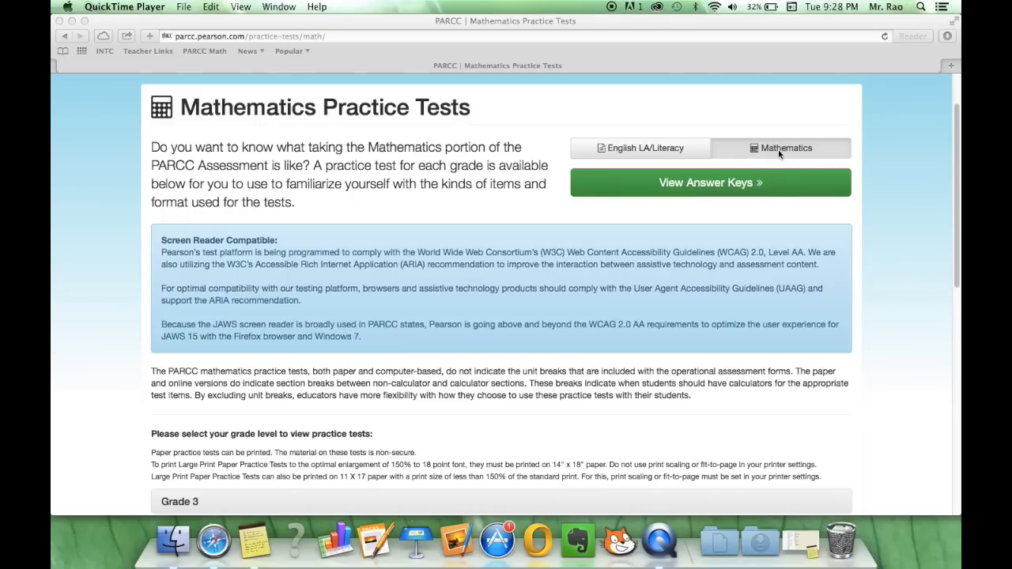
left_click(640, 149)
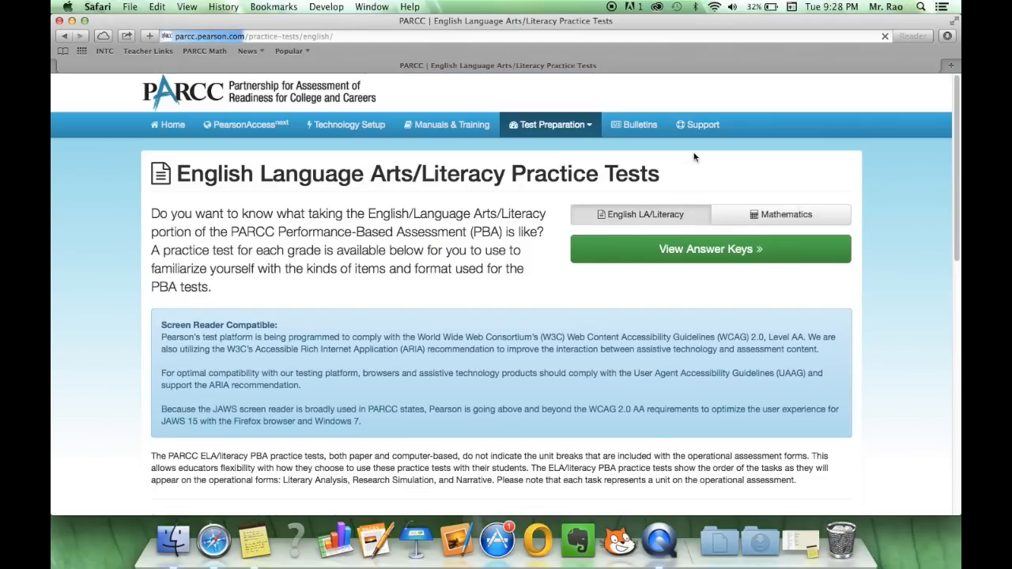
left_click(781, 215)
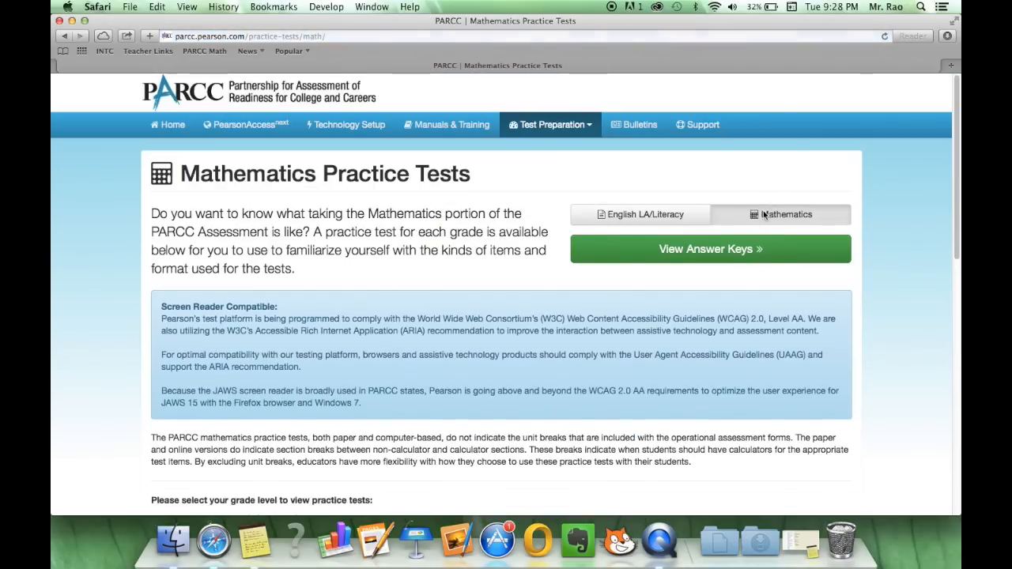
scroll("down", 3)
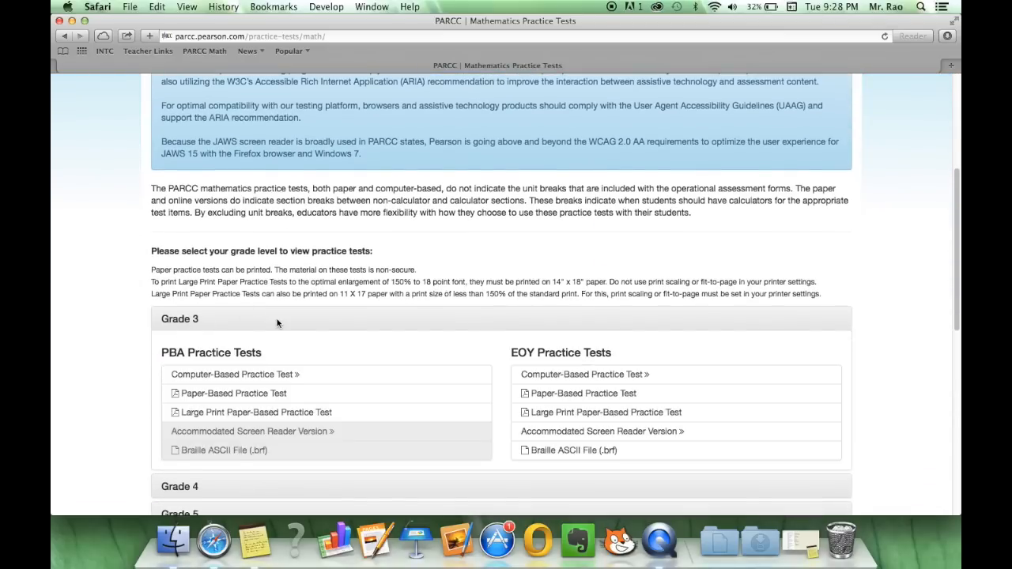
scroll("down", 3)
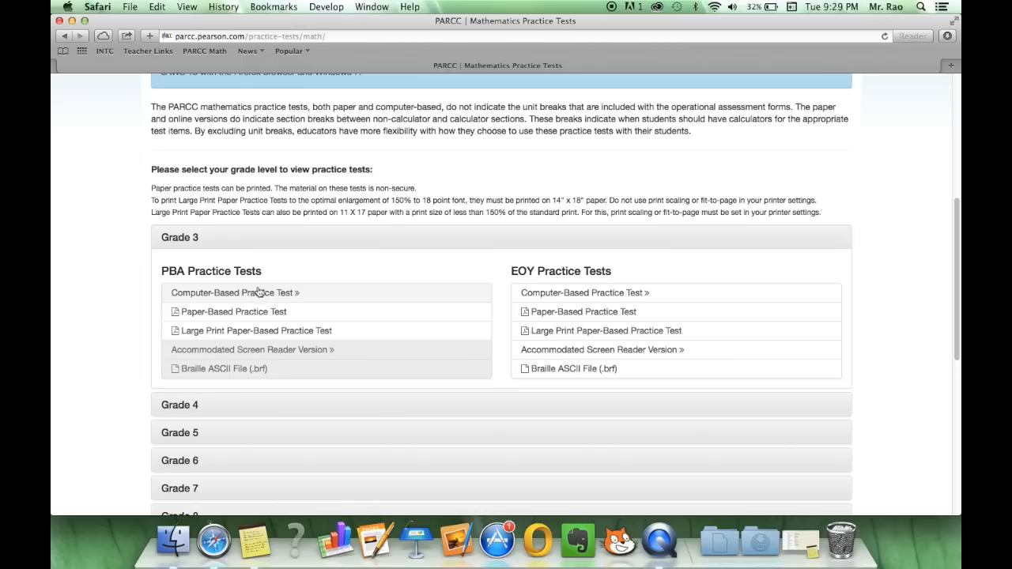
mouse_move(245, 303)
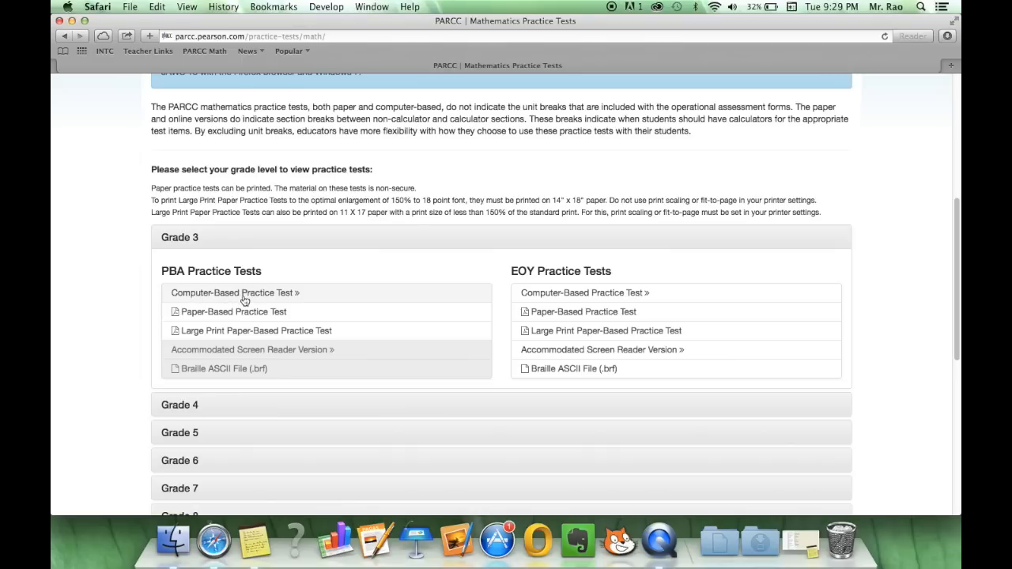
Launch the Grade 3 computer-based PBA practice test and read through the Unit 1: Non-Calculator instructions
left_click(231, 292)
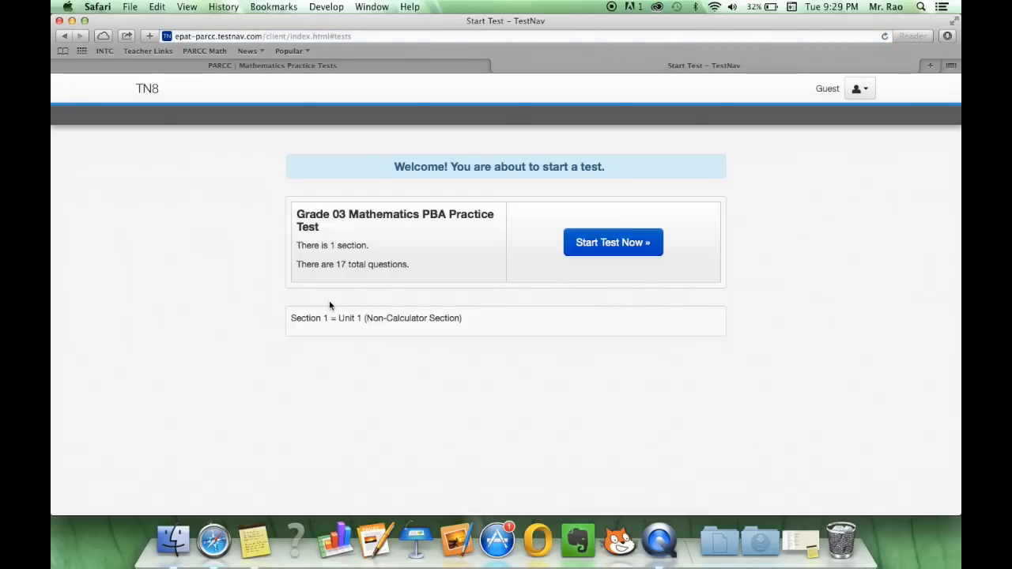
mouse_move(427, 265)
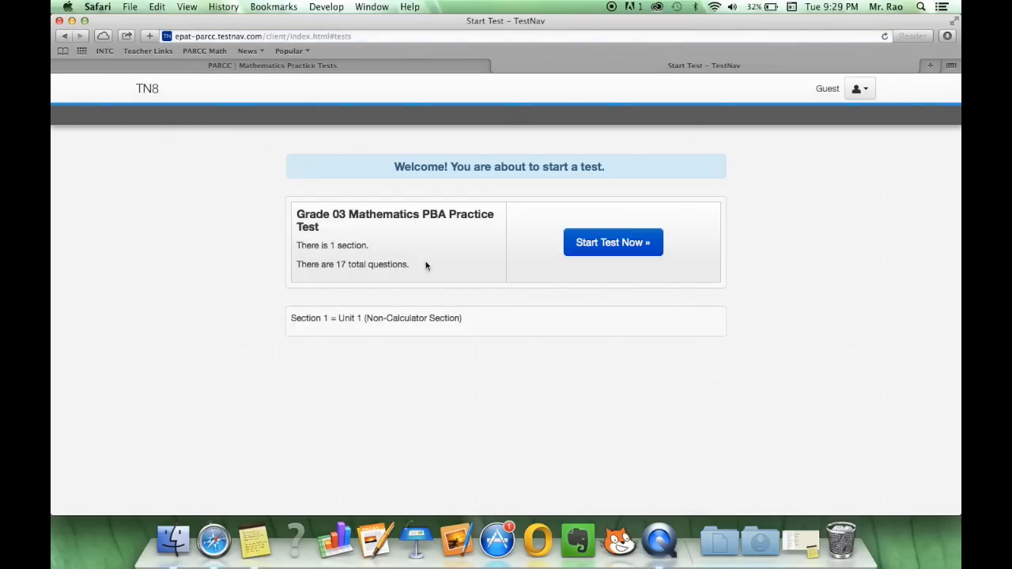
mouse_move(485, 263)
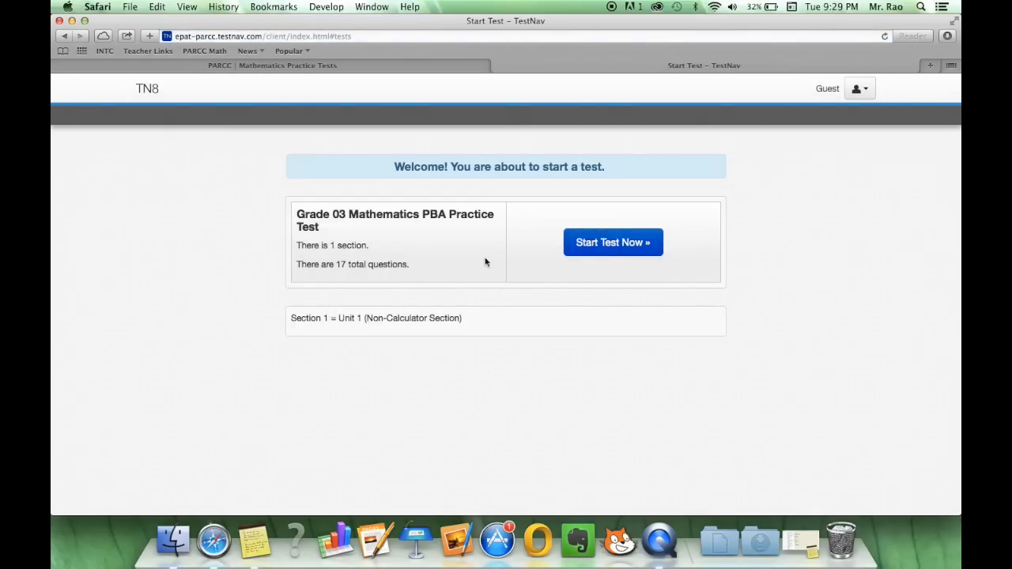
mouse_move(430, 266)
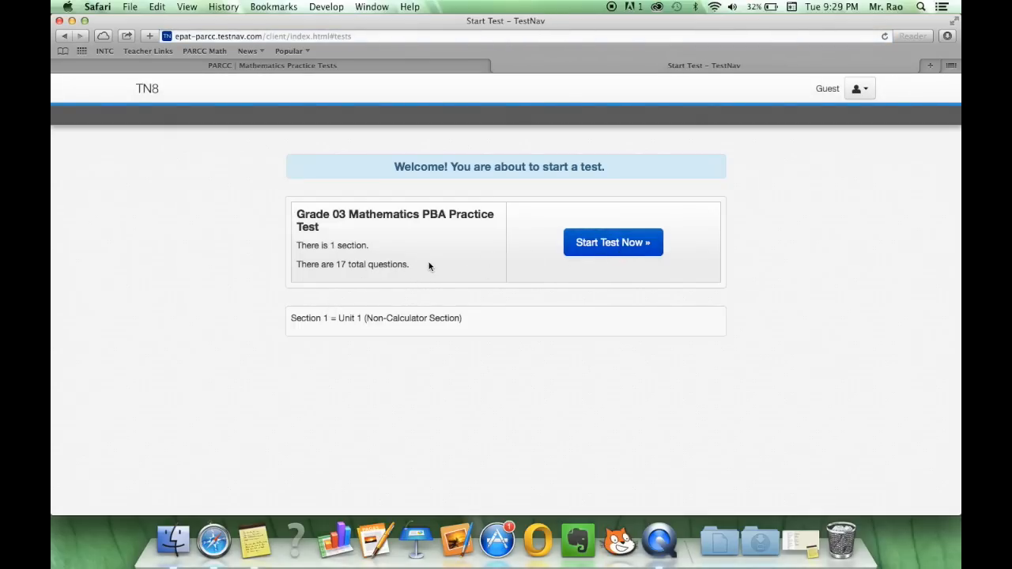
mouse_move(588, 231)
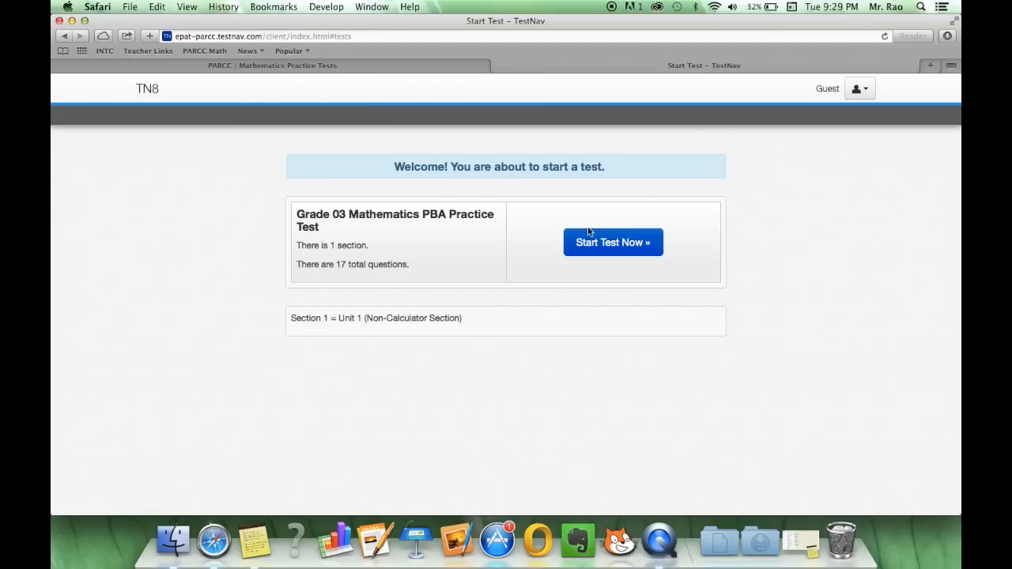
left_click(613, 242)
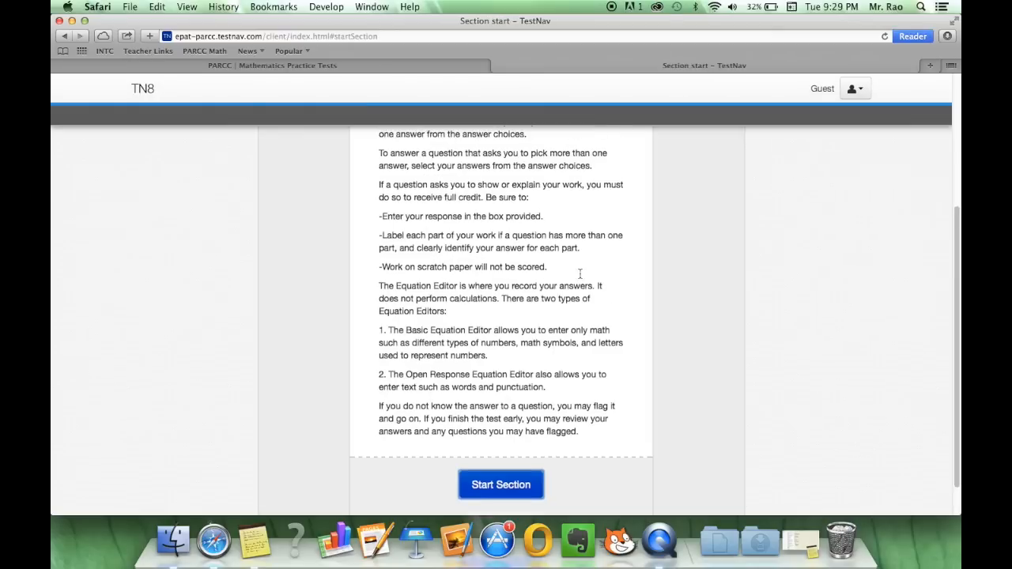
scroll("up", 3)
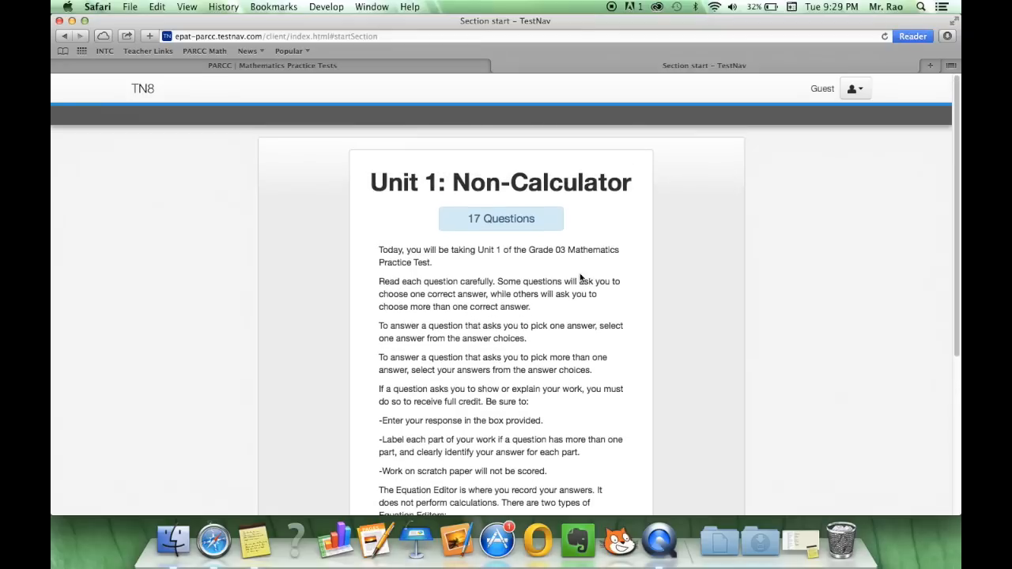
mouse_move(484, 234)
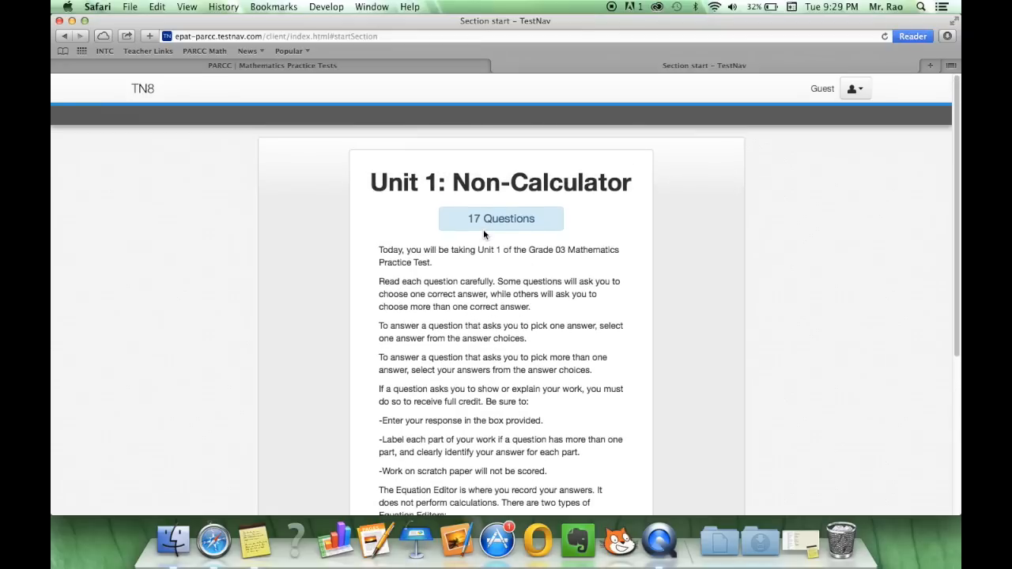
scroll("down", 3)
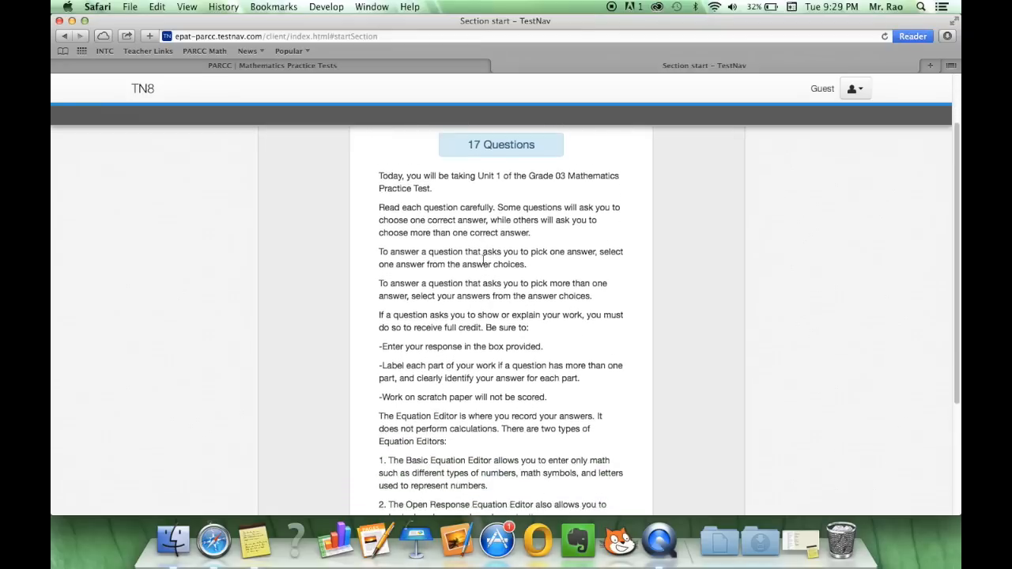
scroll("down", 3)
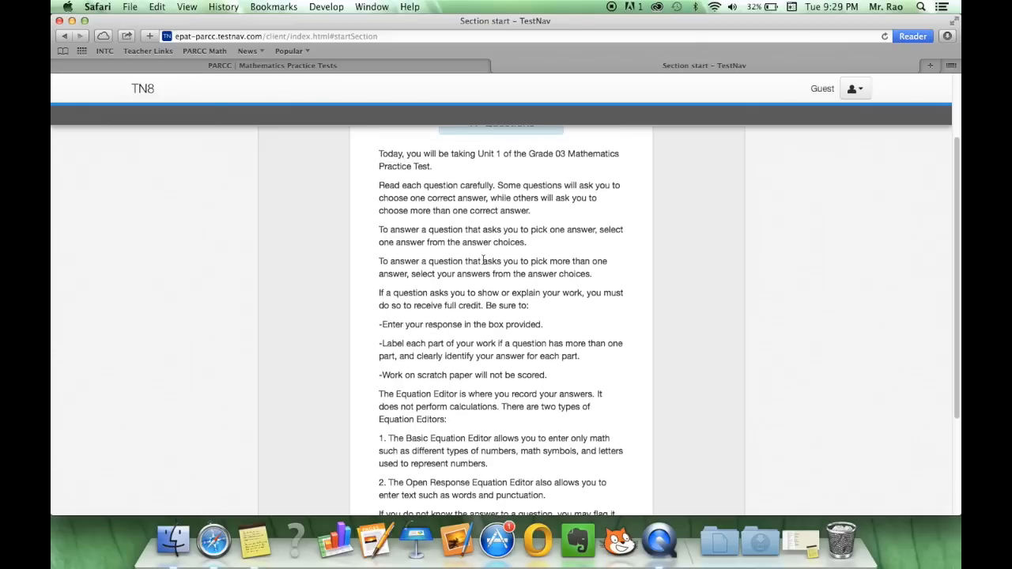
scroll("down", 3)
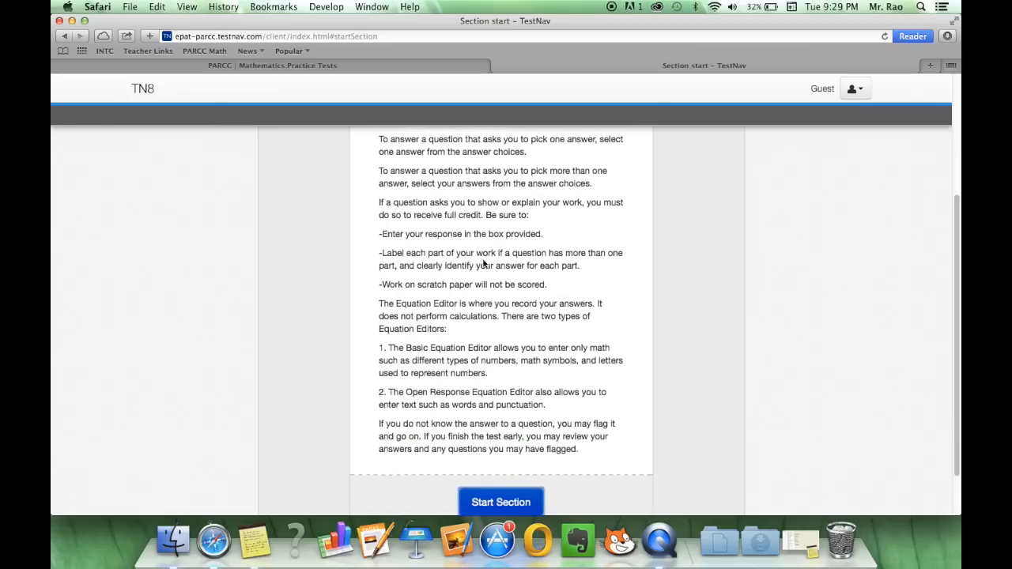
scroll("down", 3)
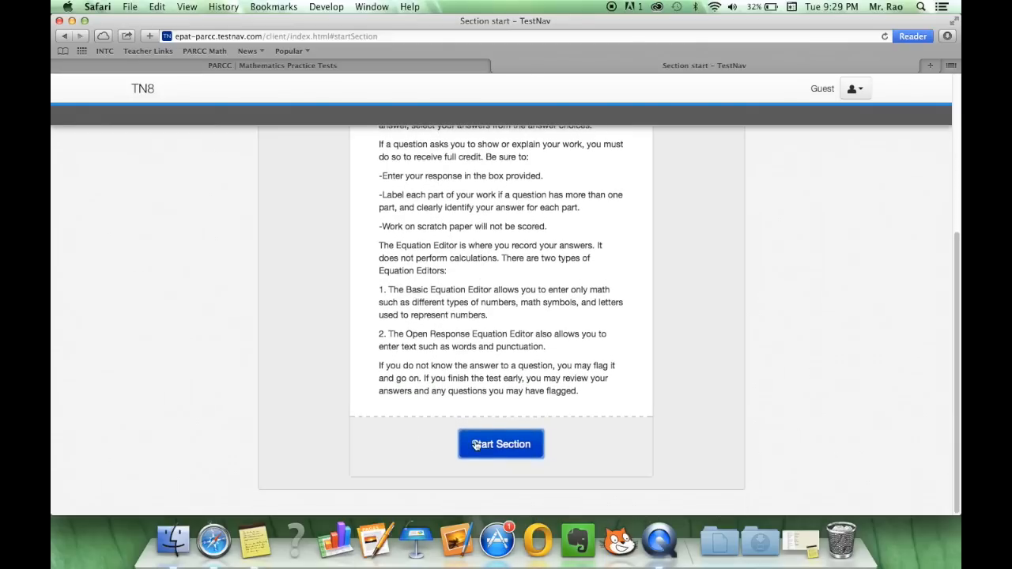
Start the section and, after trying several choices, answer question 1 with D, 109 square feet
left_click(499, 442)
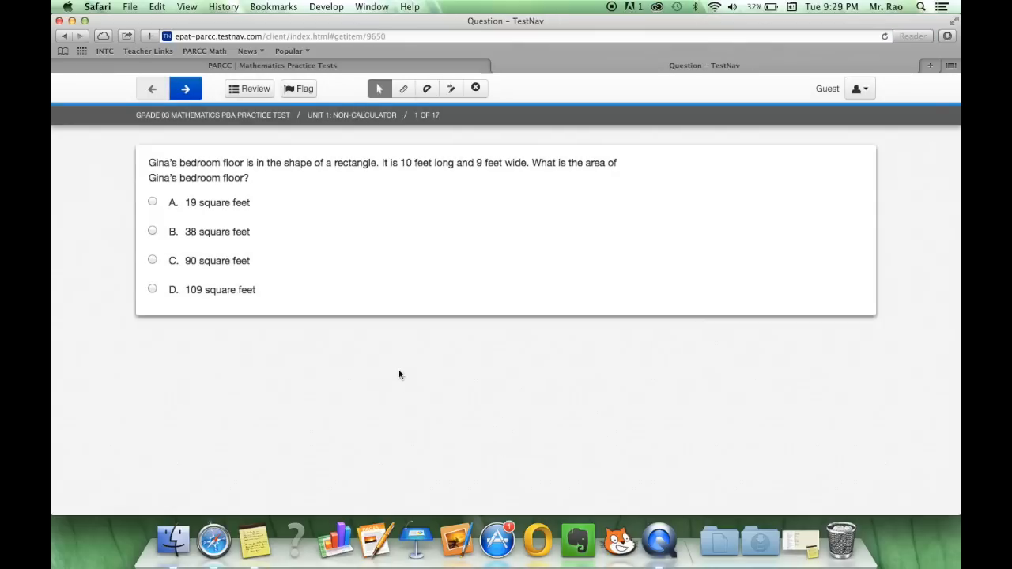
mouse_move(220, 221)
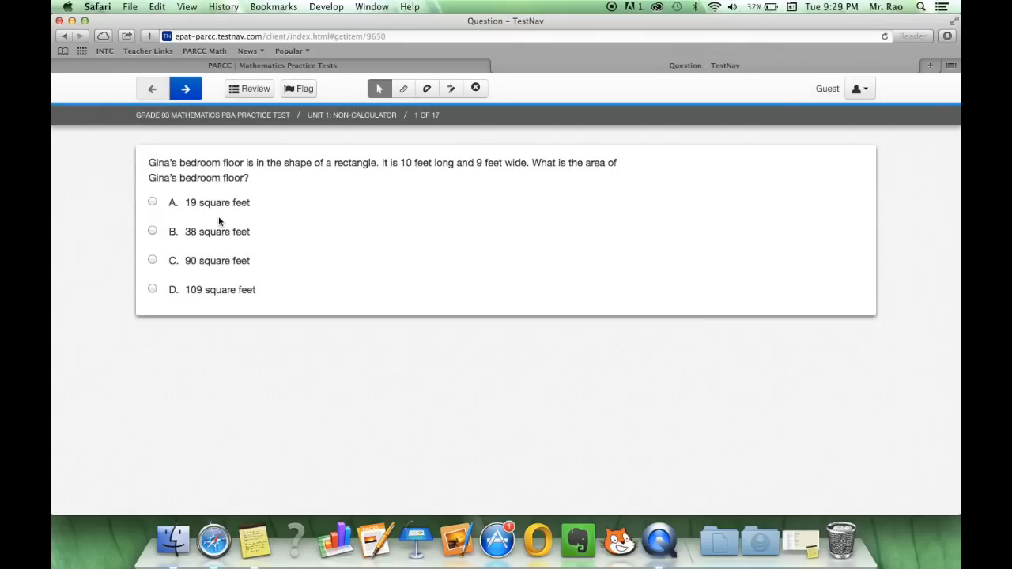
mouse_move(256, 202)
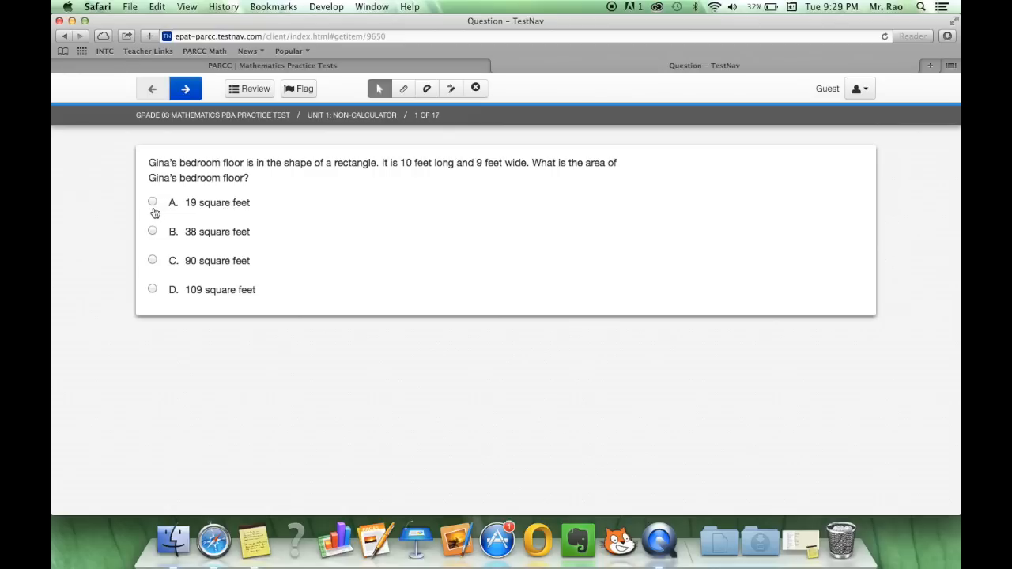
mouse_move(210, 213)
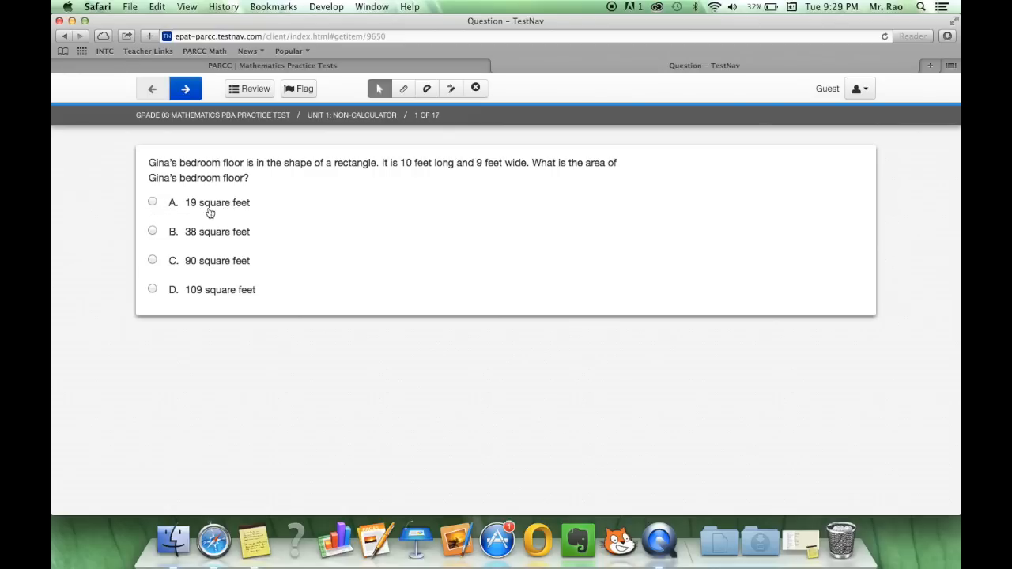
left_click(152, 231)
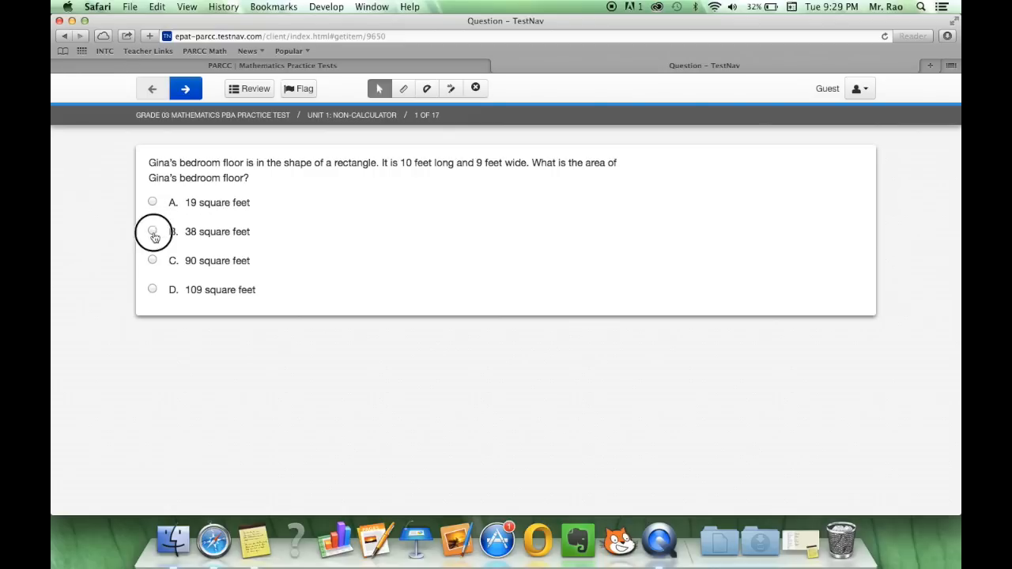
left_click(152, 287)
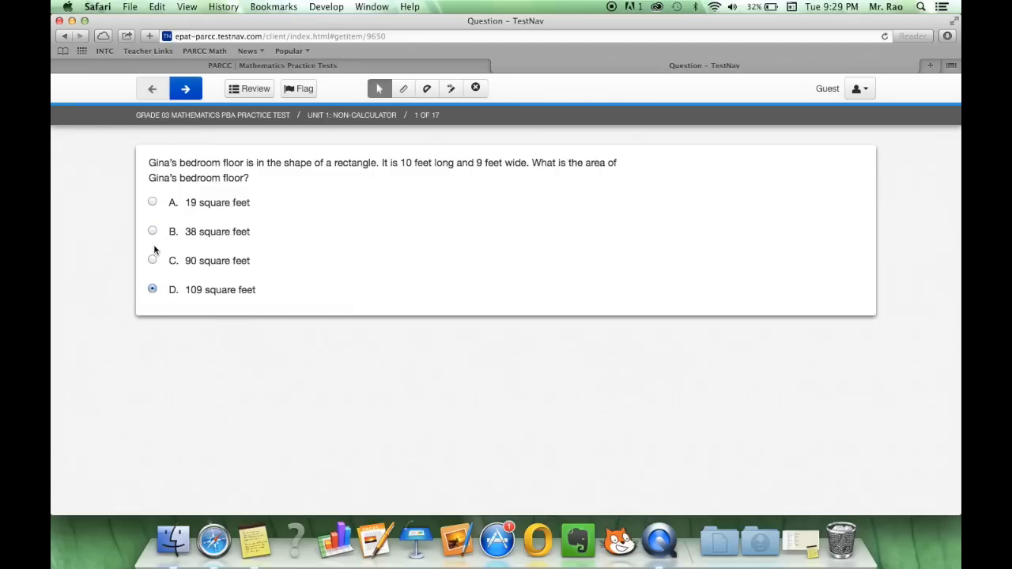
left_click(152, 202)
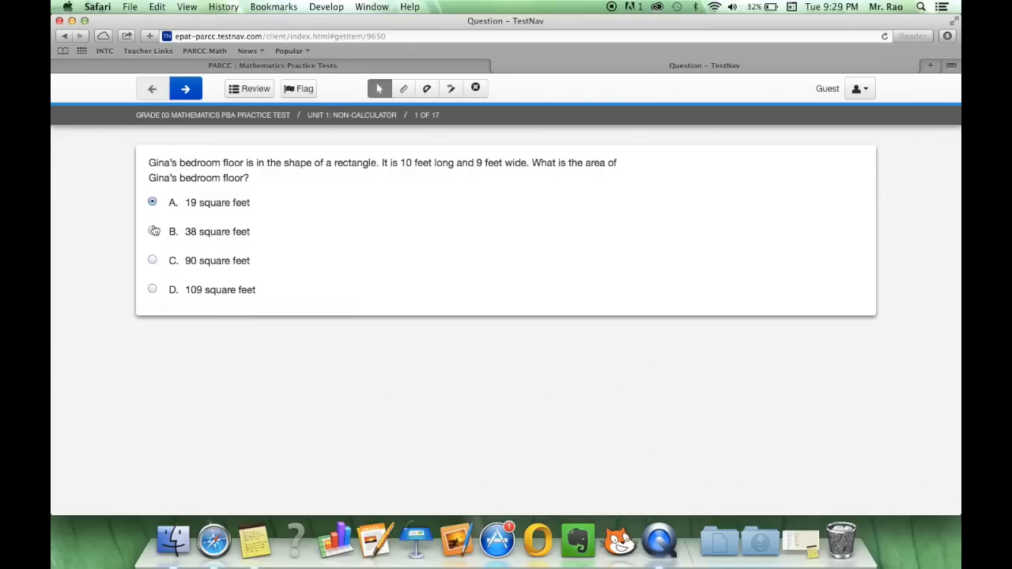
left_click(151, 259)
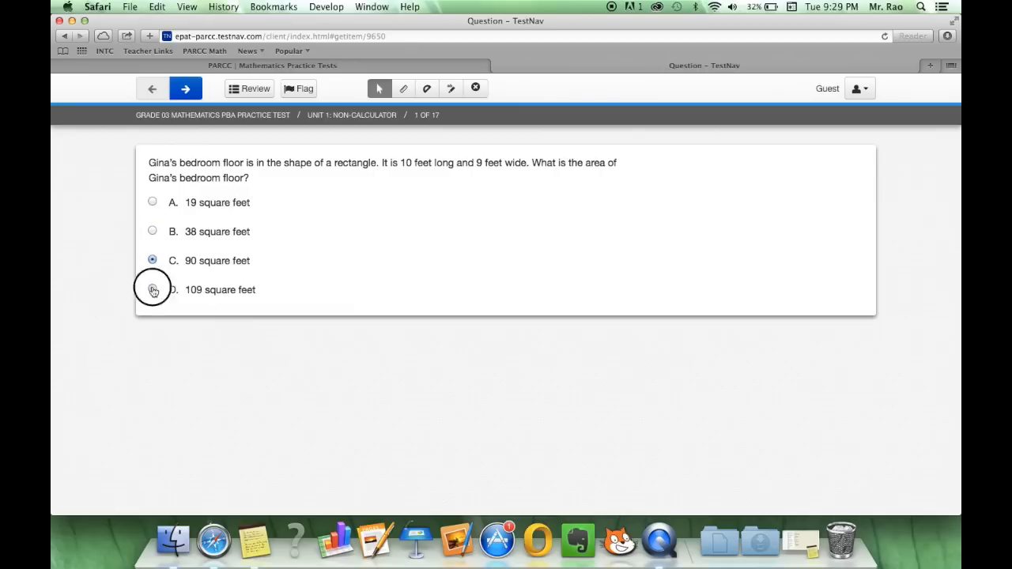
left_click(152, 287)
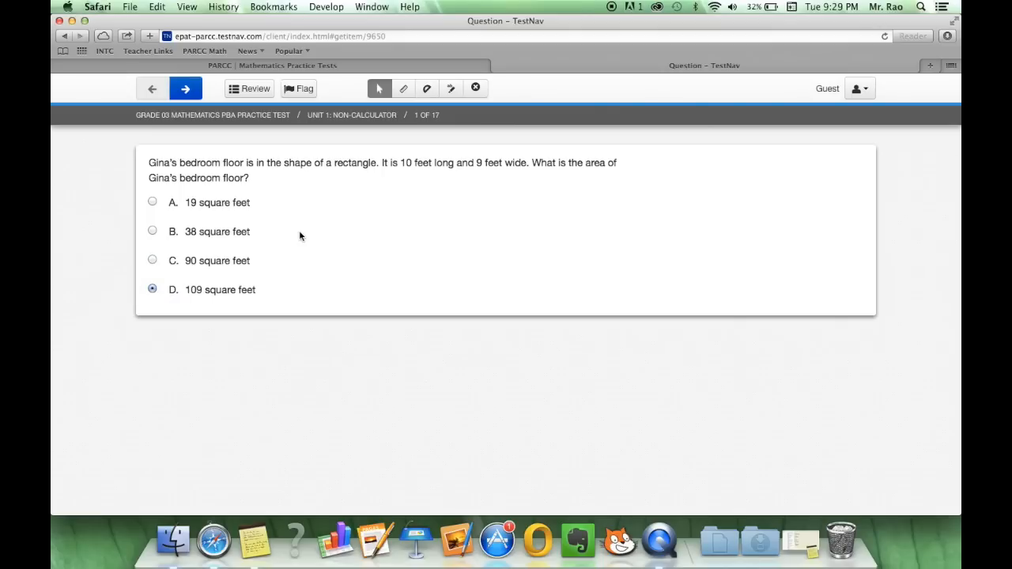
mouse_move(268, 198)
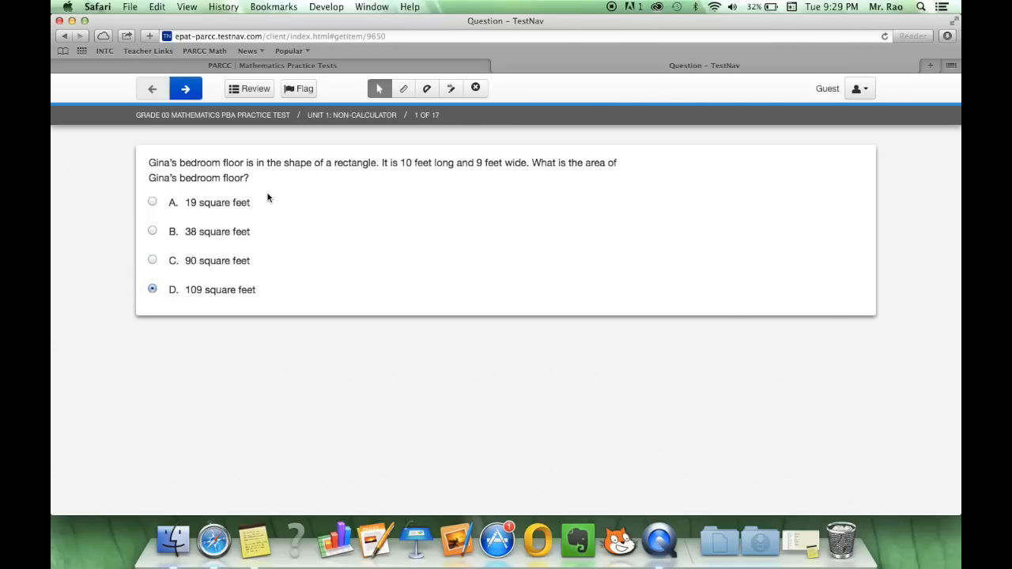
mouse_move(475, 88)
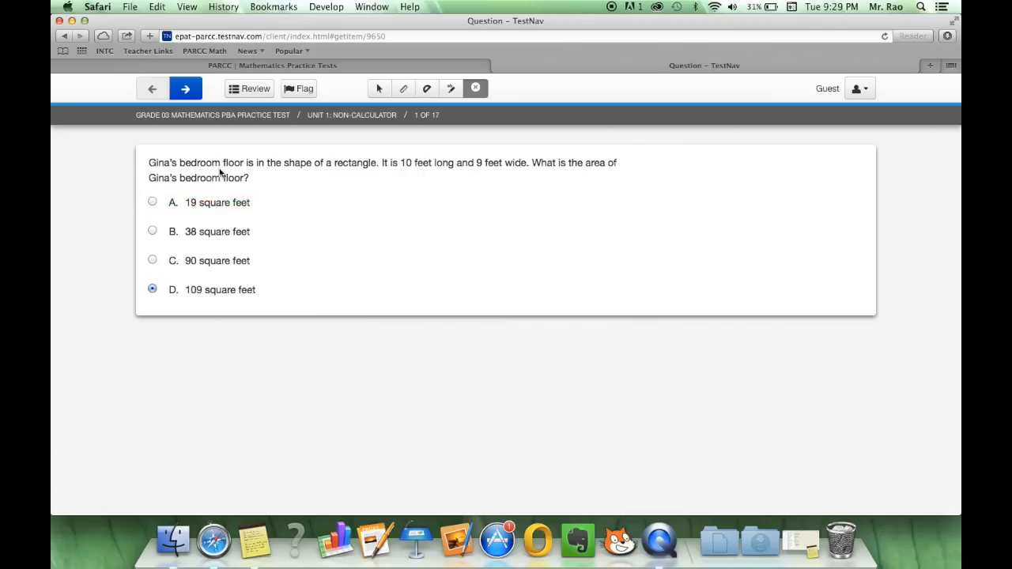
mouse_move(283, 187)
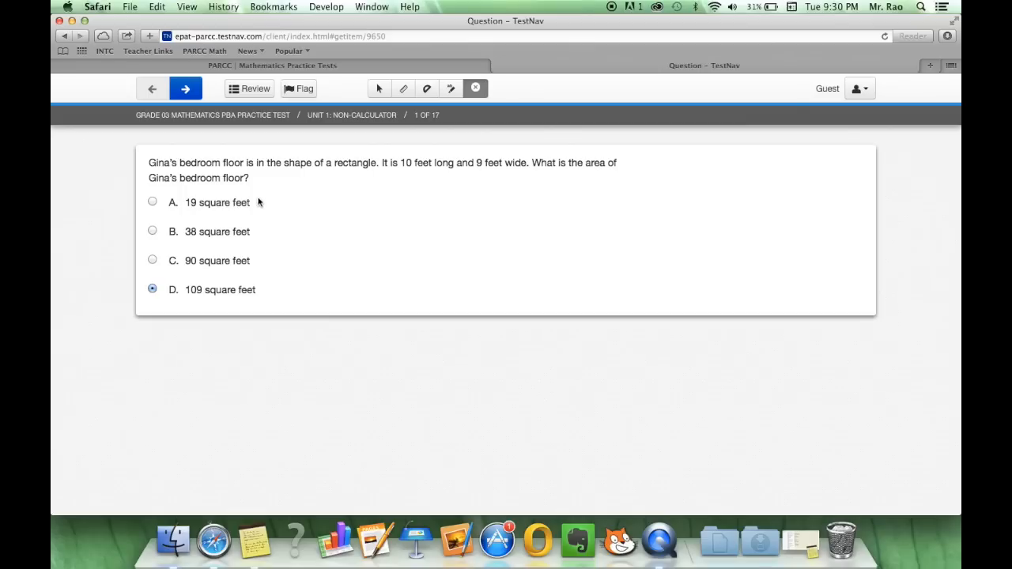
mouse_move(371, 186)
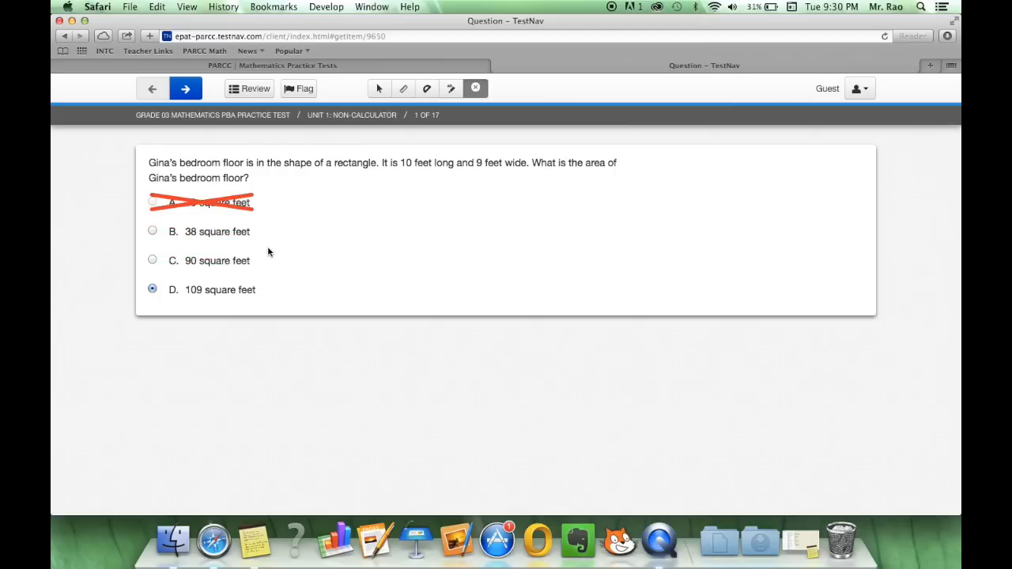
mouse_move(267, 335)
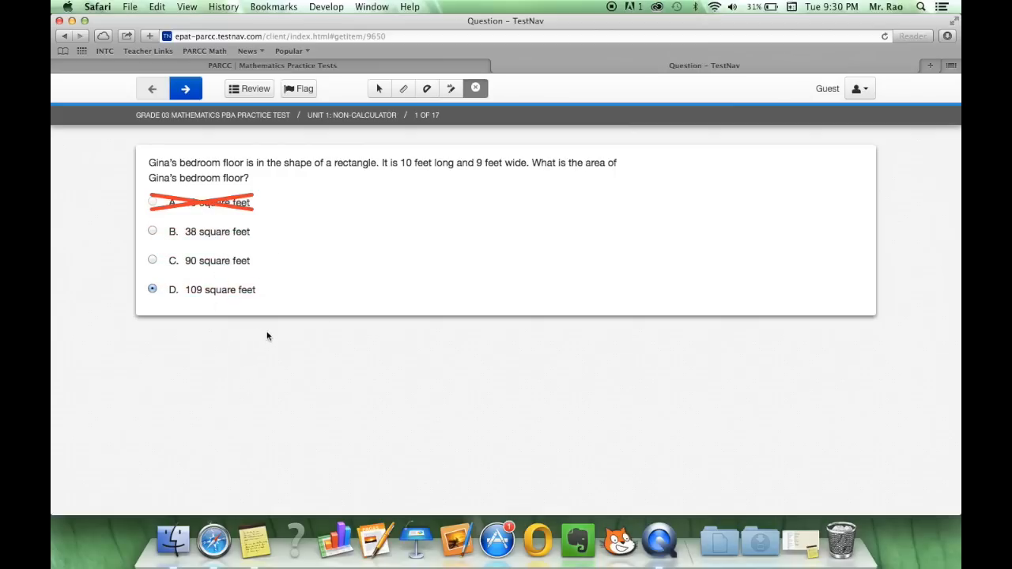
mouse_move(290, 215)
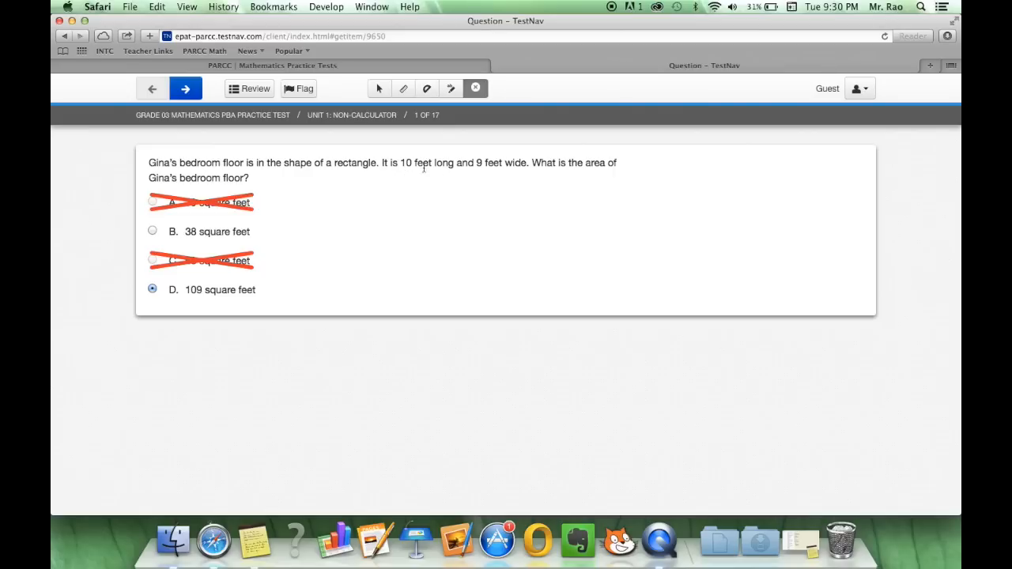
mouse_move(401, 186)
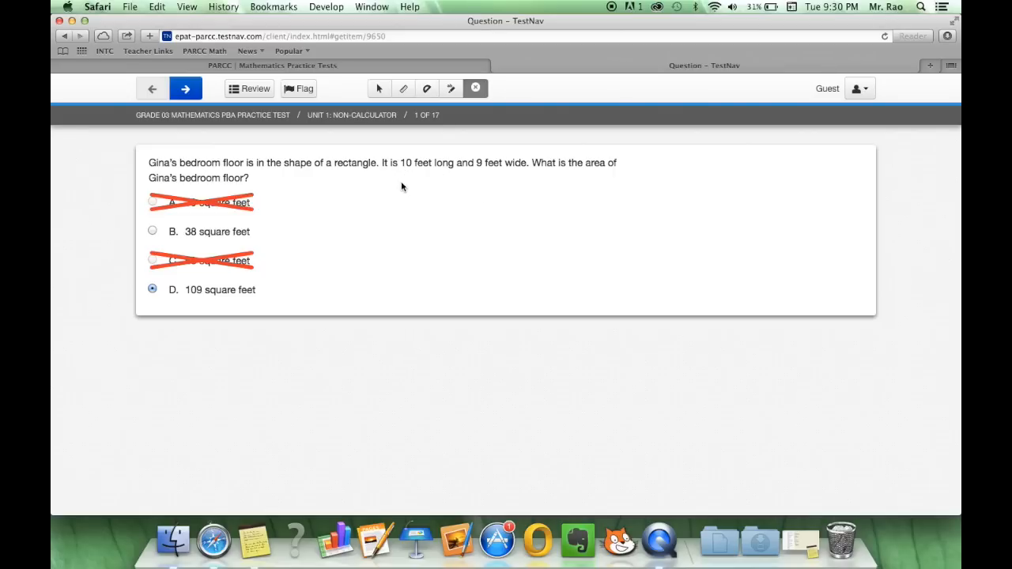
mouse_move(256, 251)
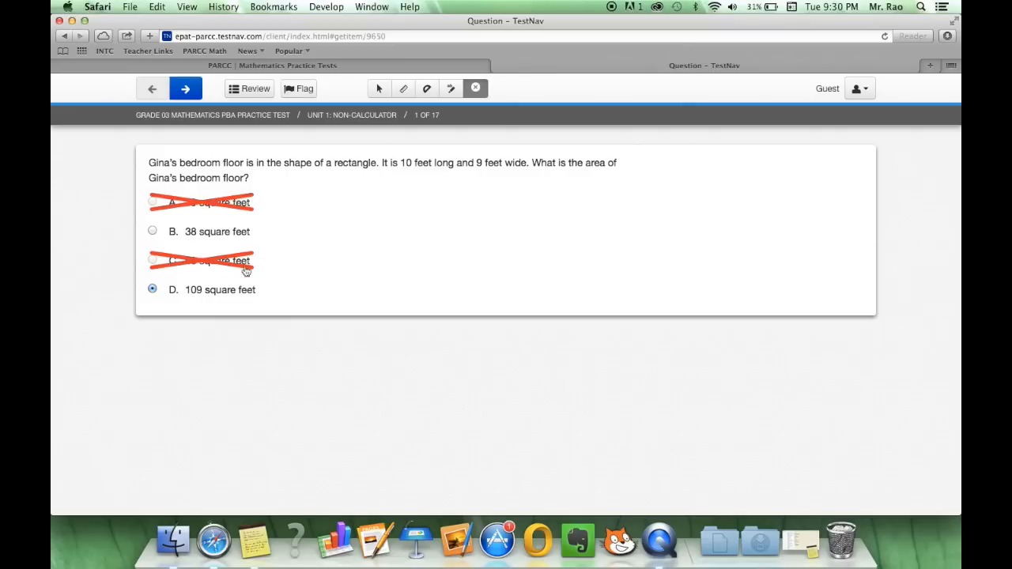
mouse_move(199, 266)
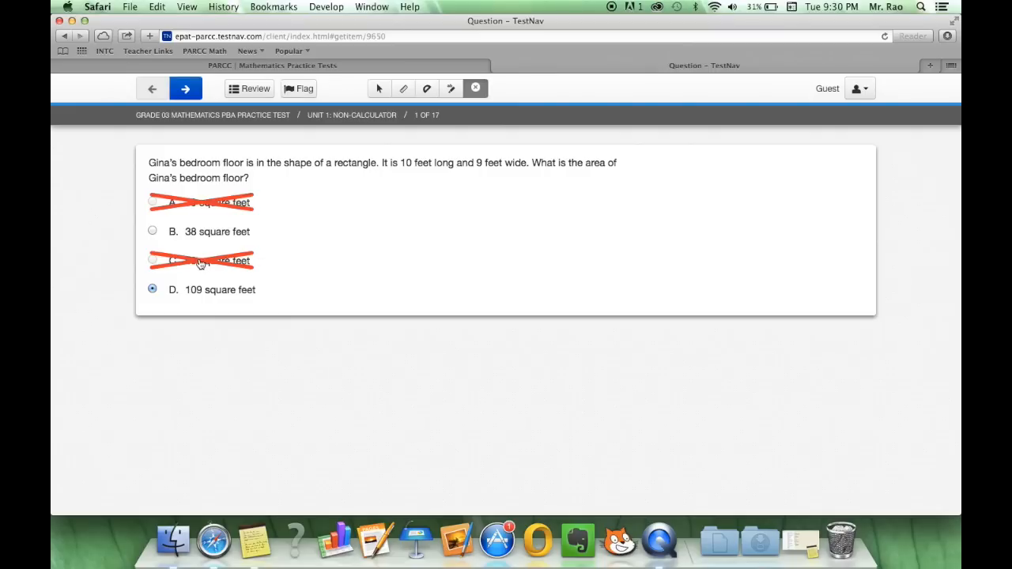
Remove the strikeout on choice C, return to the Pointer tool and select C, 90 square feet
left_click(199, 259)
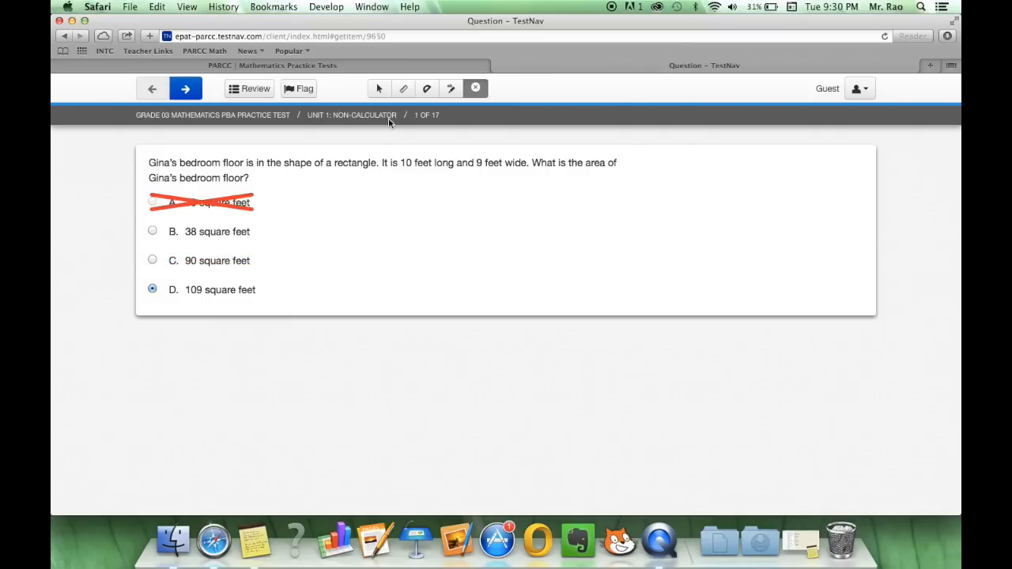
mouse_move(272, 261)
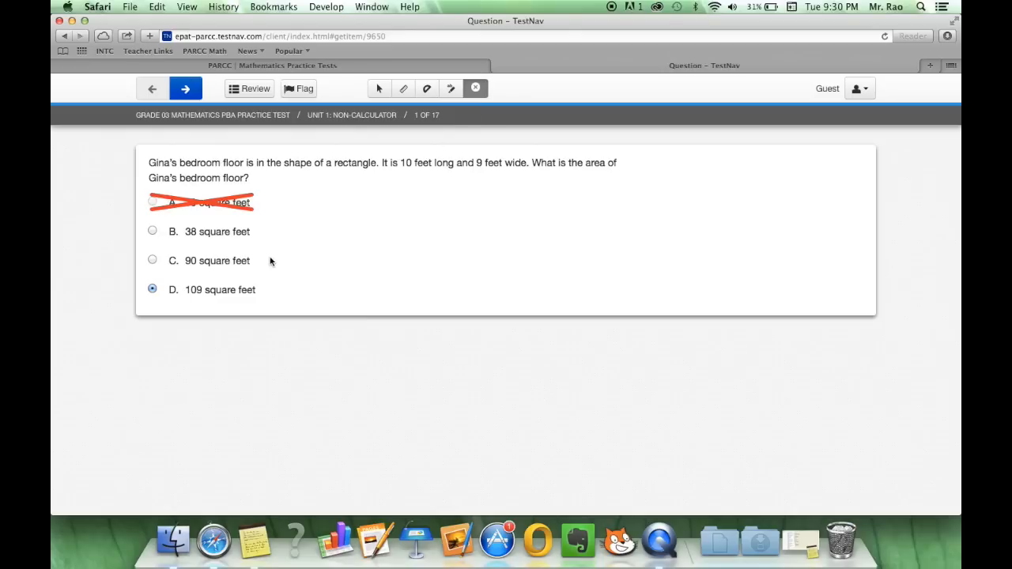
mouse_move(380, 88)
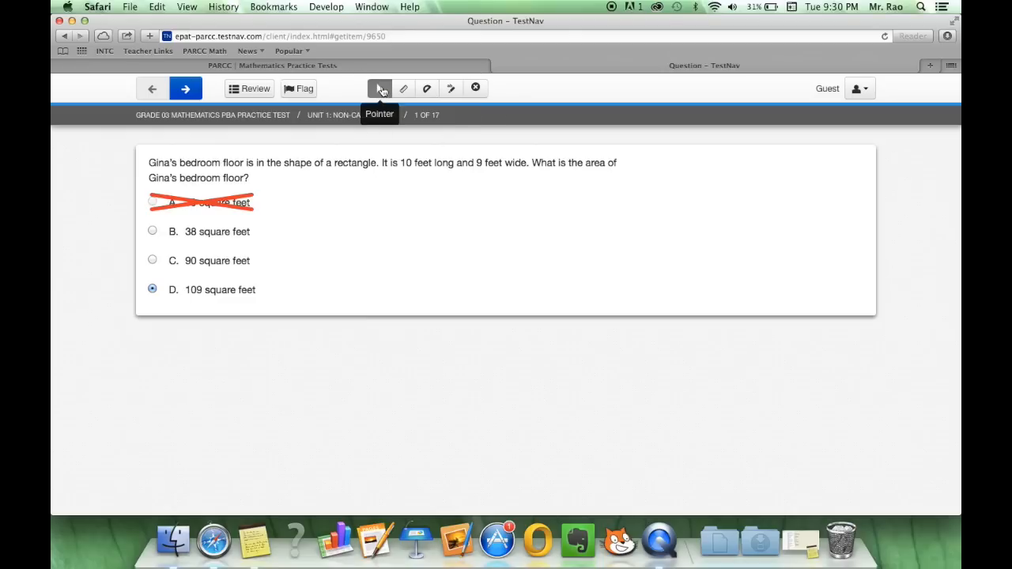
left_click(152, 259)
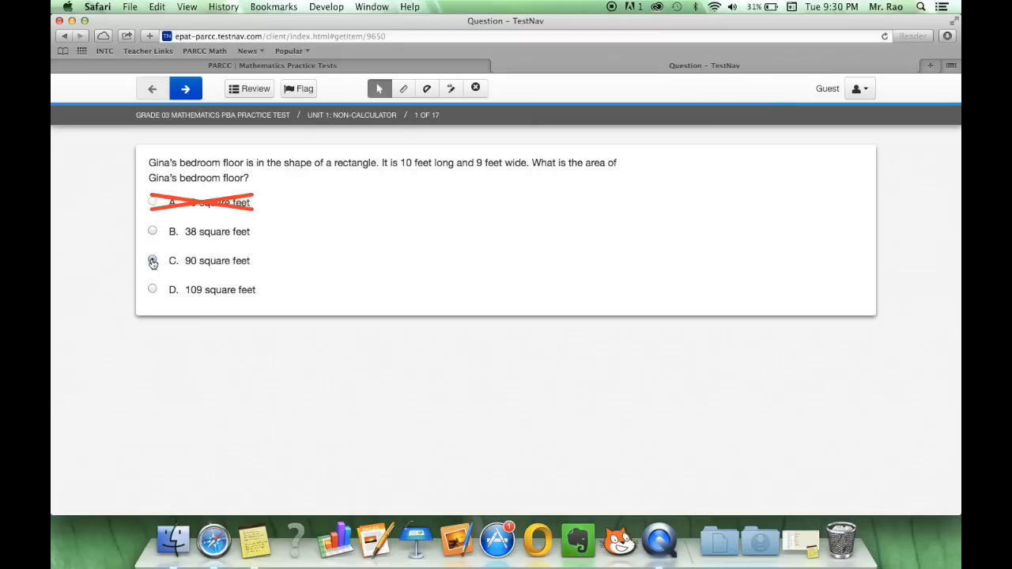
left_click(152, 260)
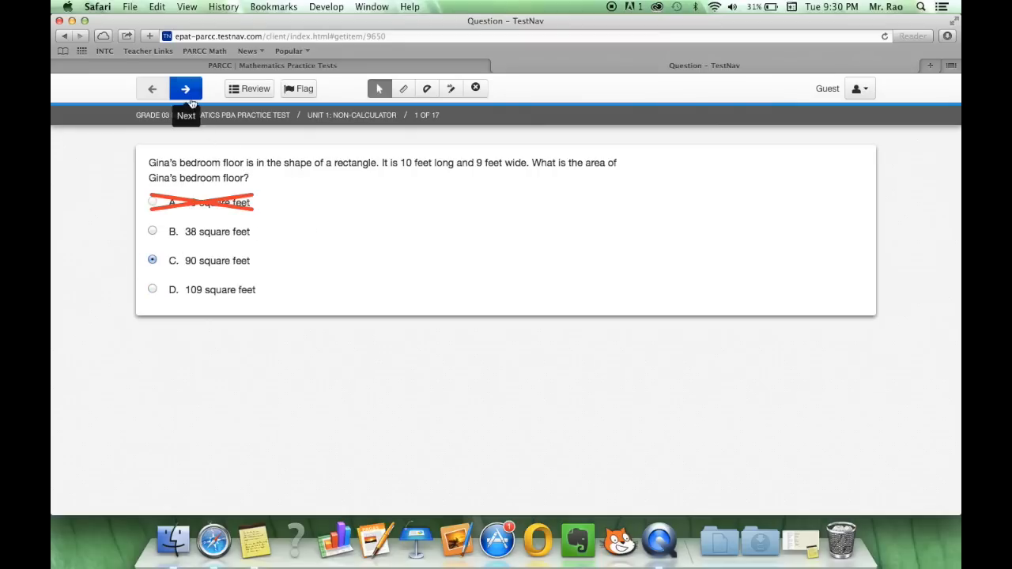
Go to question 2 and check B (3 × 4 = 12), D (16 ÷ 2 = 8) and E (0 × 6 = 0) as true
left_click(185, 89)
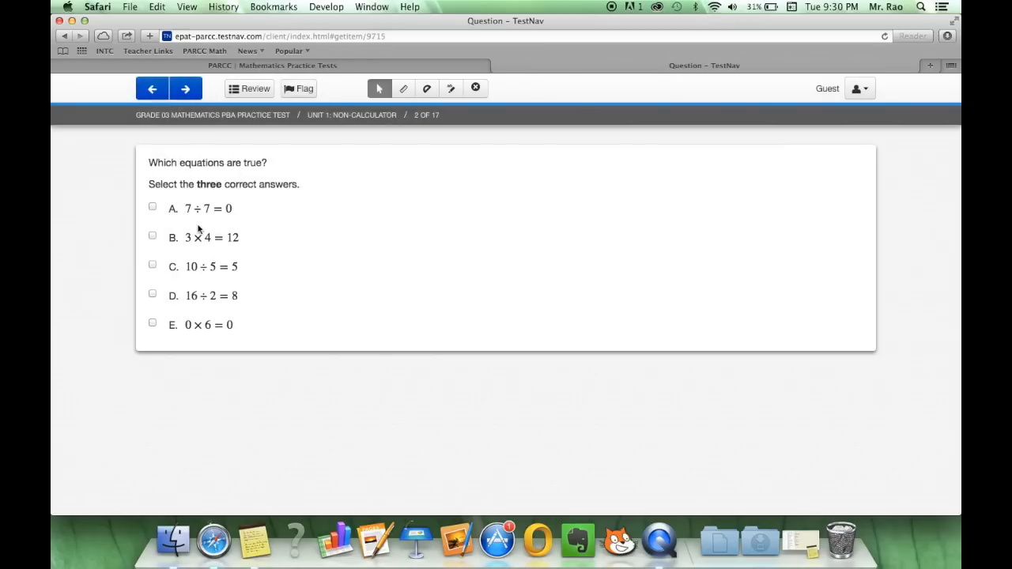
mouse_move(215, 208)
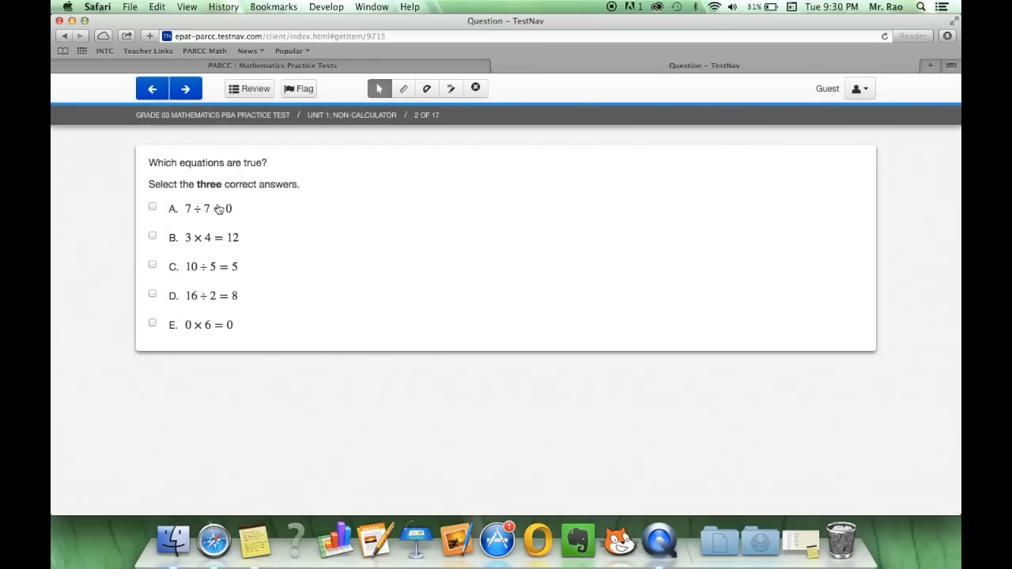
mouse_move(177, 194)
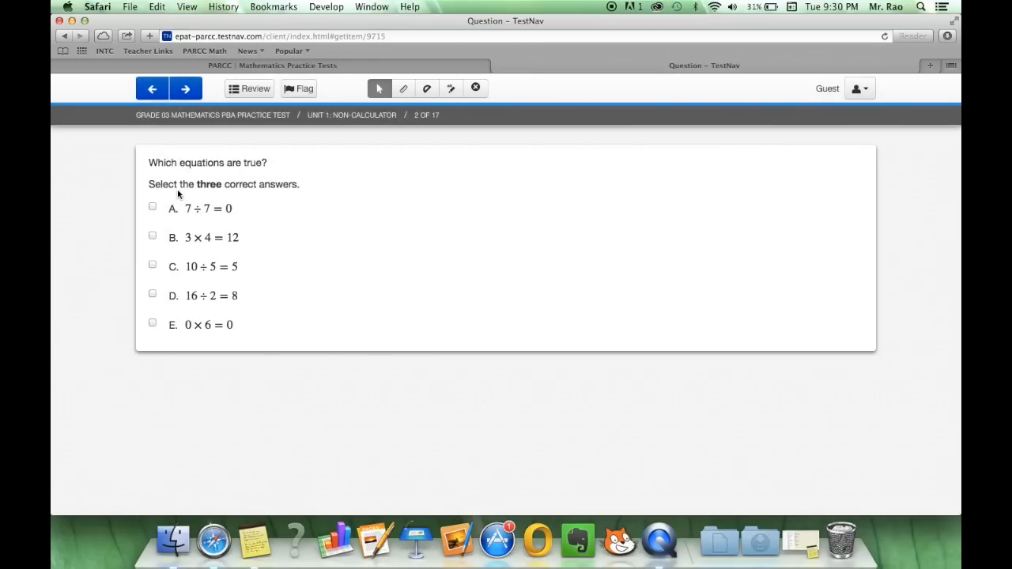
mouse_move(259, 202)
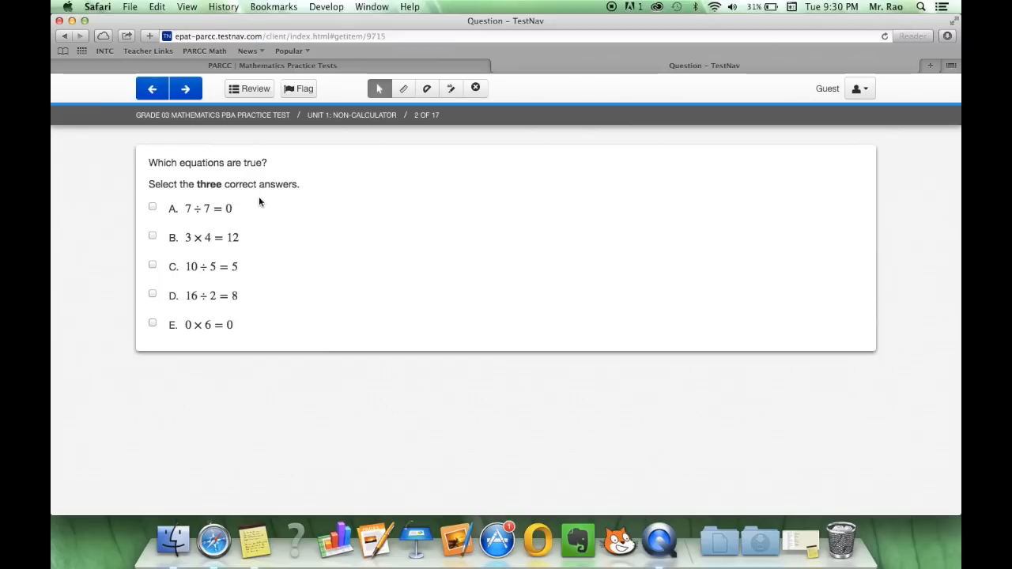
mouse_move(240, 196)
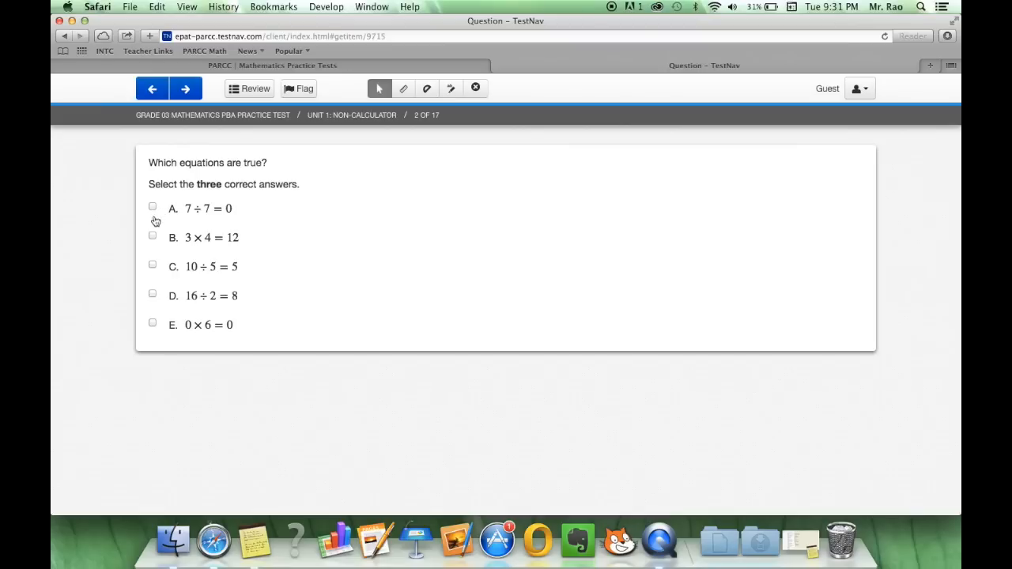
left_click(151, 206)
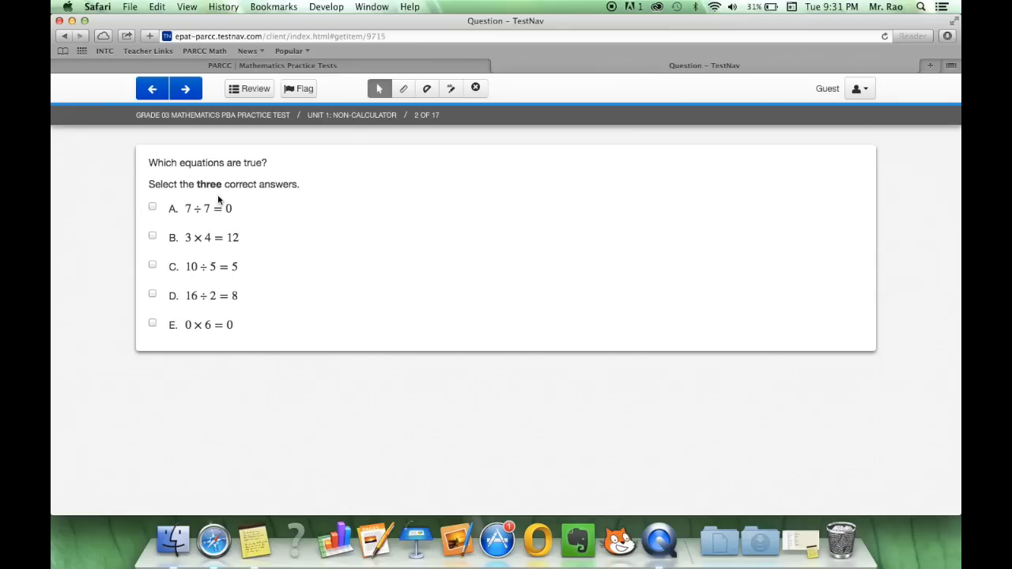
mouse_move(193, 221)
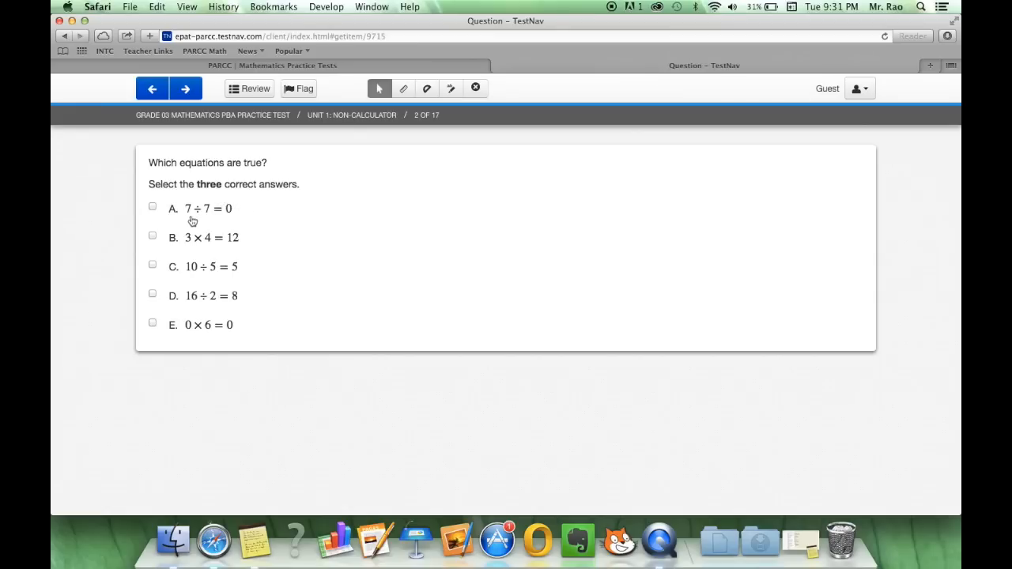
mouse_move(229, 218)
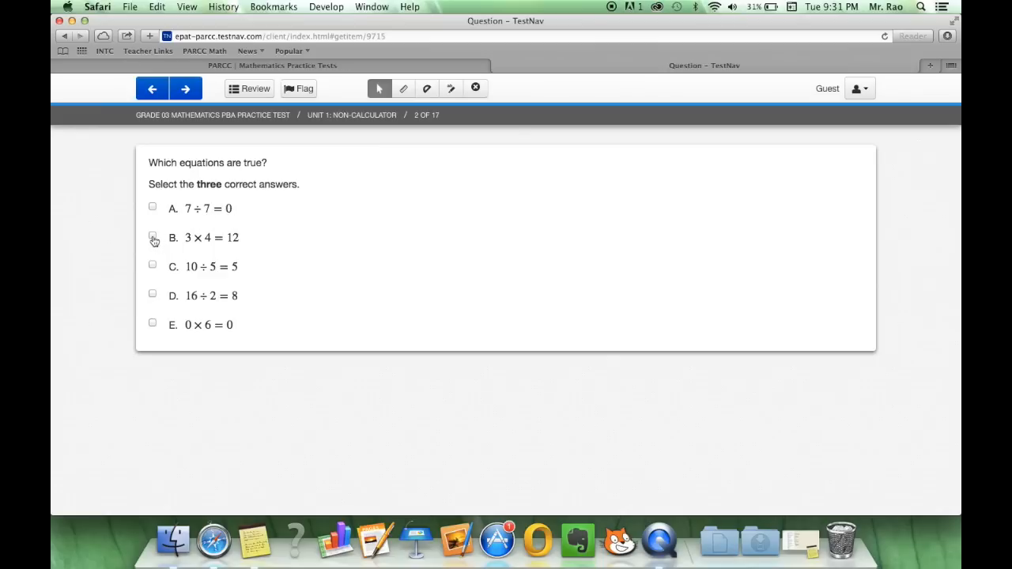
left_click(152, 237)
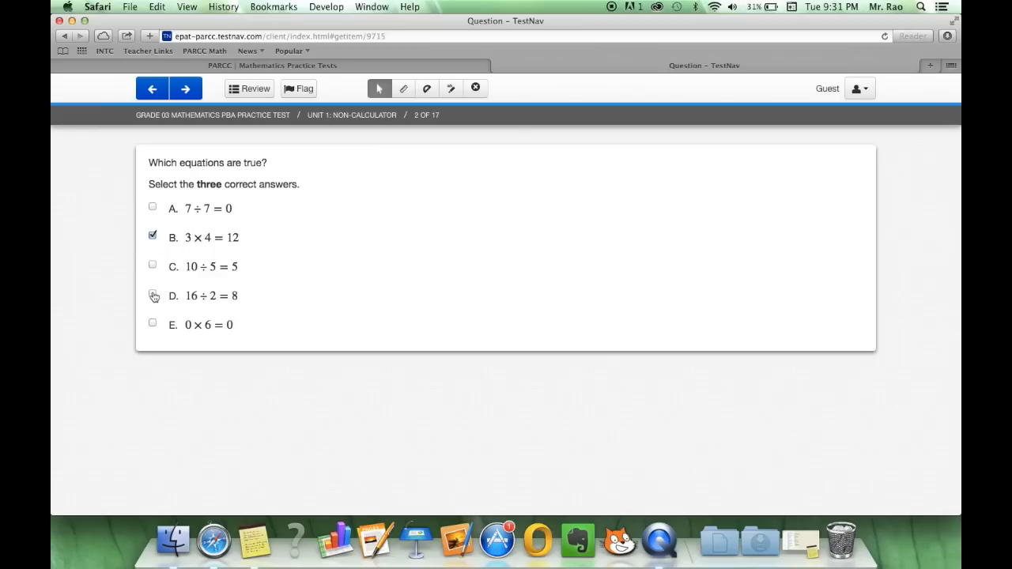
left_click(152, 295)
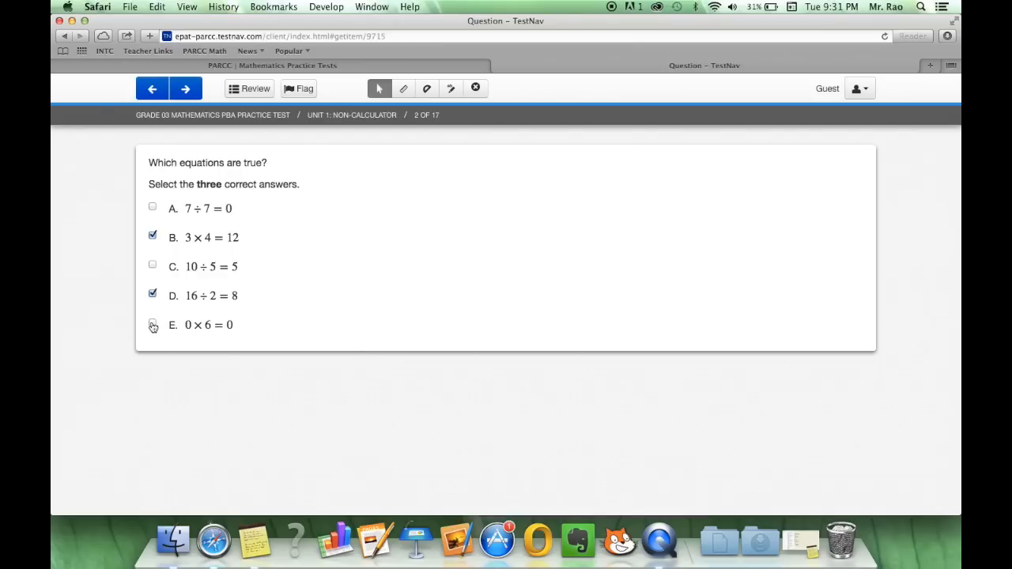
left_click(152, 324)
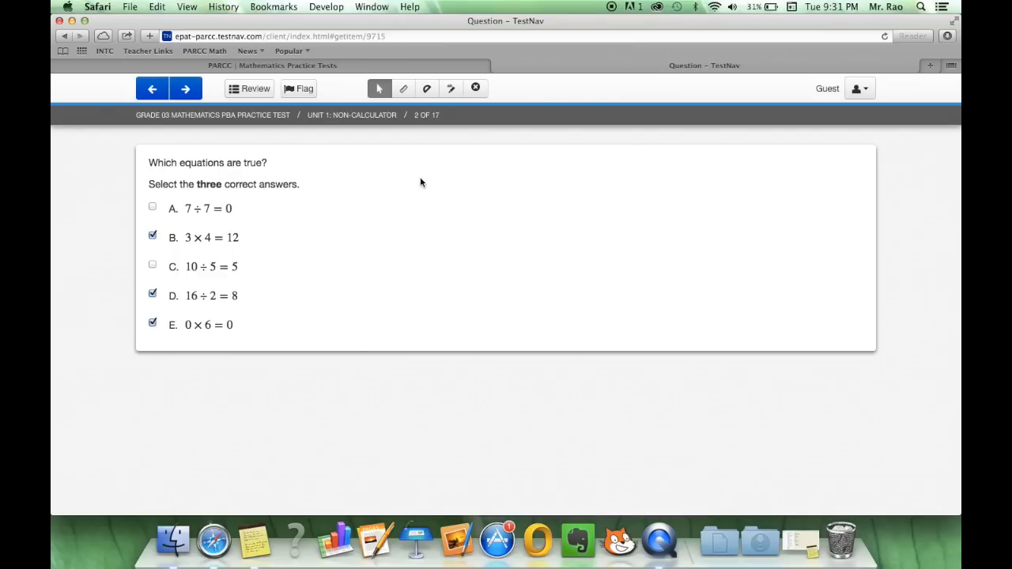
mouse_move(278, 131)
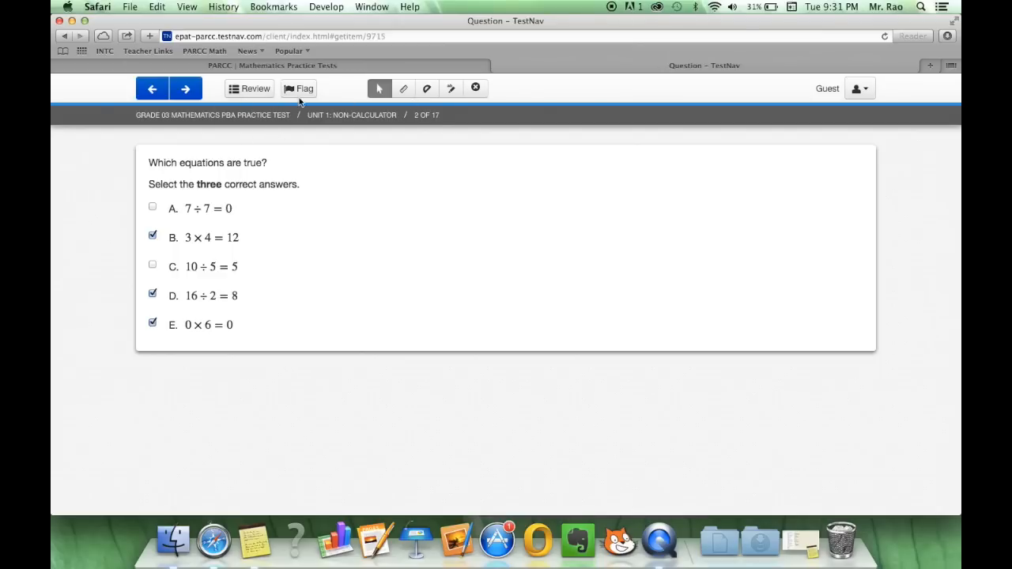
mouse_move(298, 89)
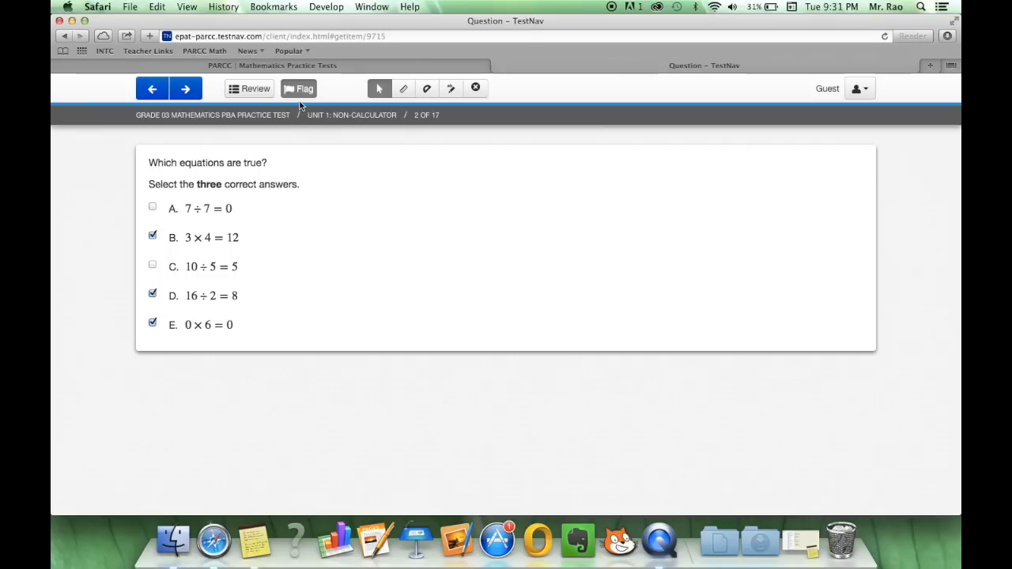
mouse_move(299, 155)
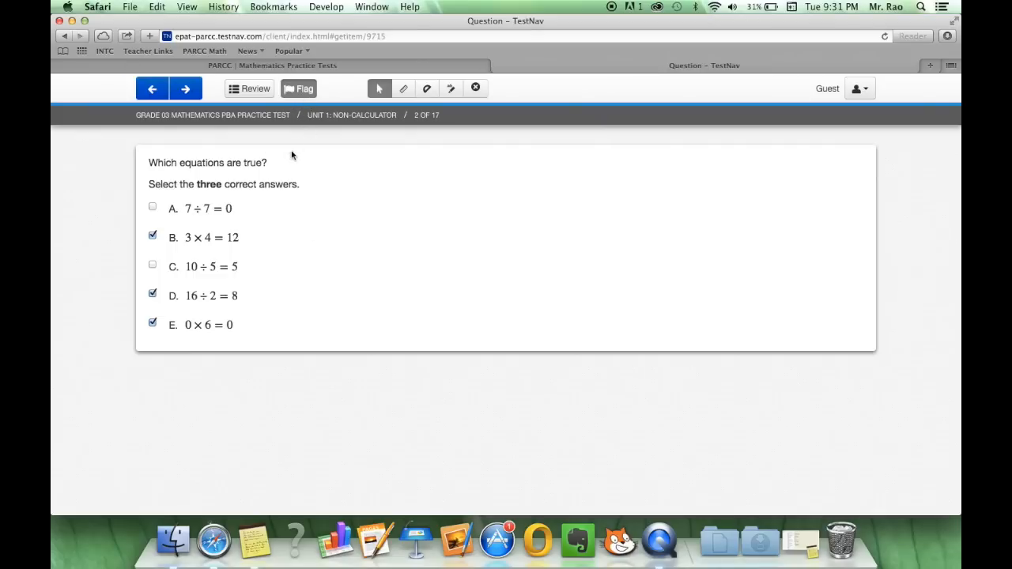
Move from flagged question 2 to question 3, the yearbook pictures problem
left_click(183, 89)
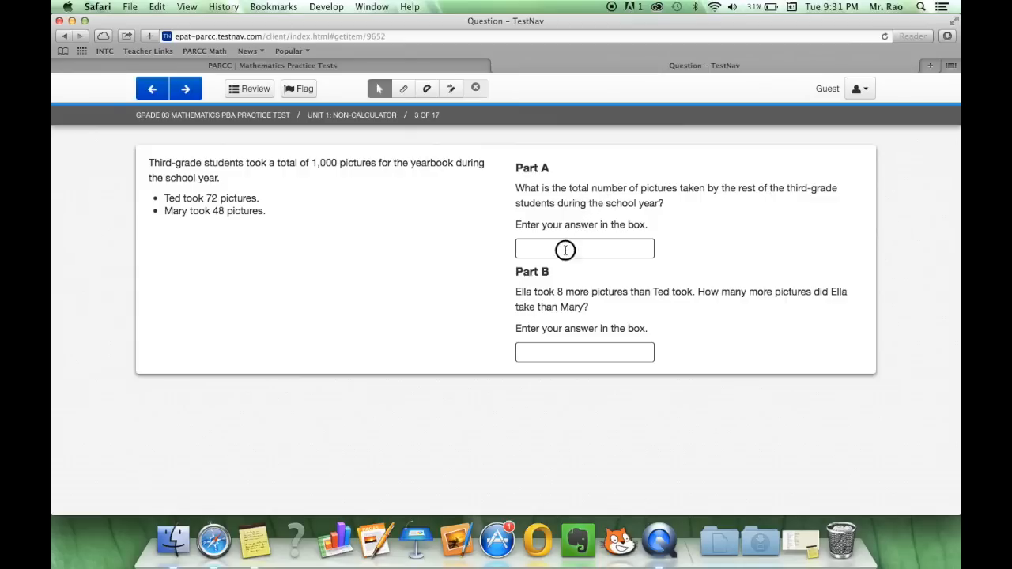
Enter 880 in question 3's Part A box, leave Part B empty and advance to question 4
left_click(585, 248)
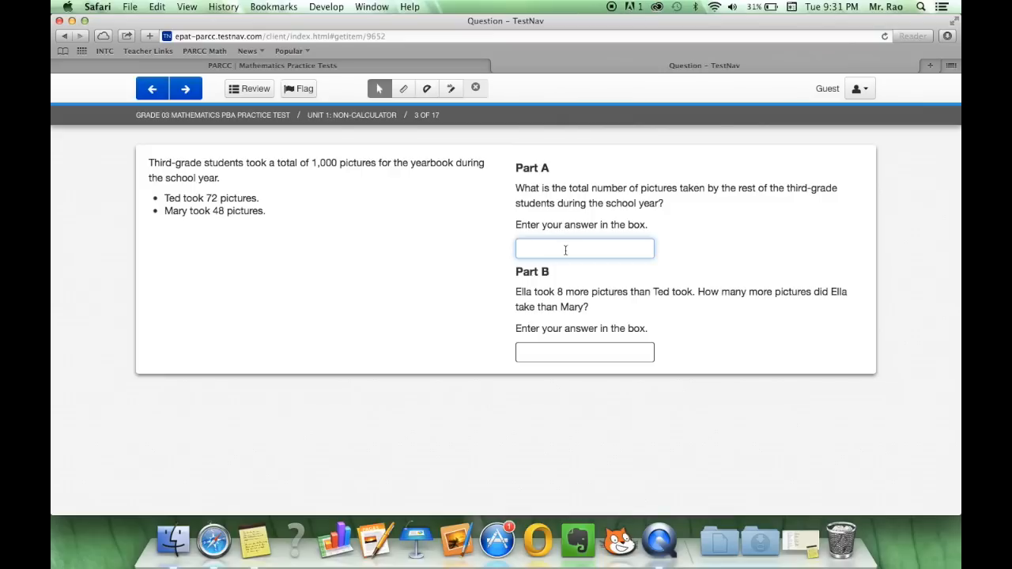
mouse_move(338, 175)
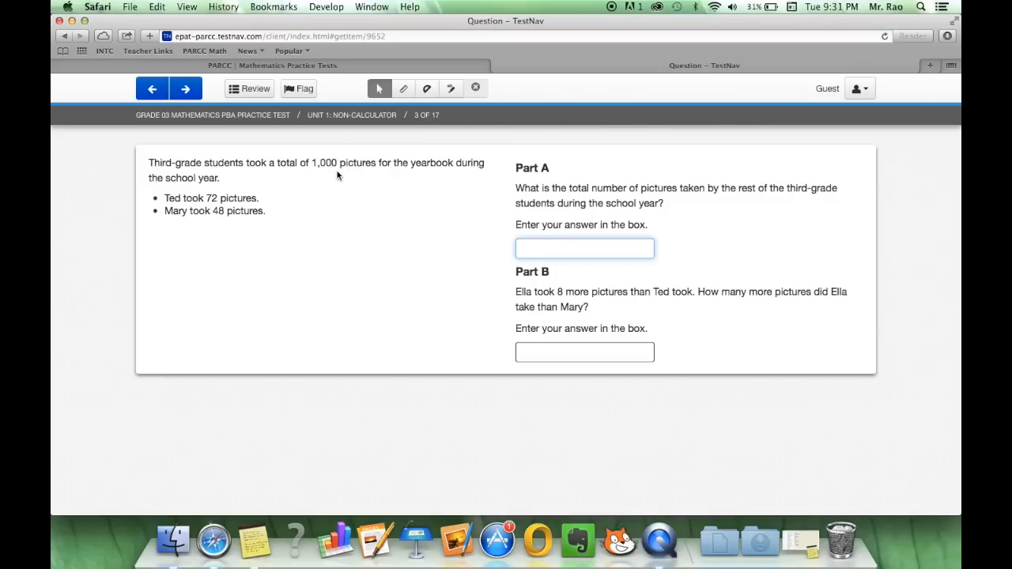
mouse_move(259, 215)
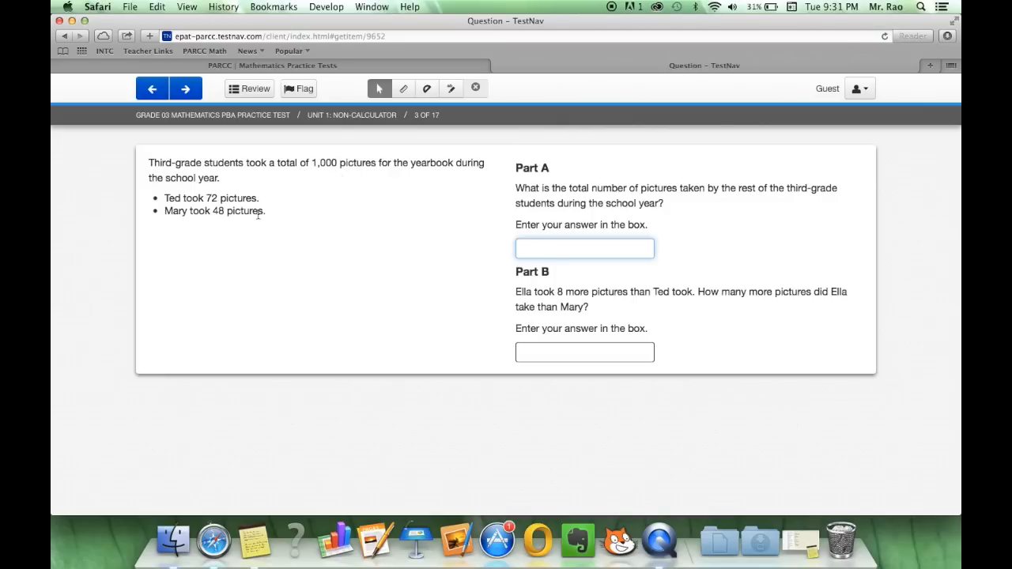
mouse_move(379, 260)
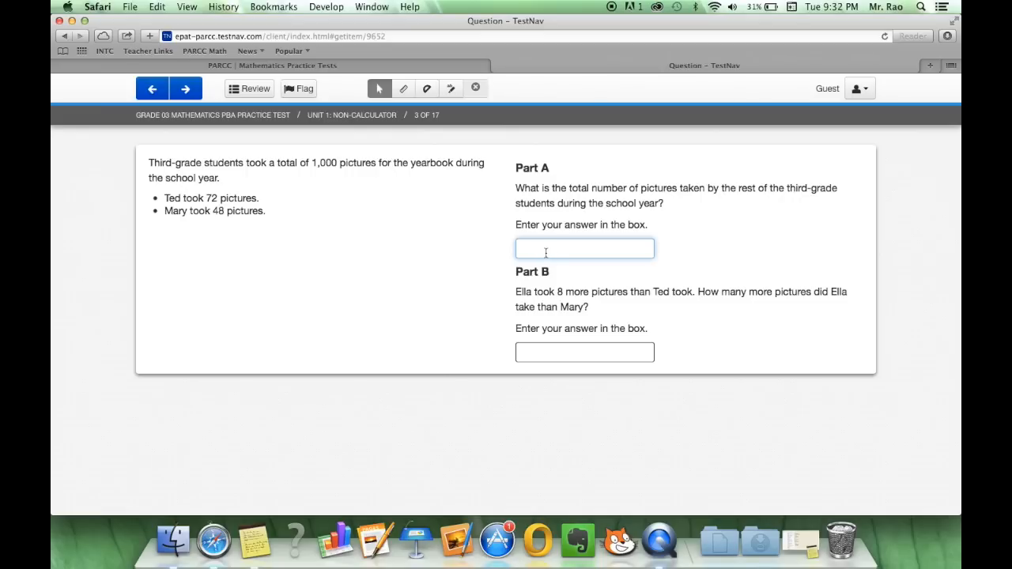
type("880")
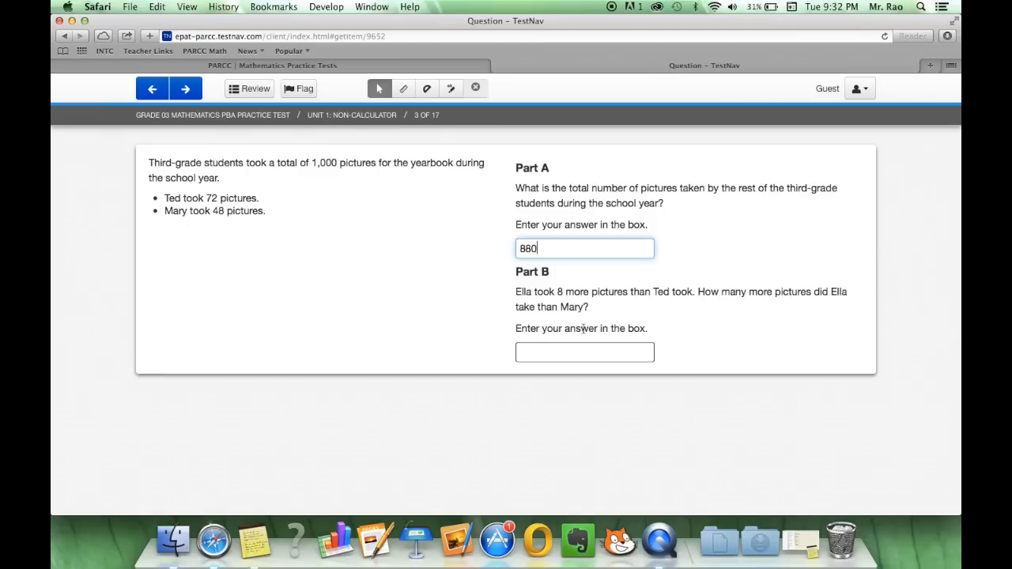
left_click(585, 351)
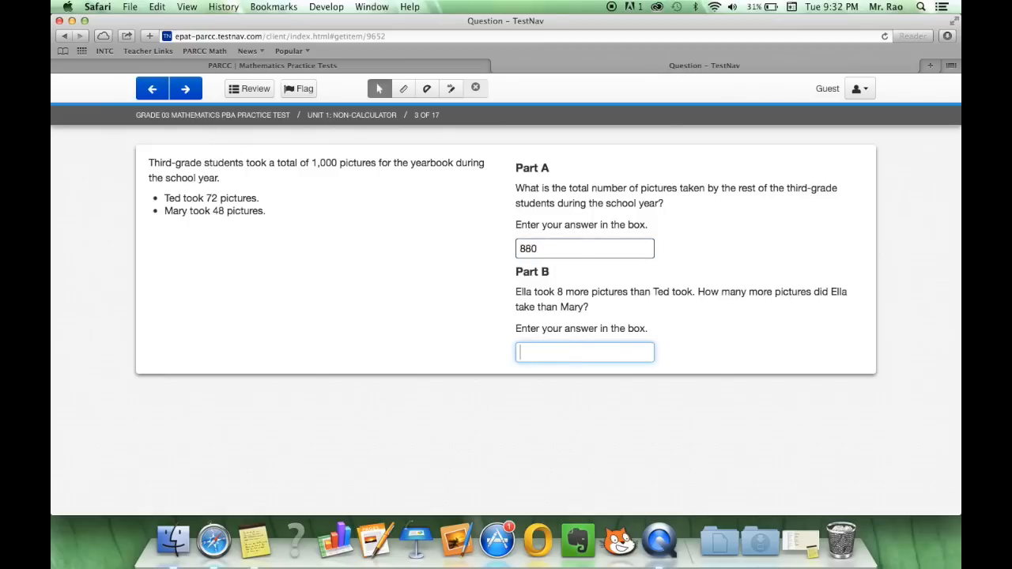
left_click(181, 89)
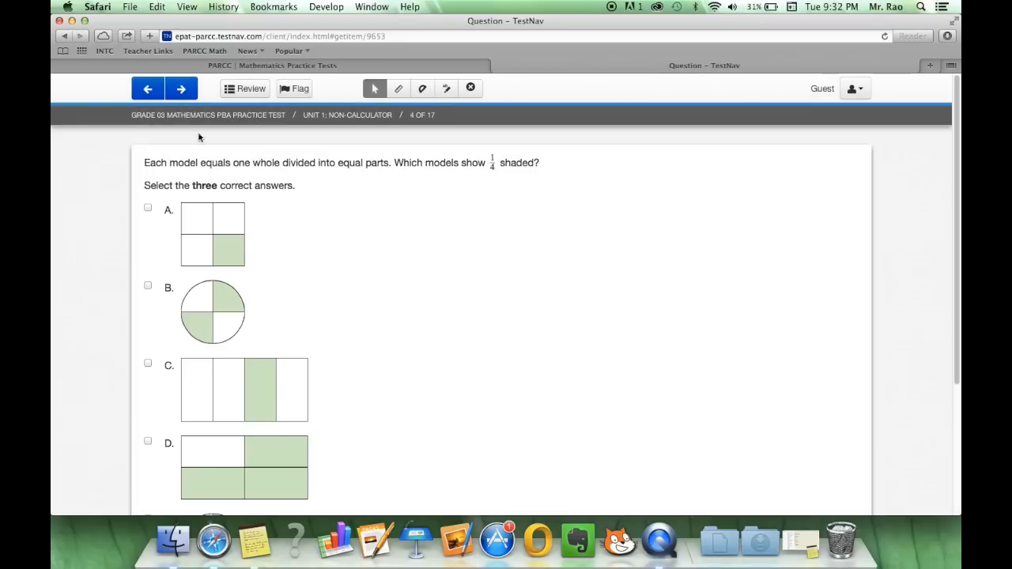
mouse_move(190, 265)
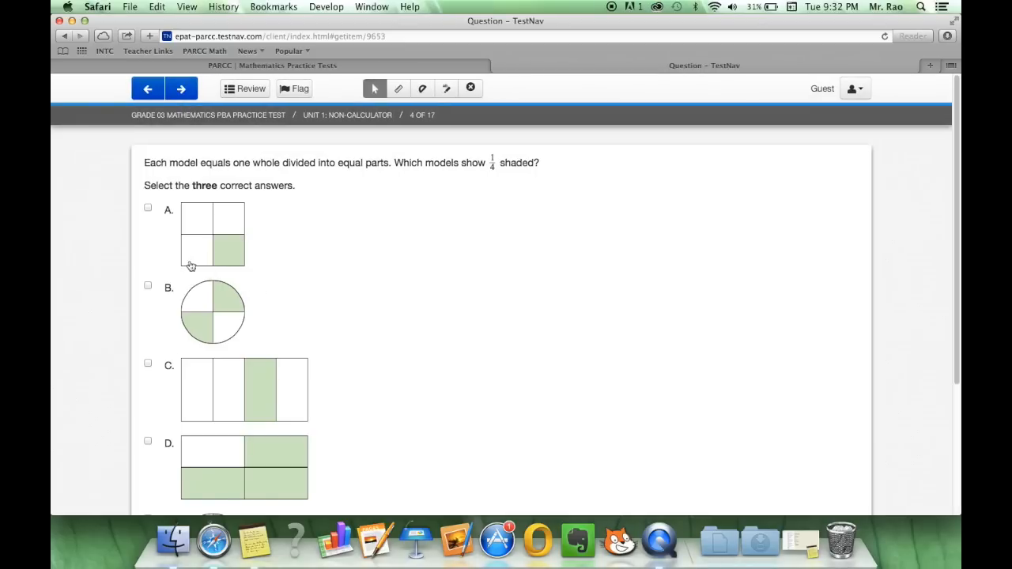
mouse_move(196, 207)
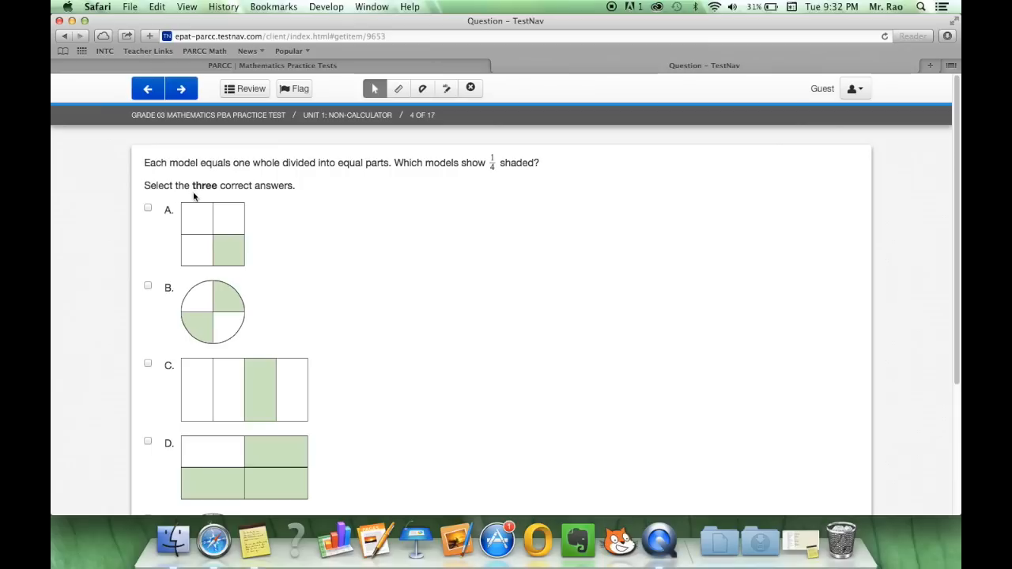
Check models A, B and C as one fourth shaded on question 4, then go to question 5
scroll("down", 3)
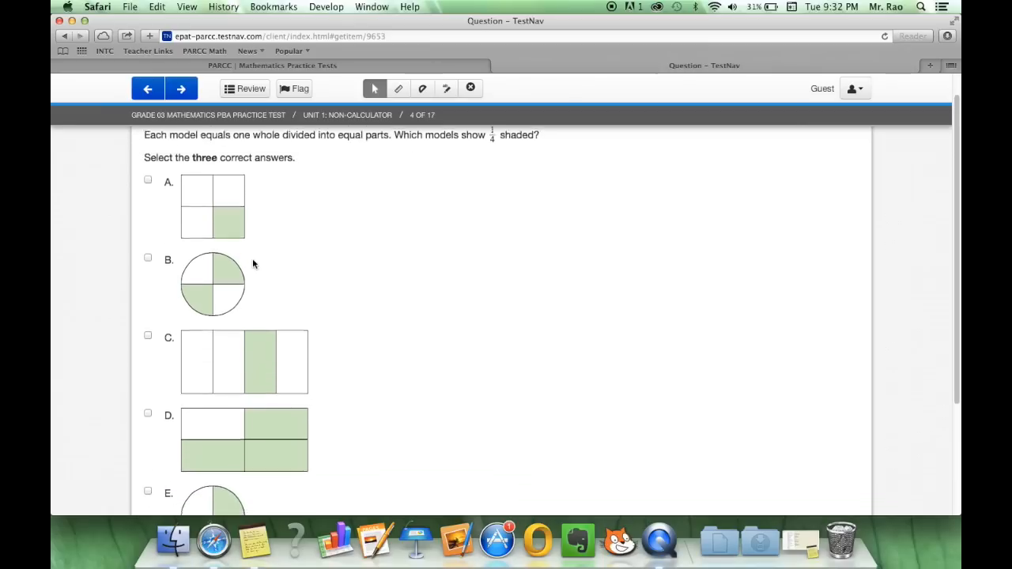
left_click(149, 180)
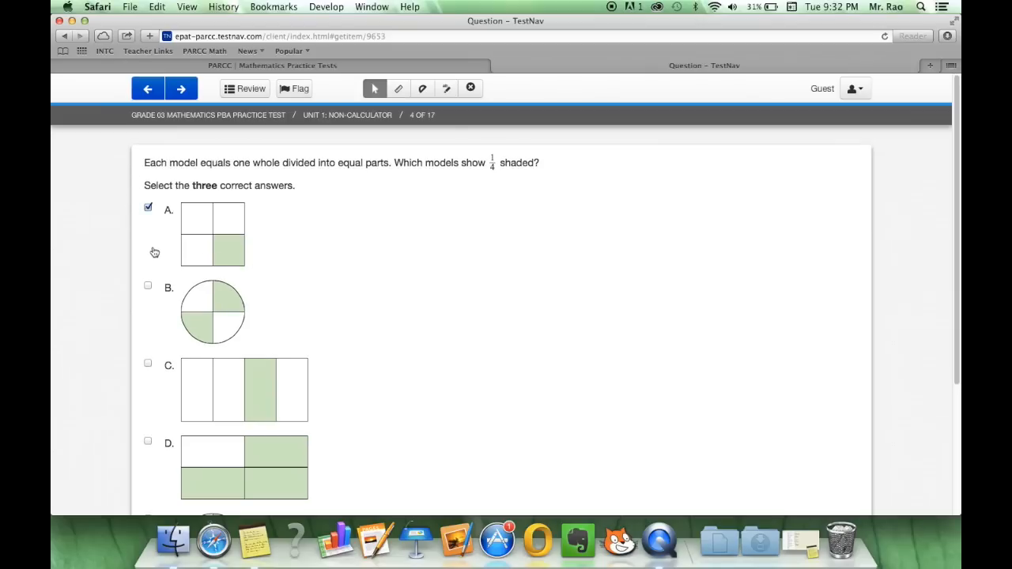
left_click(149, 285)
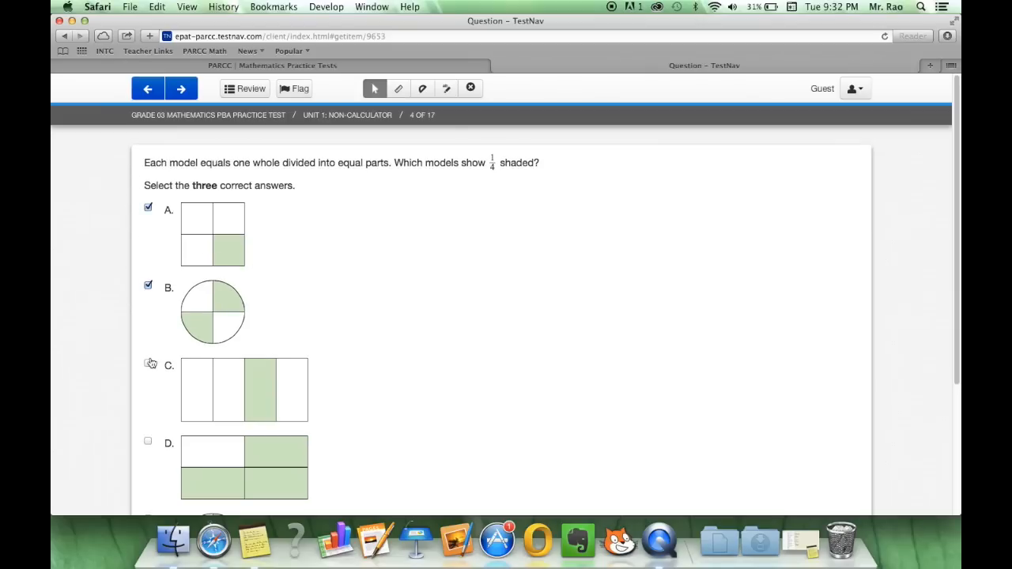
left_click(148, 362)
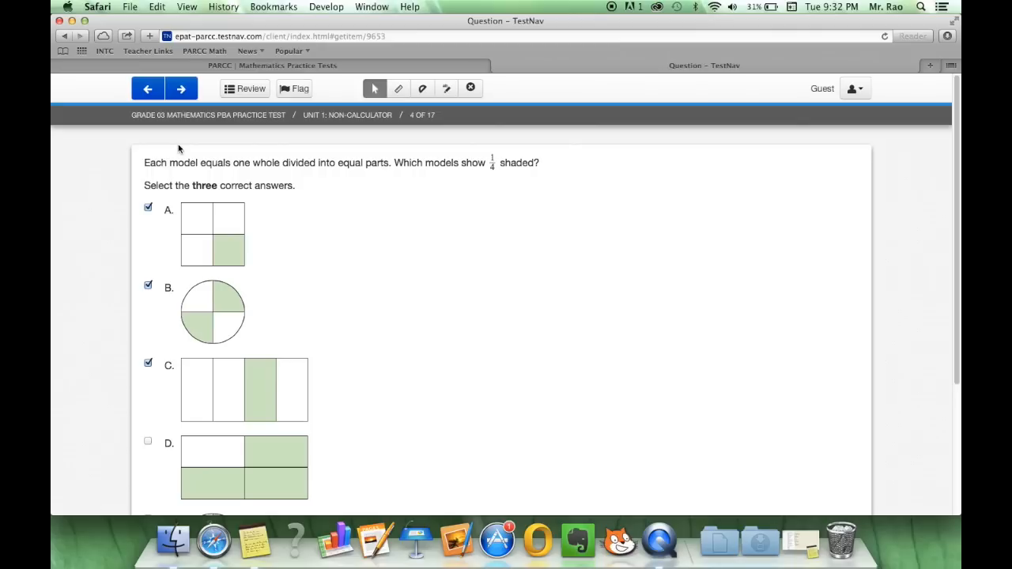
mouse_move(181, 89)
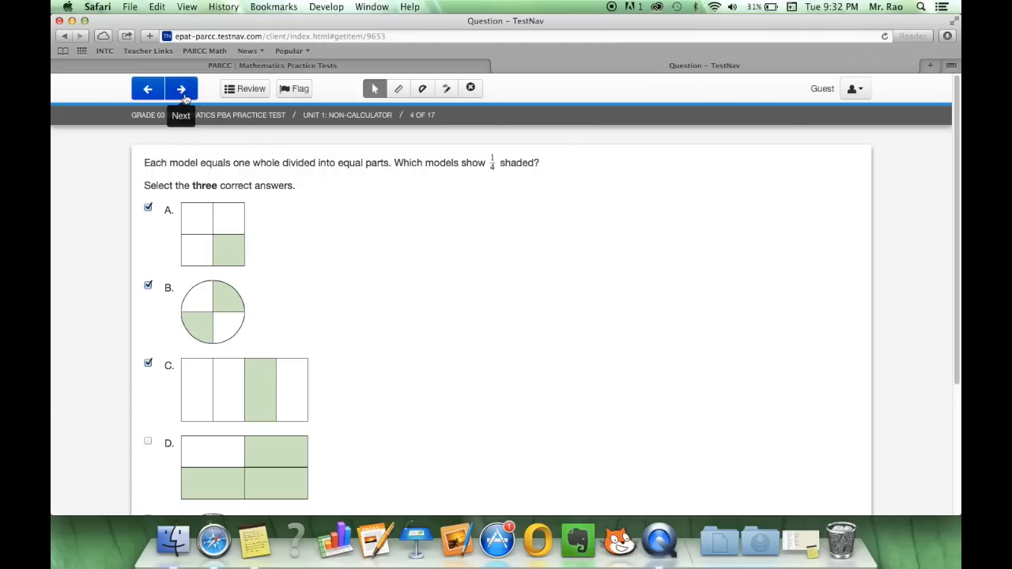
left_click(180, 88)
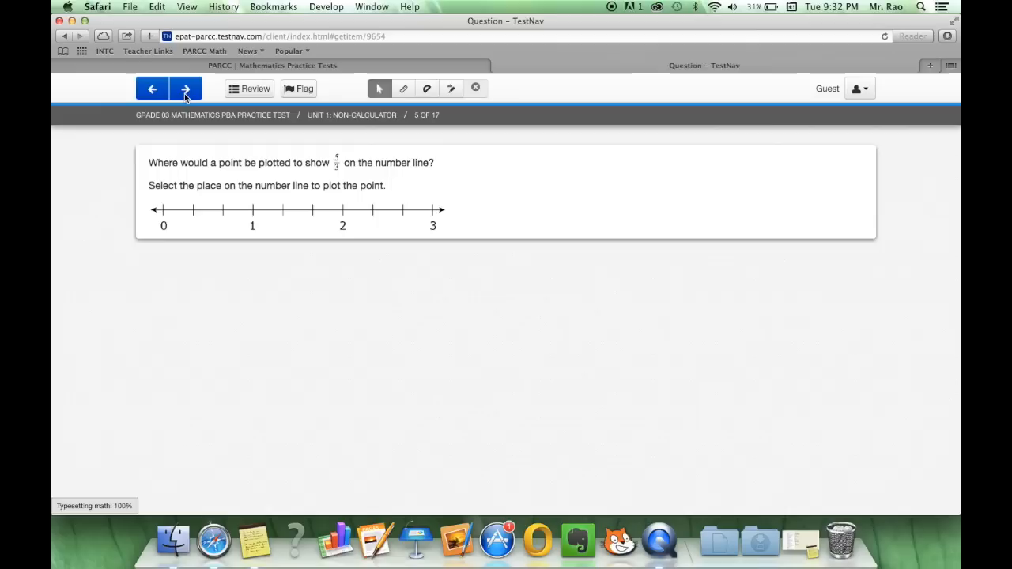
mouse_move(265, 159)
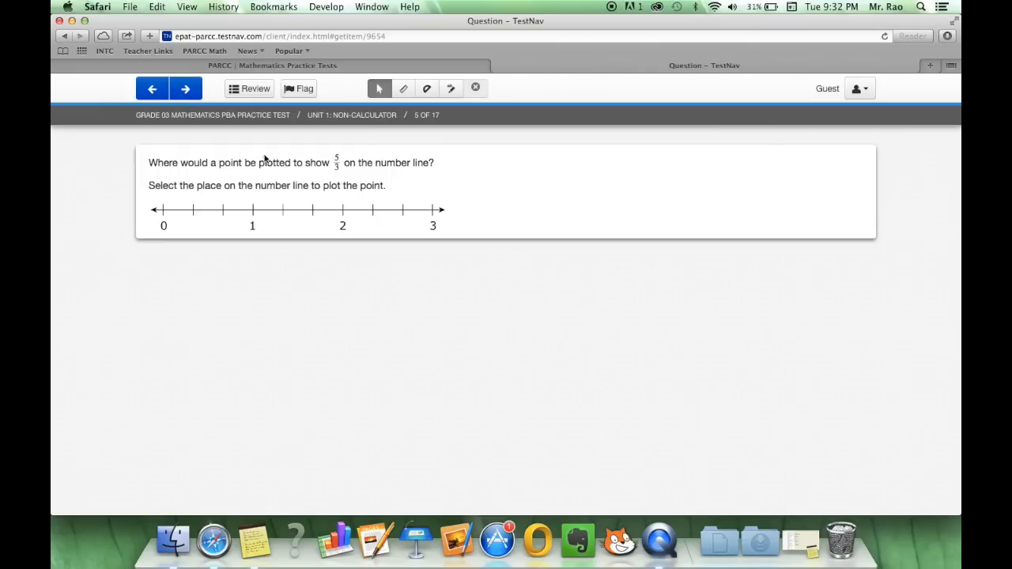
mouse_move(272, 181)
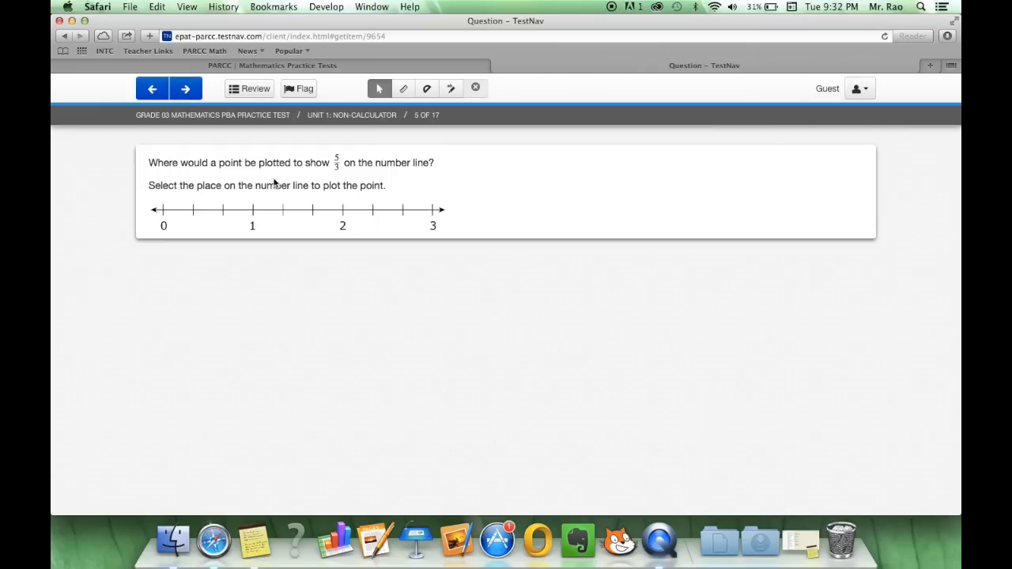
mouse_move(183, 234)
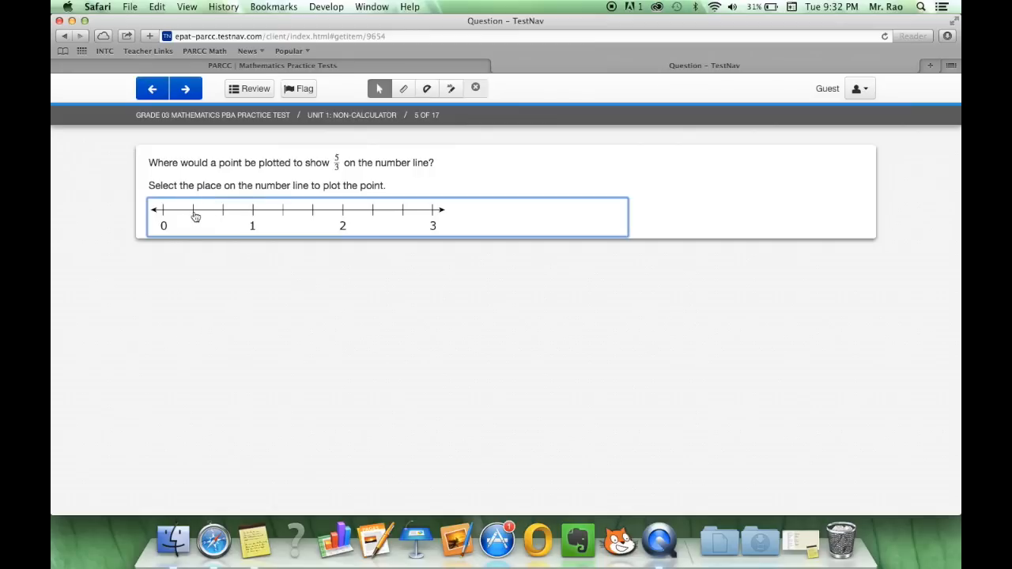
Plot a point on question 5's number line at the tick just before 2, then go to question 6
left_click(223, 208)
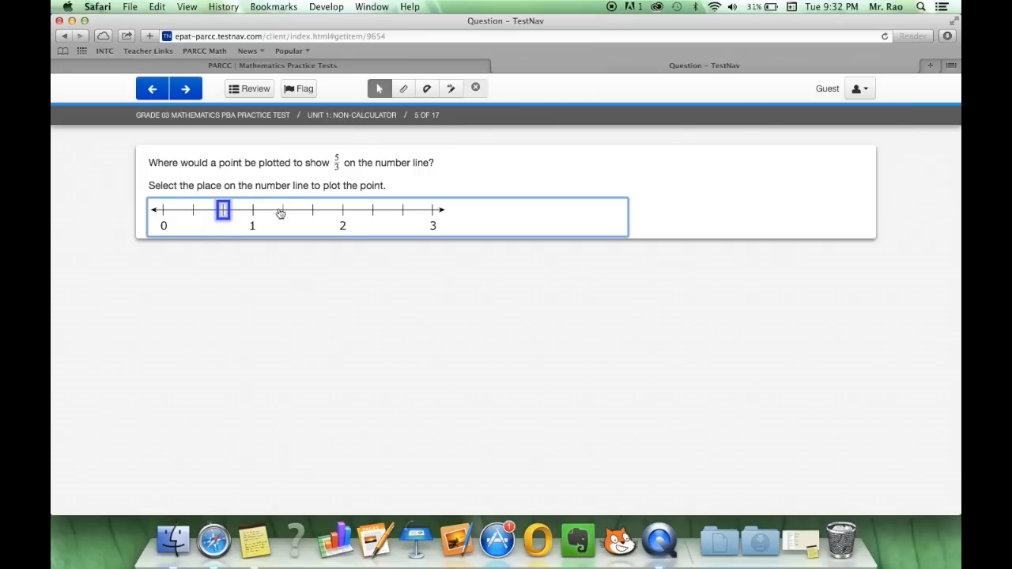
left_click_drag(223, 209, 310, 209)
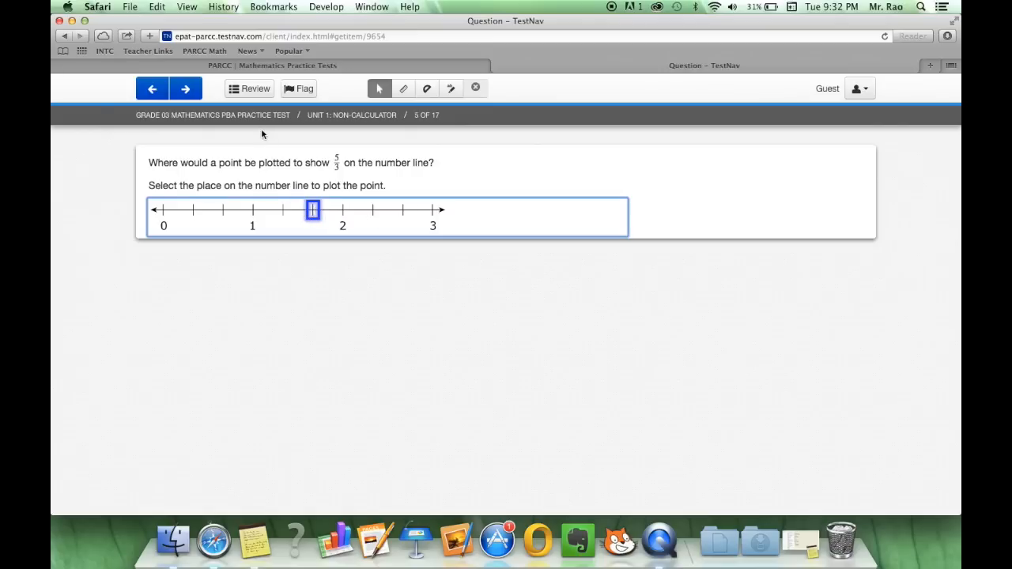
left_click(185, 88)
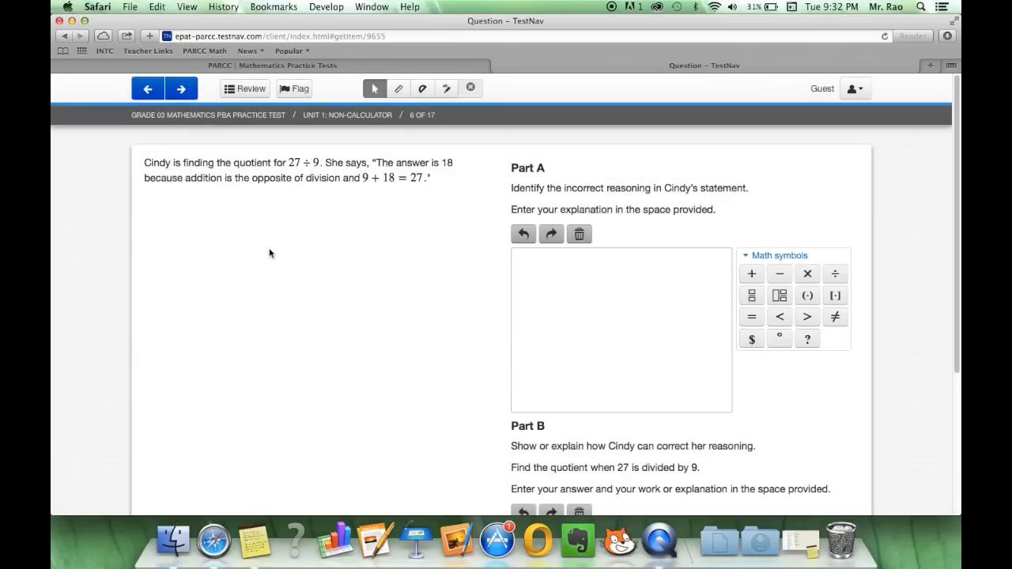
mouse_move(383, 276)
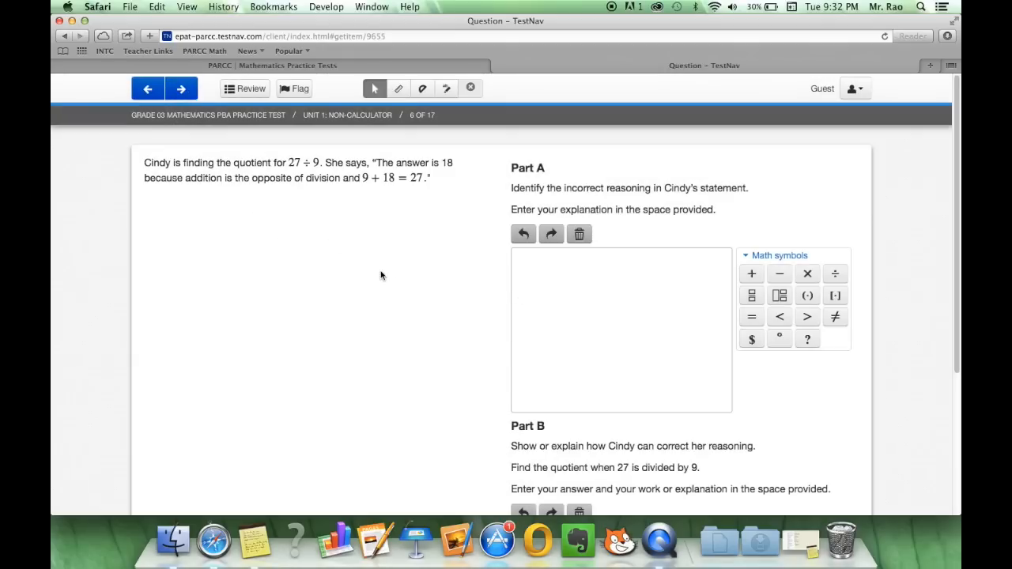
mouse_move(260, 214)
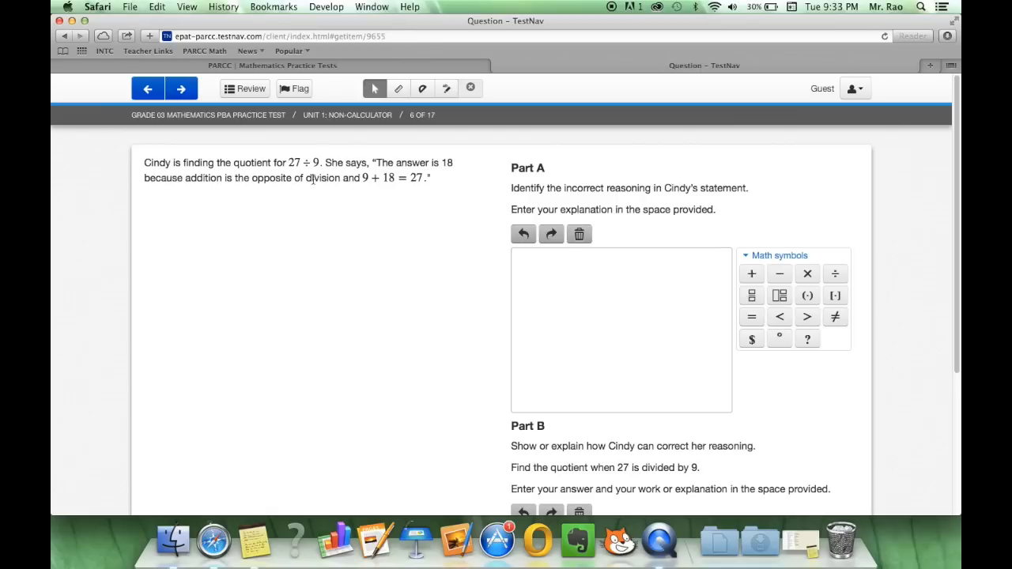
mouse_move(389, 181)
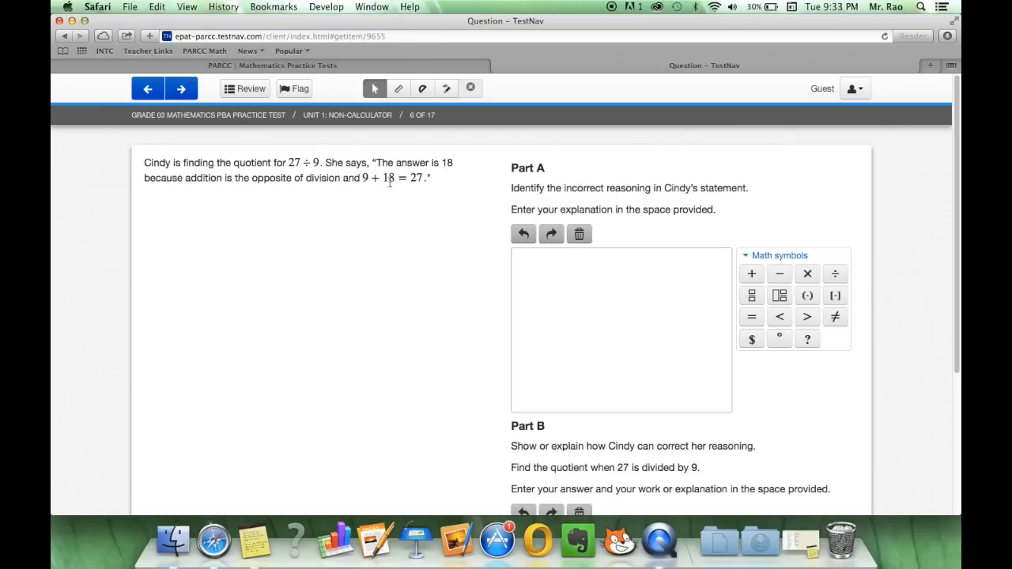
mouse_move(243, 218)
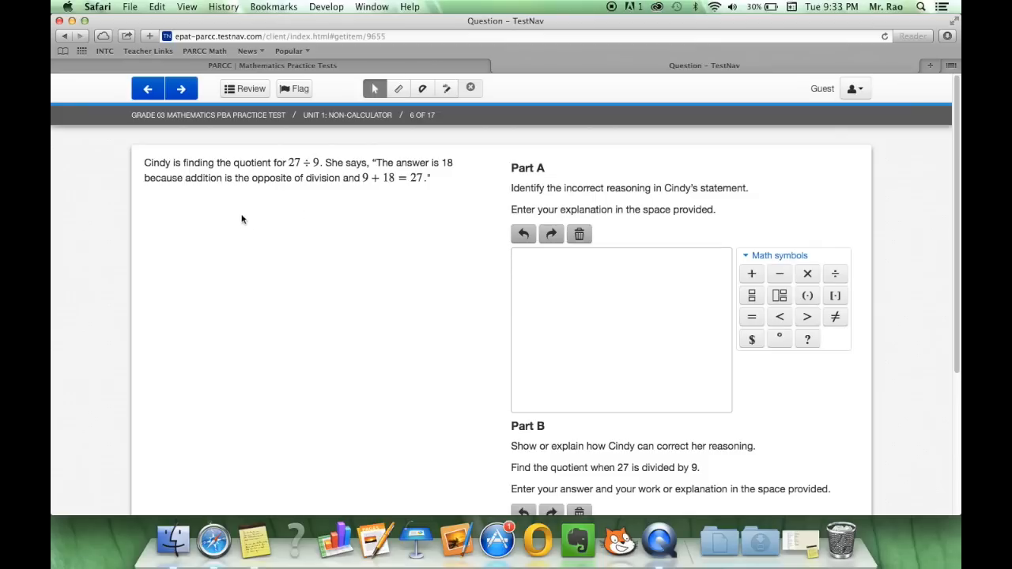
mouse_move(389, 208)
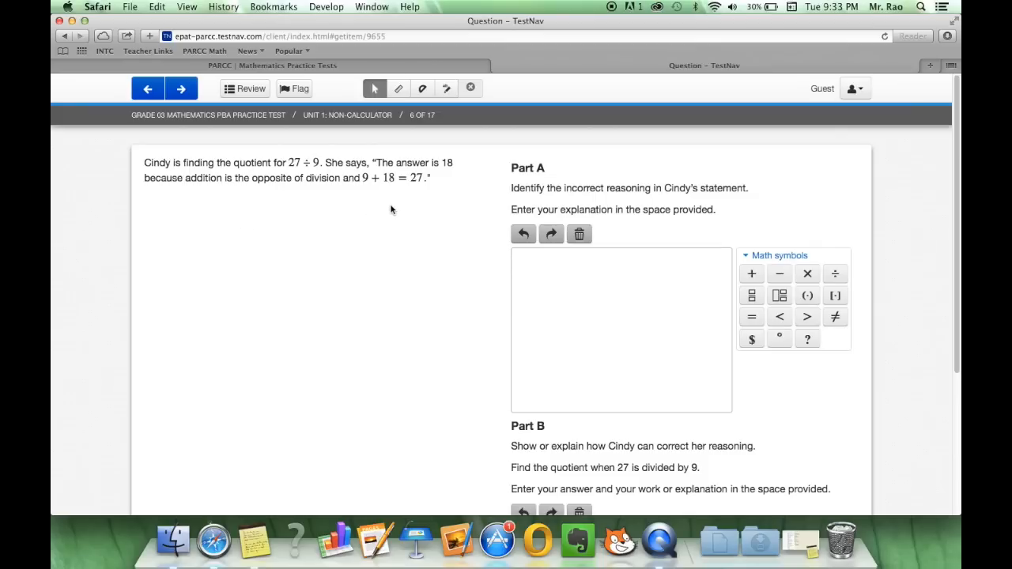
mouse_move(575, 251)
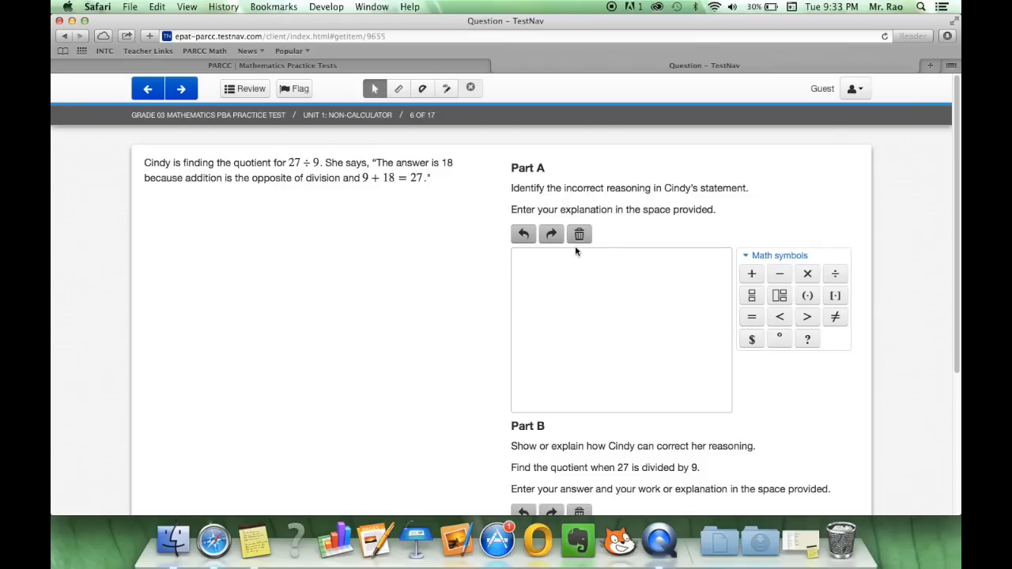
mouse_move(540, 251)
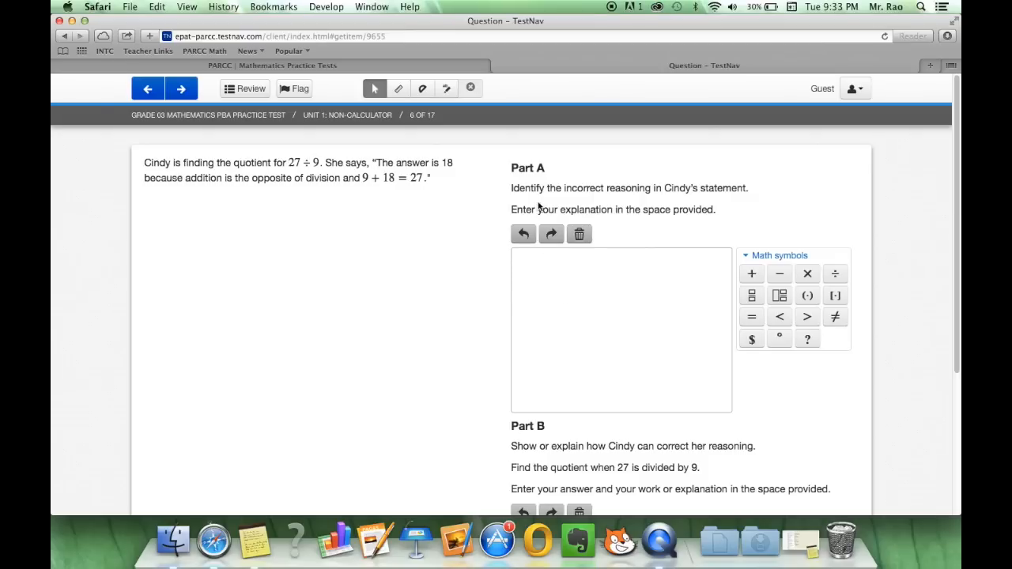
mouse_move(582, 278)
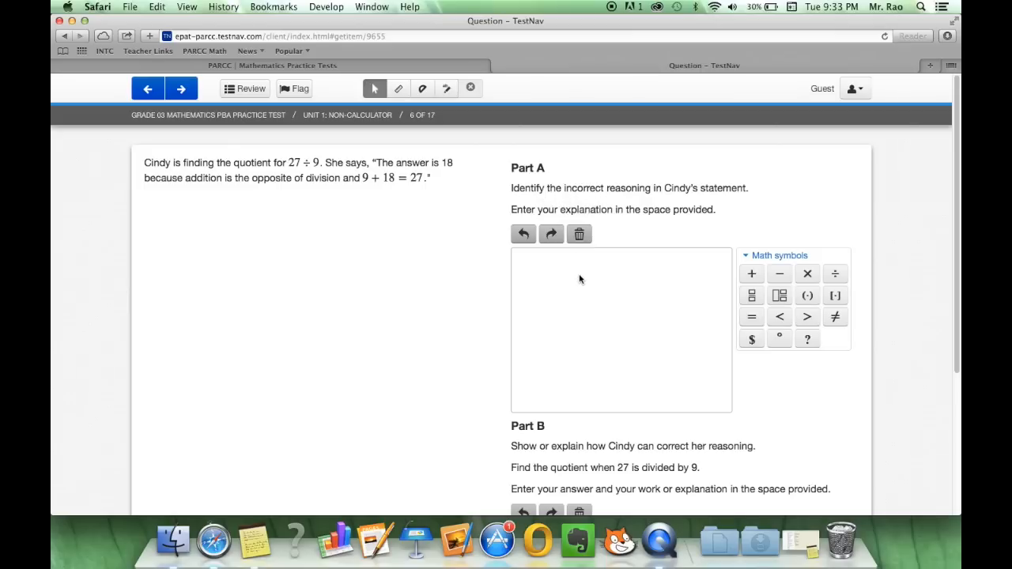
Leave question 6 on Cindy's 27 ÷ 9 reasoning blank and go to question 7
left_click(180, 88)
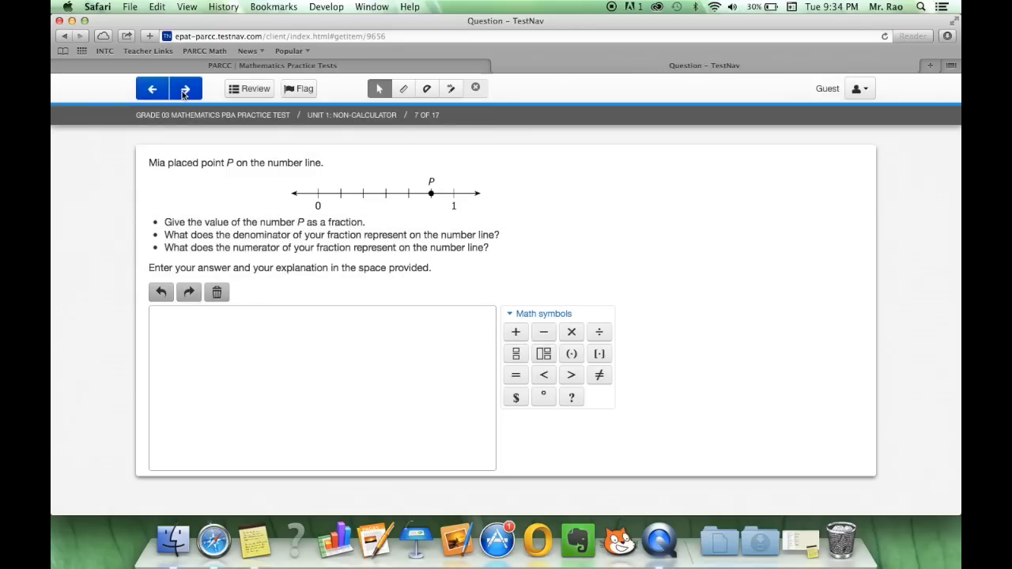
Enter P = 5/6 in question 7's response box using the fraction tool
type("2")
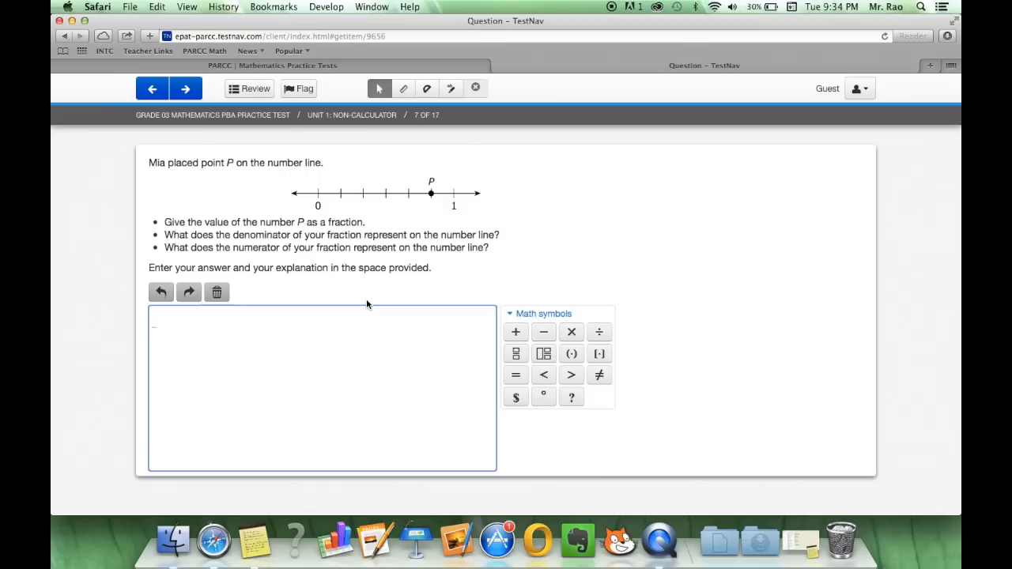
left_click(316, 387)
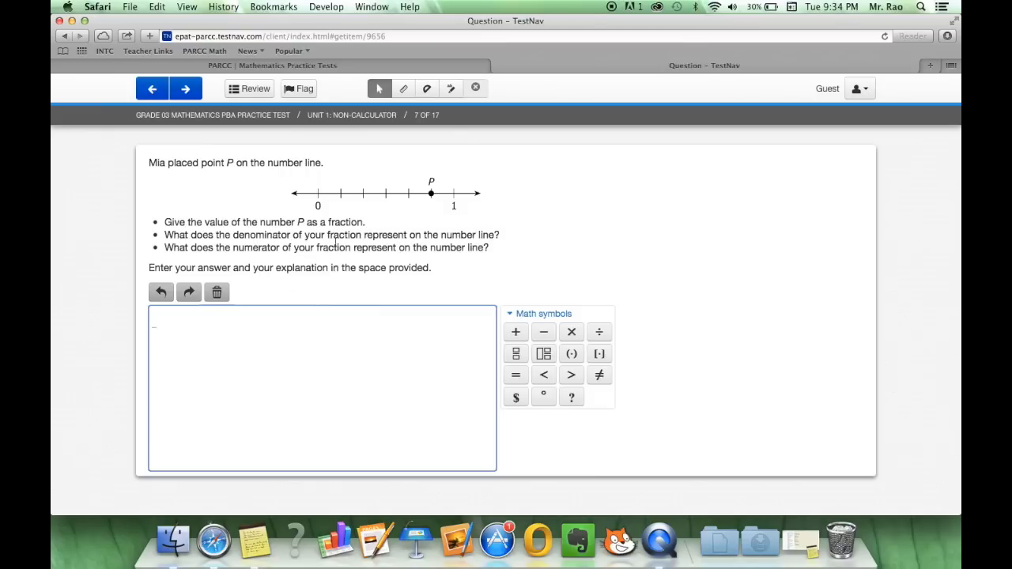
left_click(238, 319)
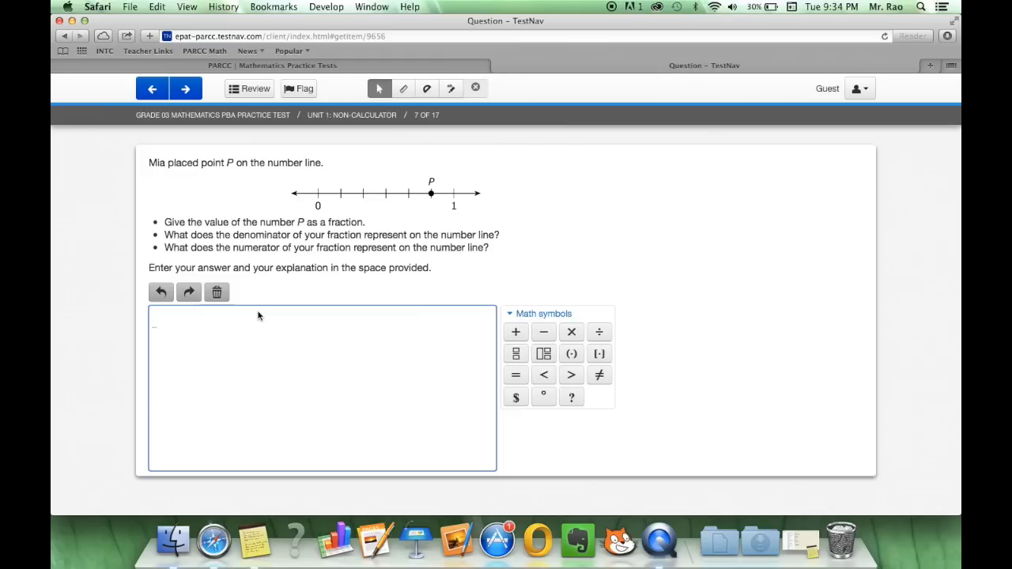
type("P =")
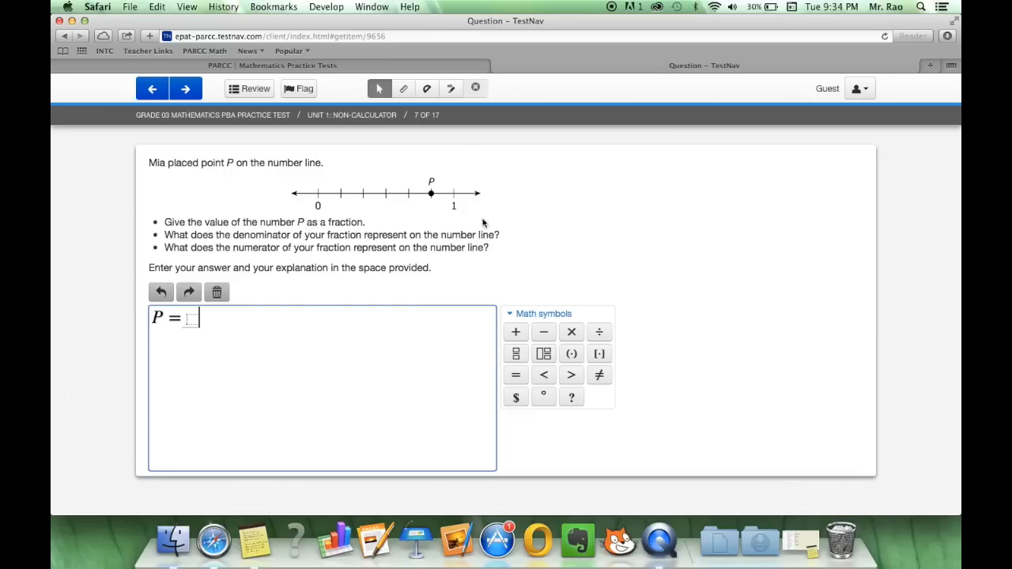
mouse_move(380, 206)
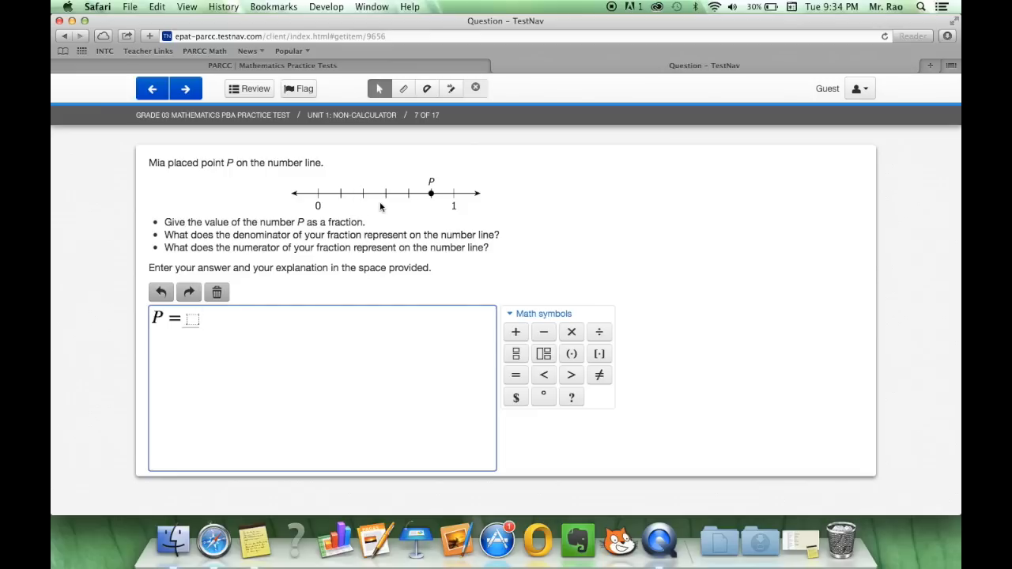
mouse_move(544, 354)
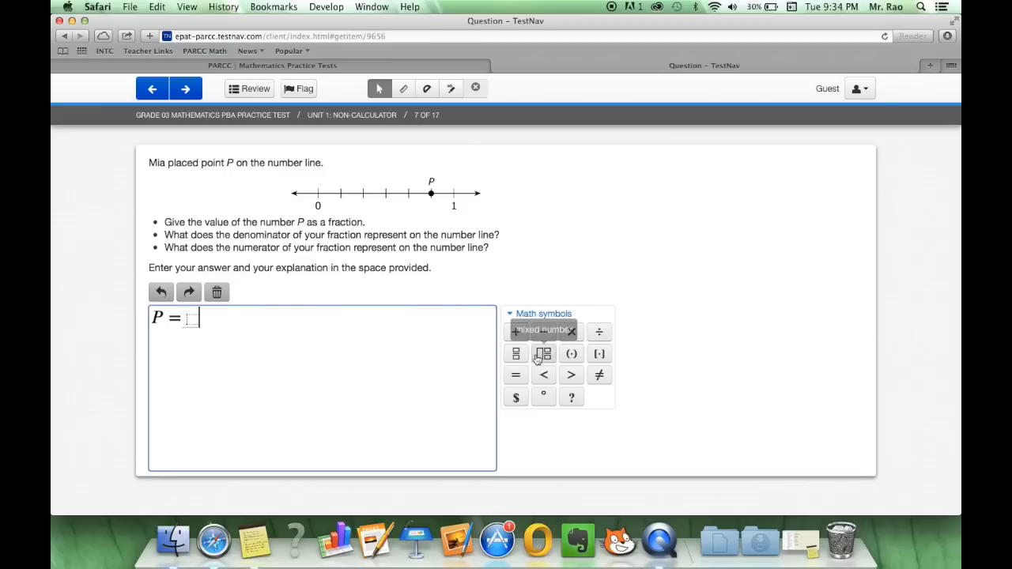
left_click(515, 354)
type(" 5")
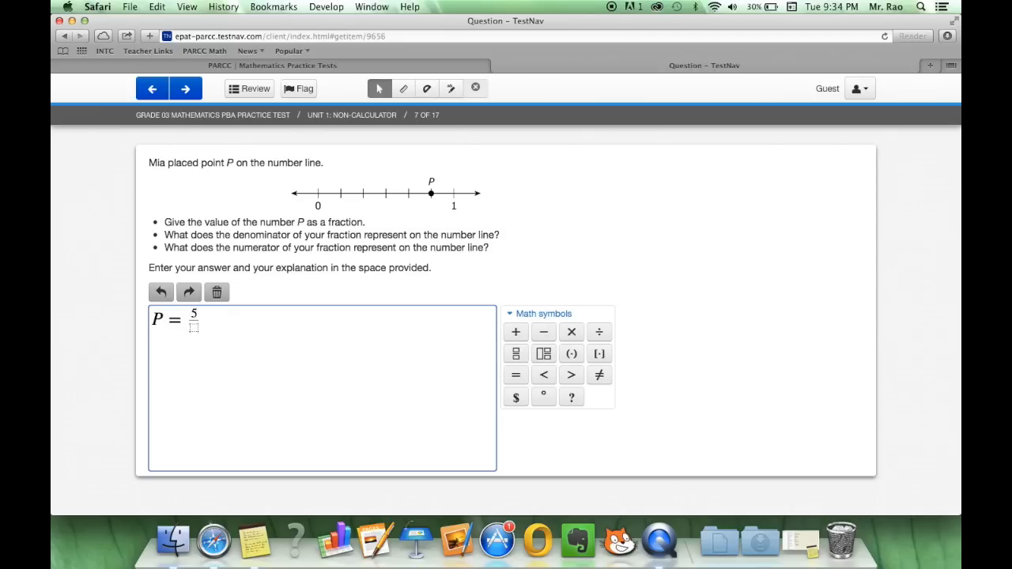
type("6.")
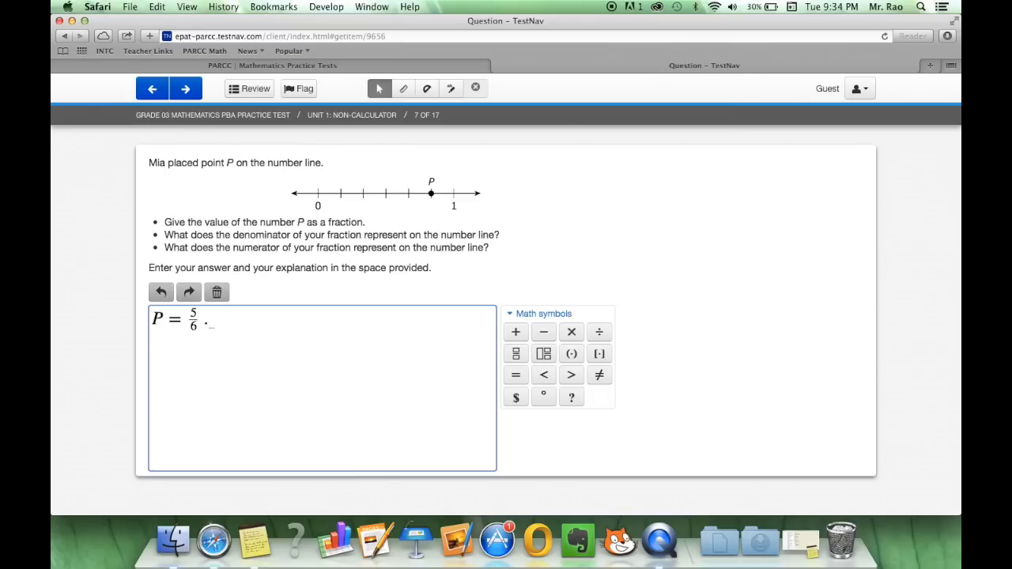
Write the partial explanation 'The denominator of the fraction represents.... The numerator represents'
type("The demon")
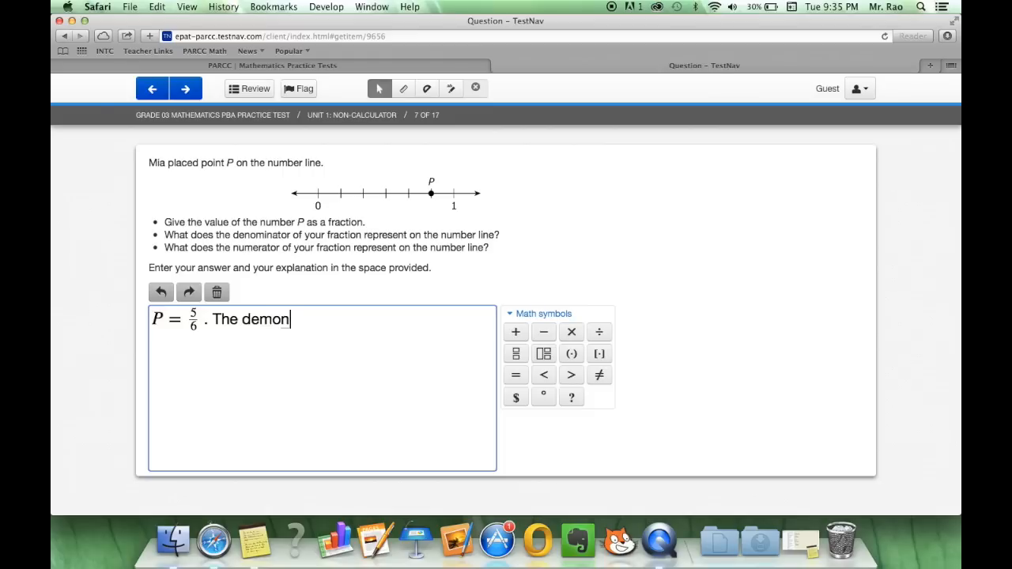
type("in")
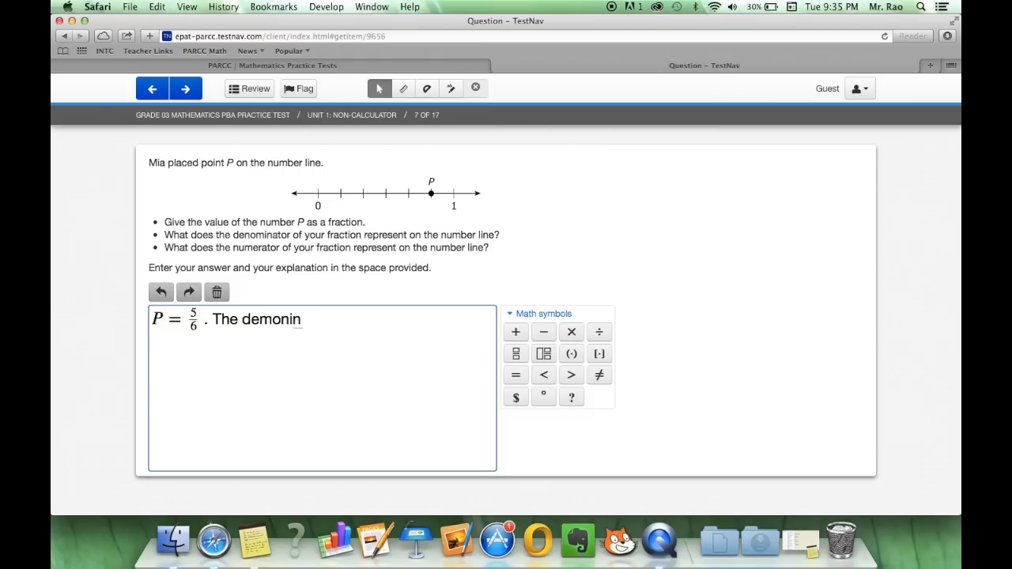
key("backspace")
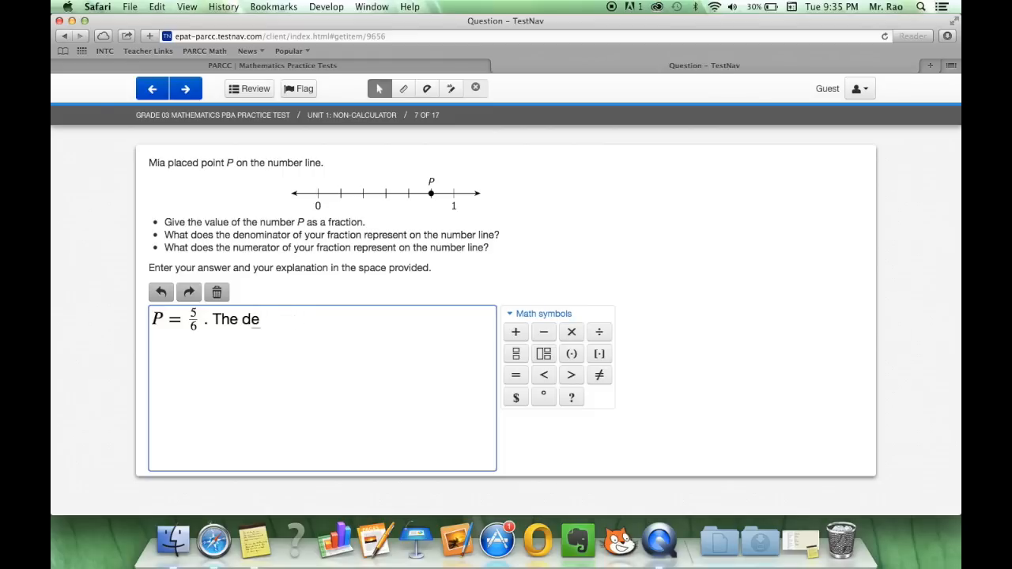
type("nom")
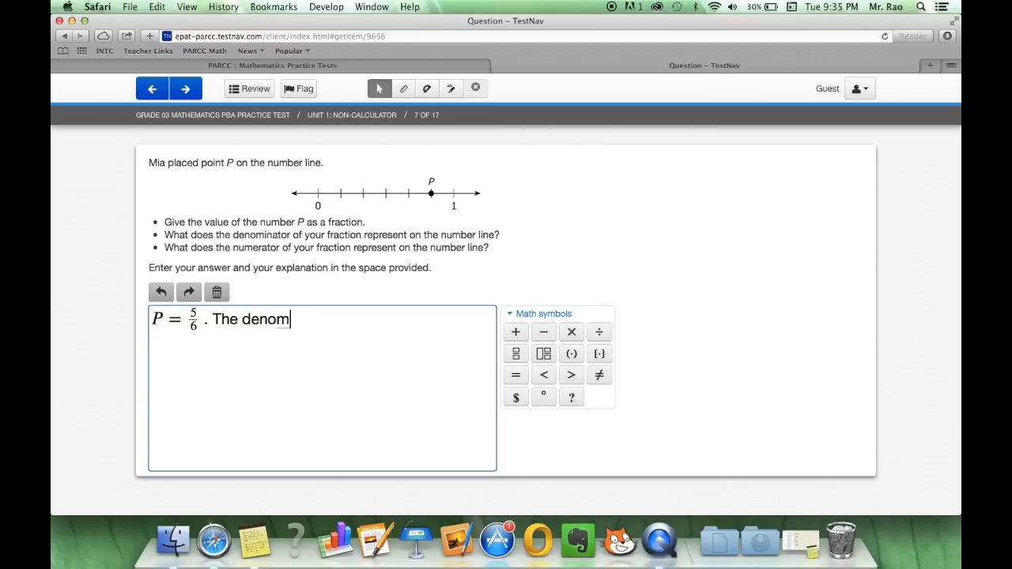
type("inator of the f")
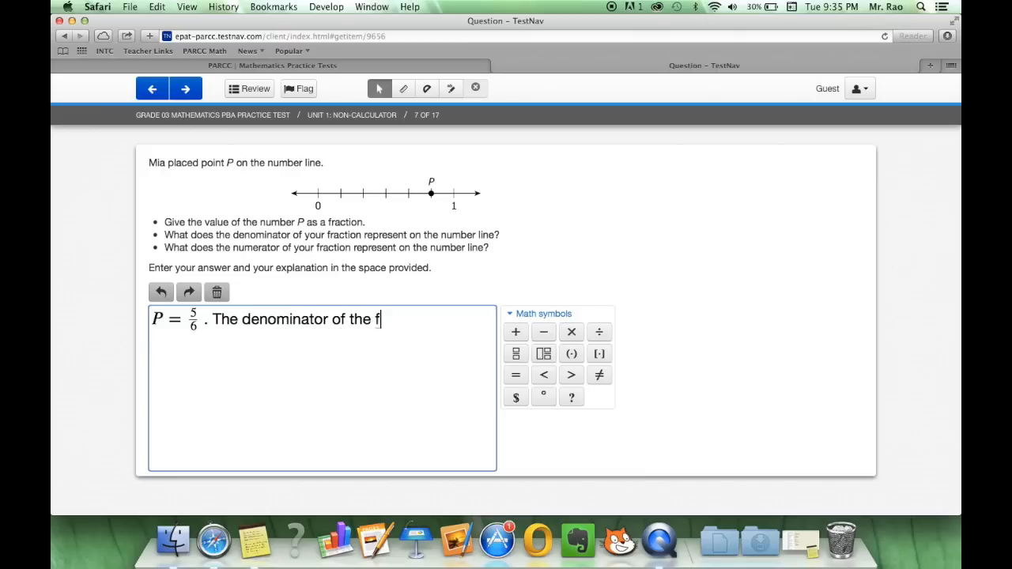
type("raction re")
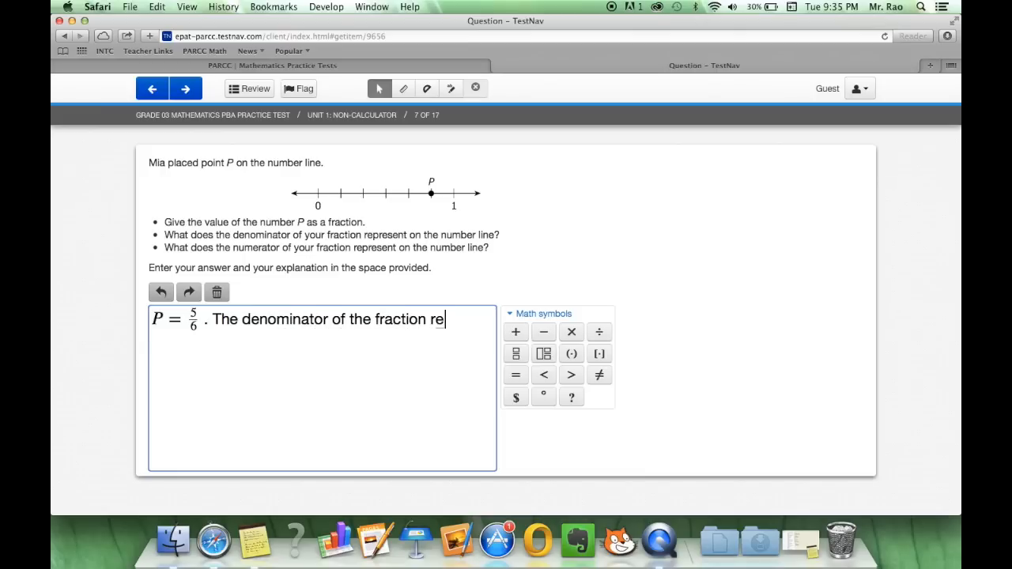
type("presents")
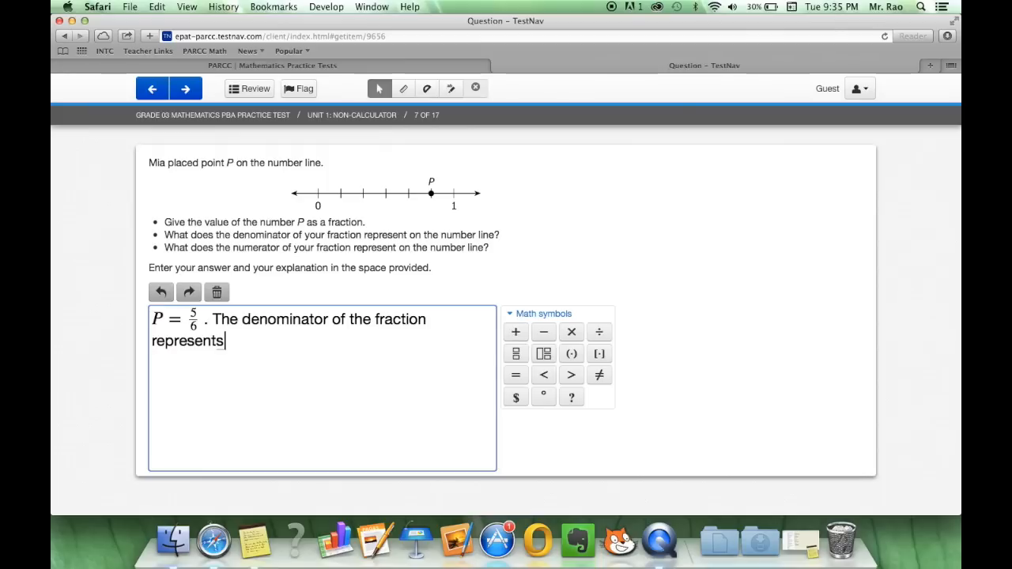
type("....")
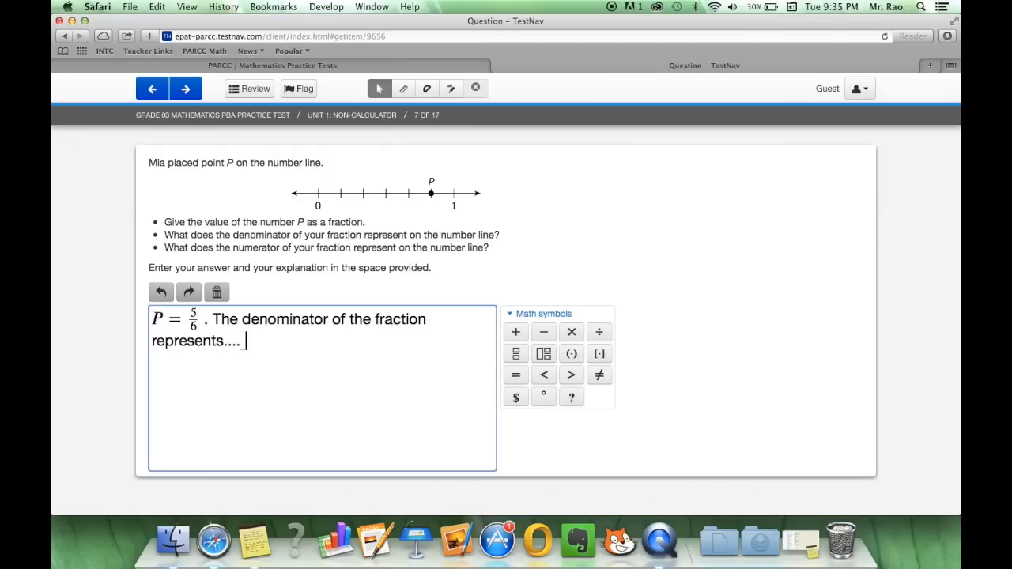
type("T")
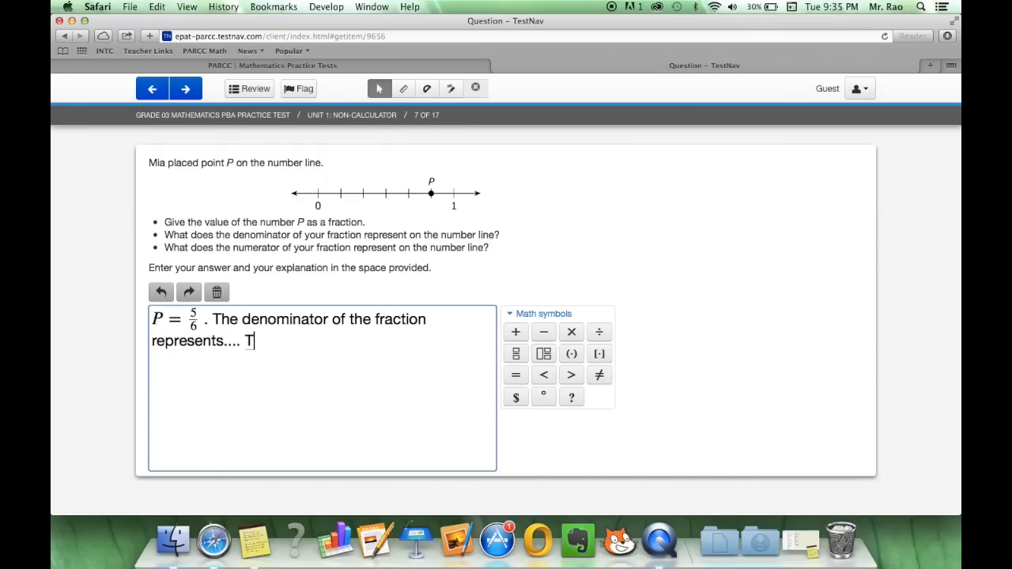
type("he numerator rep")
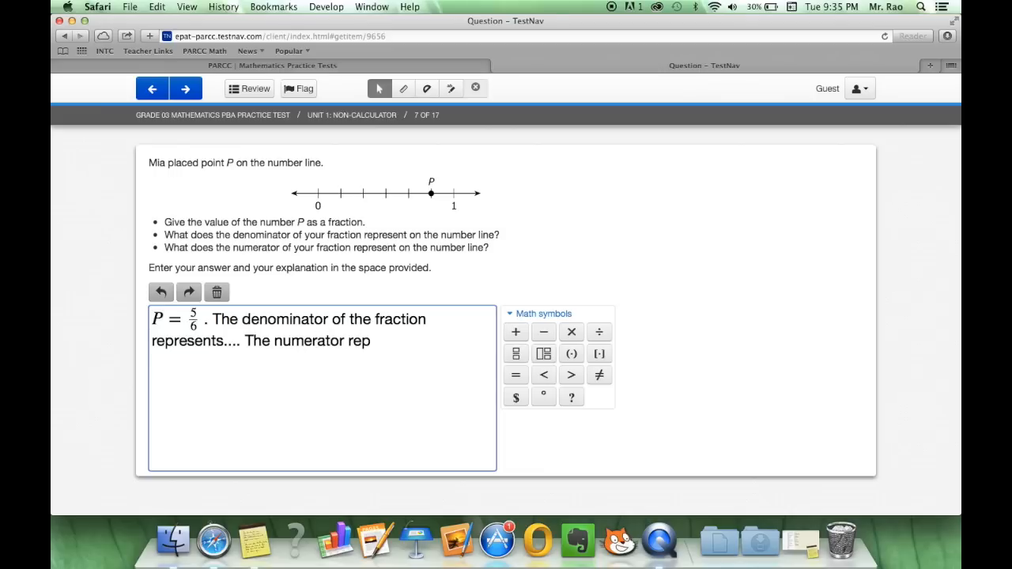
type("resents")
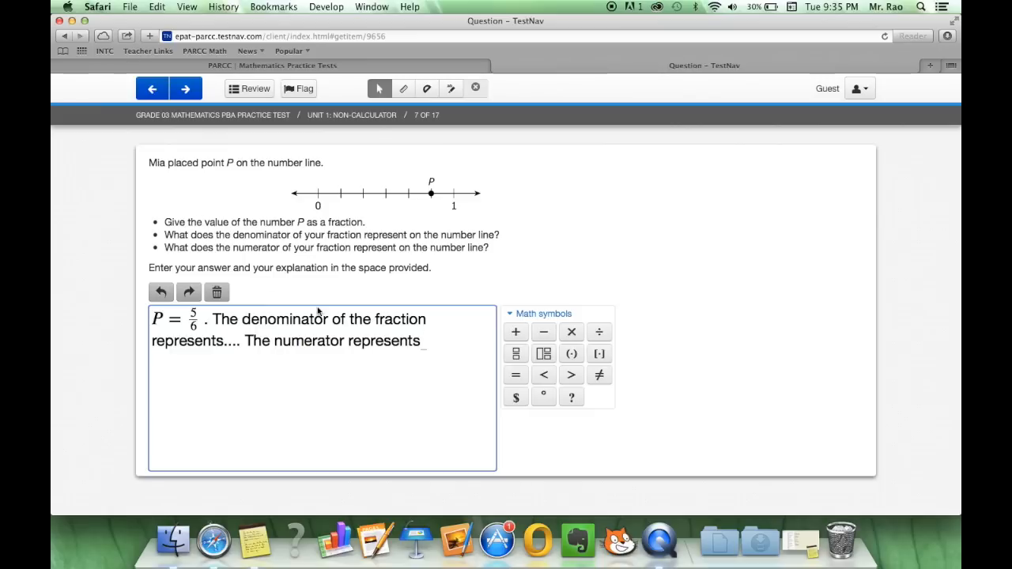
mouse_move(188, 88)
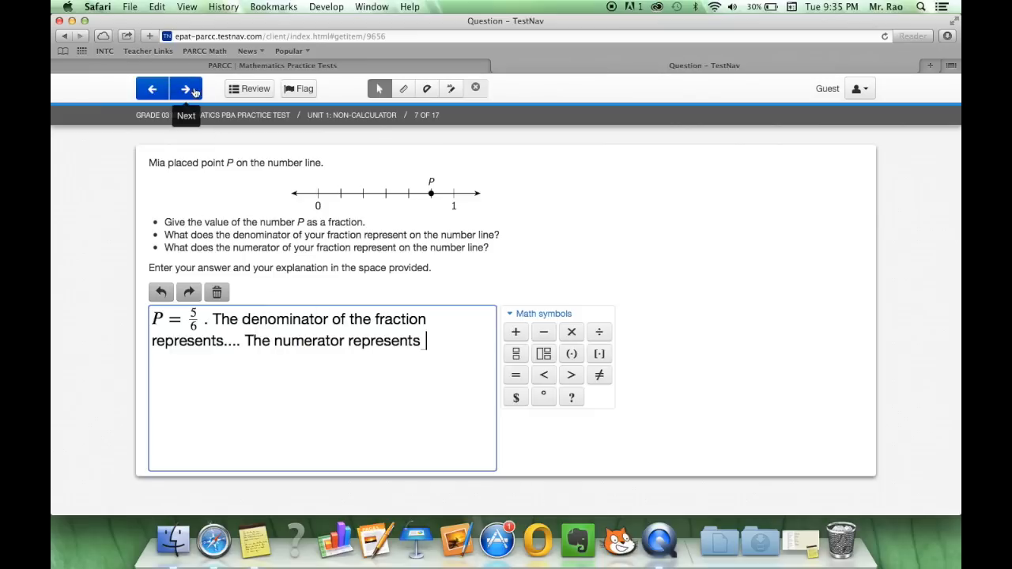
Advance to question 8 on the four clubhouse tabletops and start an answer in the Part B box
left_click(180, 89)
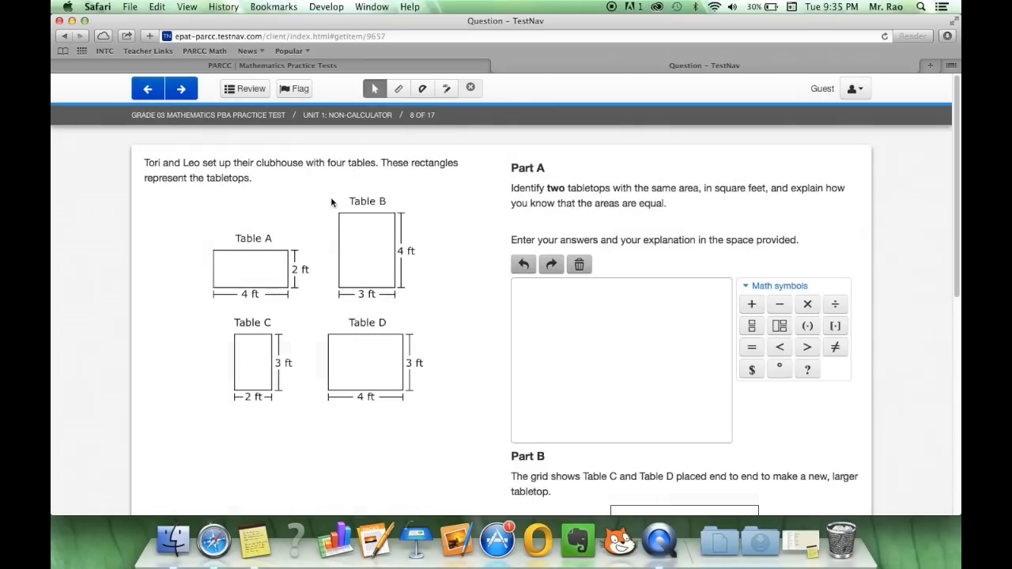
mouse_move(288, 196)
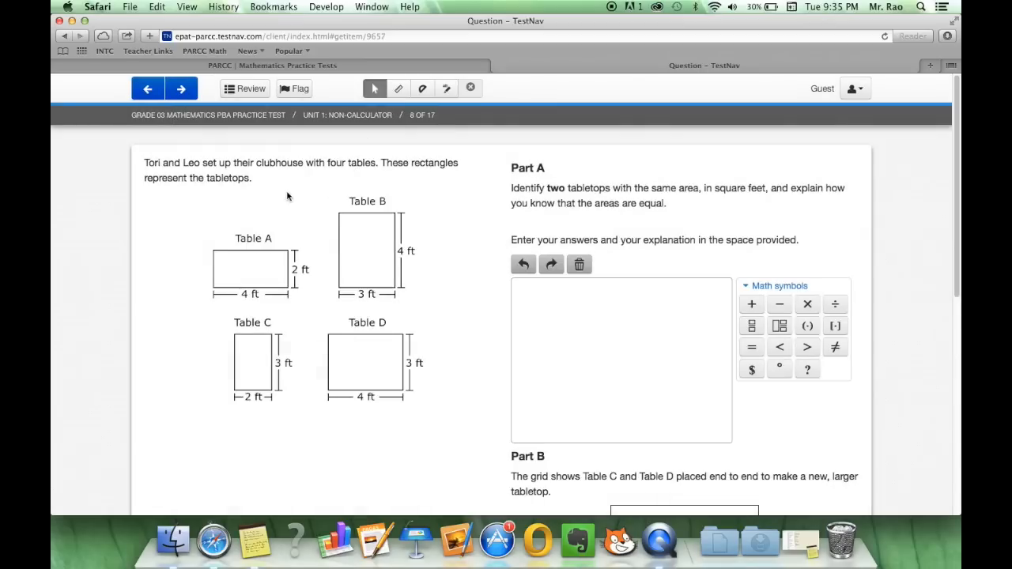
mouse_move(315, 193)
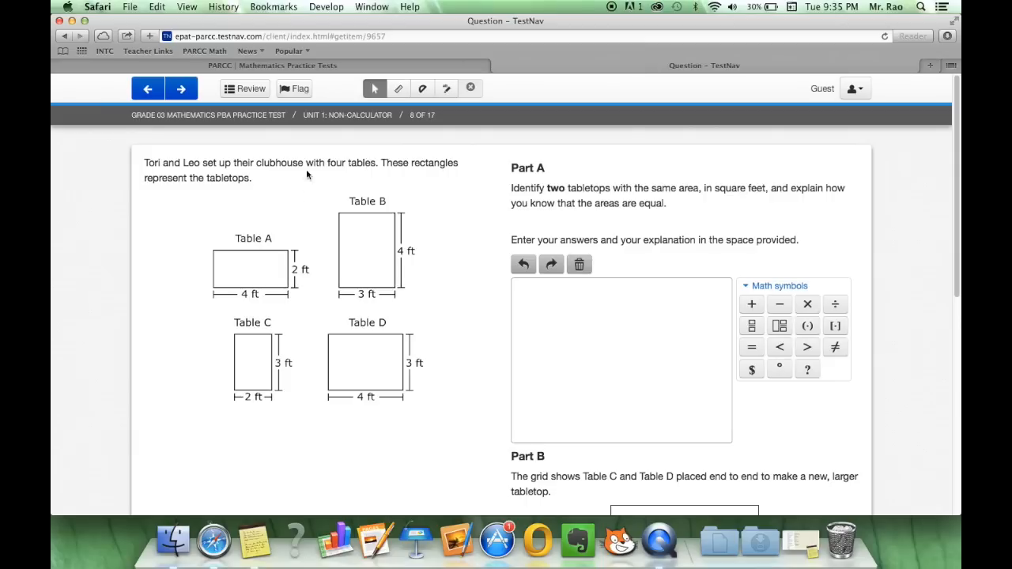
mouse_move(553, 304)
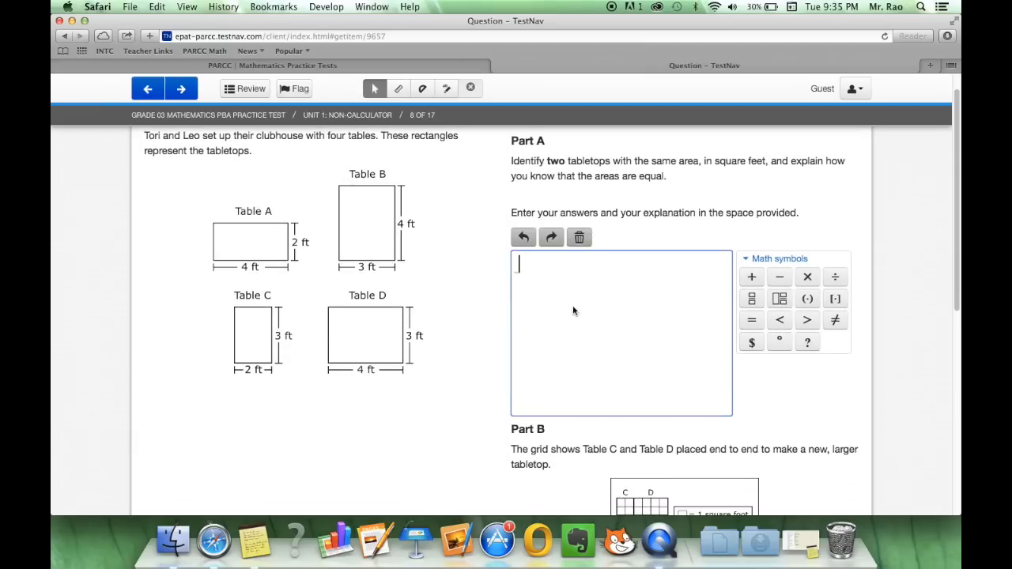
mouse_move(780, 297)
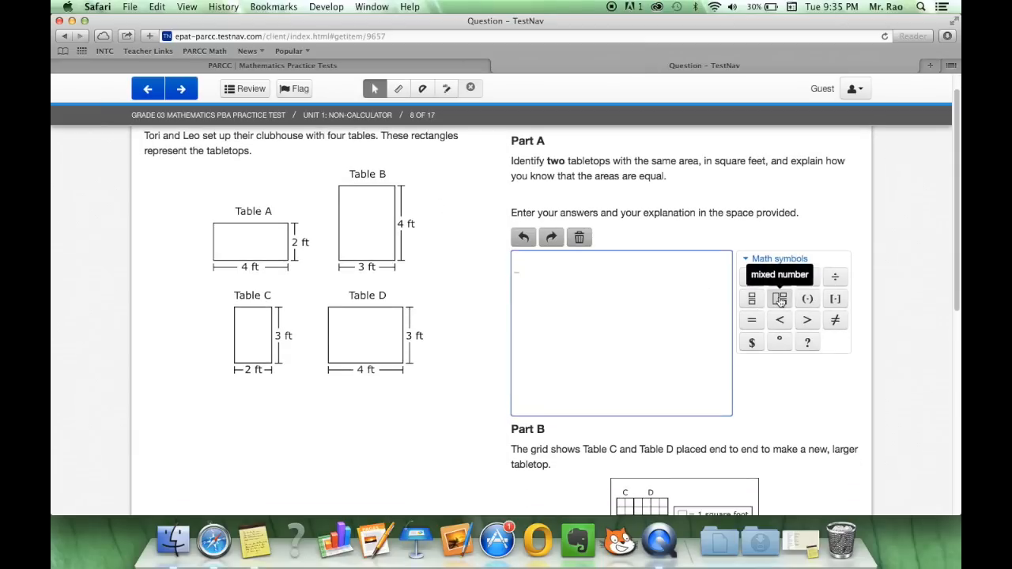
mouse_move(751, 299)
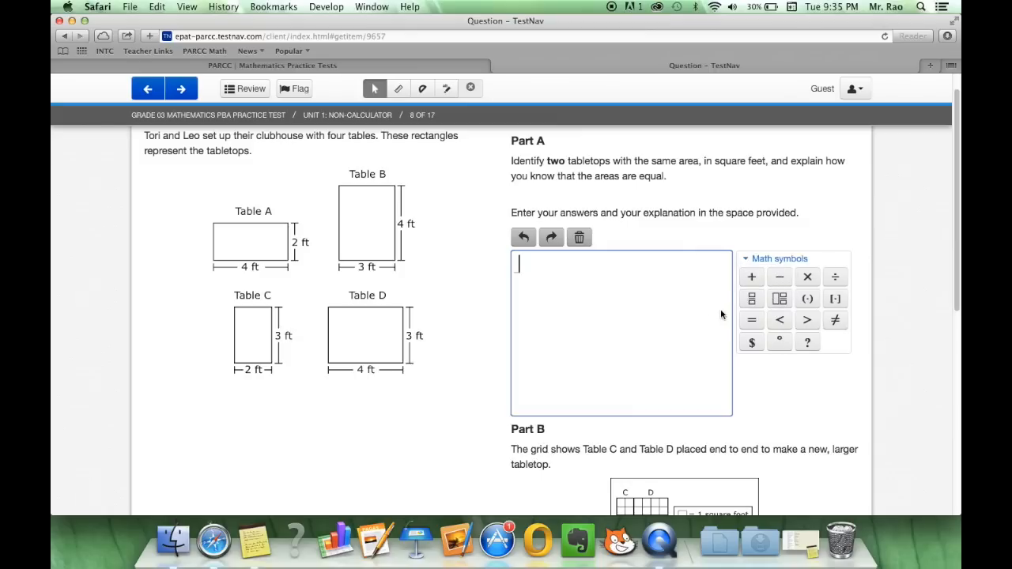
scroll("down", 3)
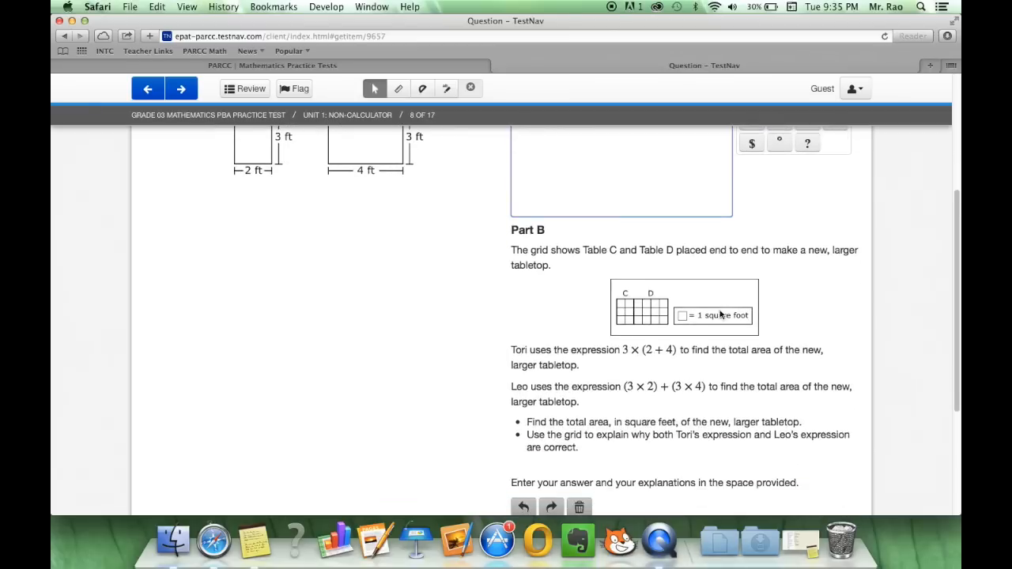
scroll("down", 3)
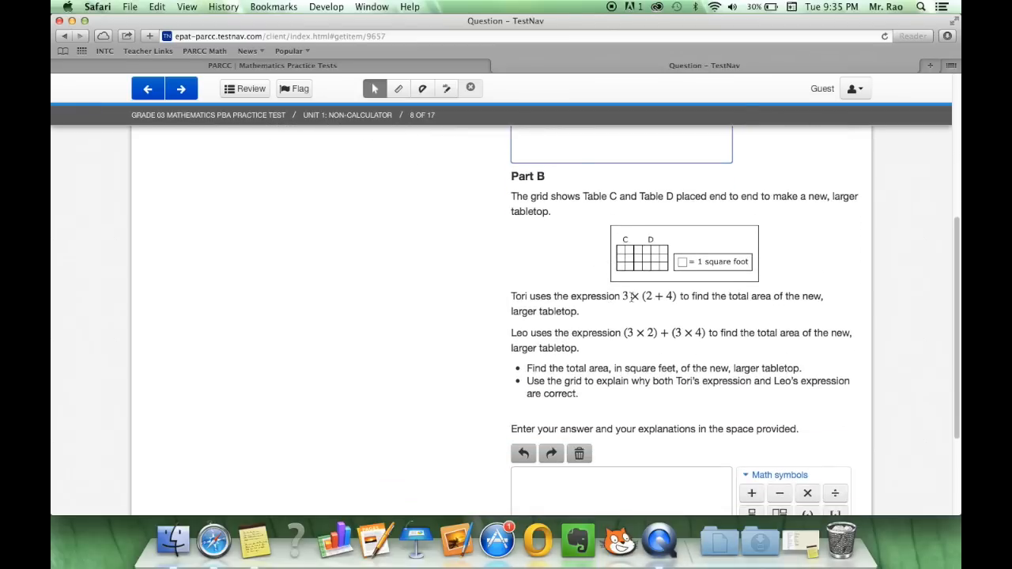
scroll("down", 3)
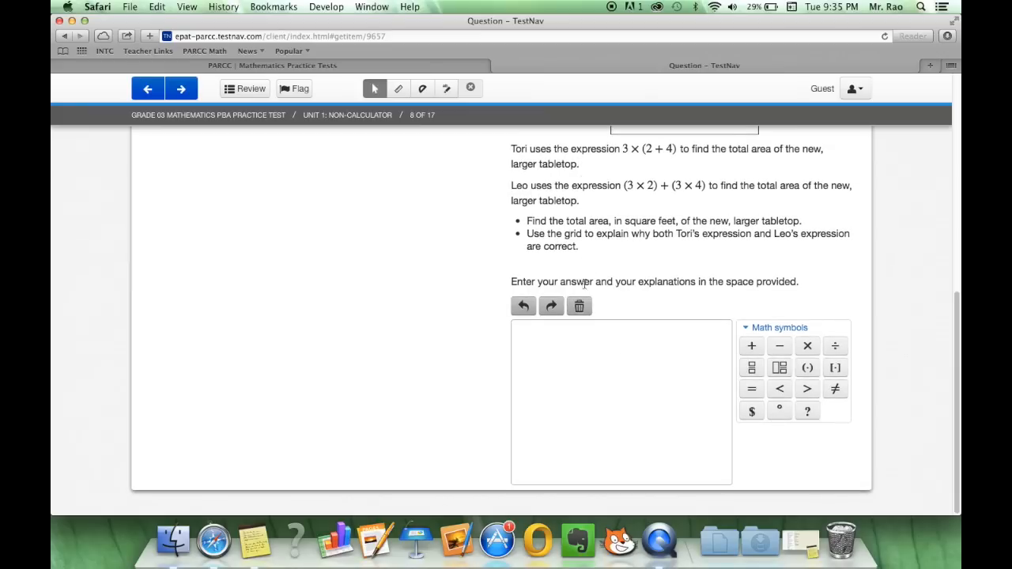
left_click(620, 401)
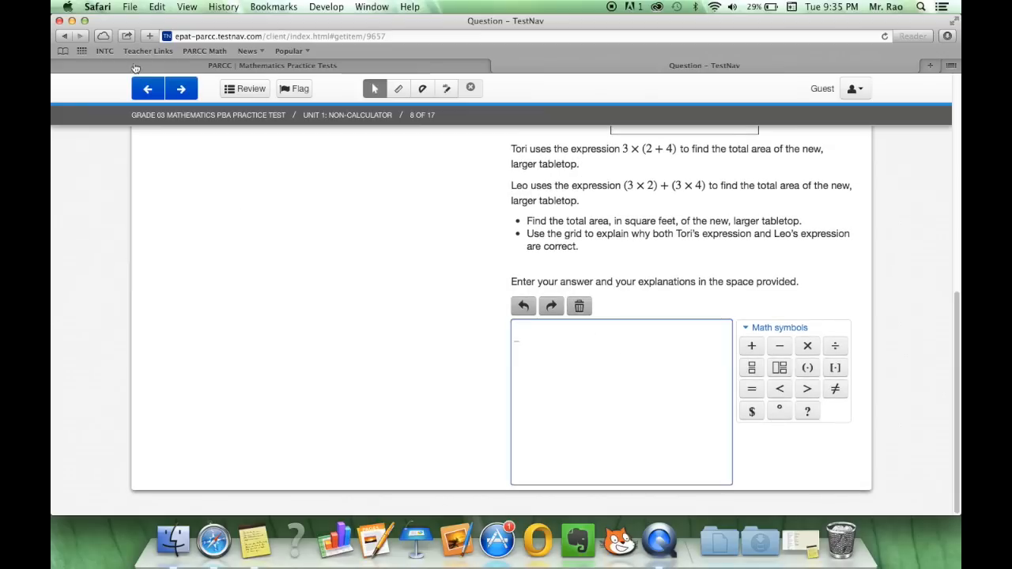
Advance to question 9 on Adam's pictures and shade squares in the Part A array grid
left_click(180, 88)
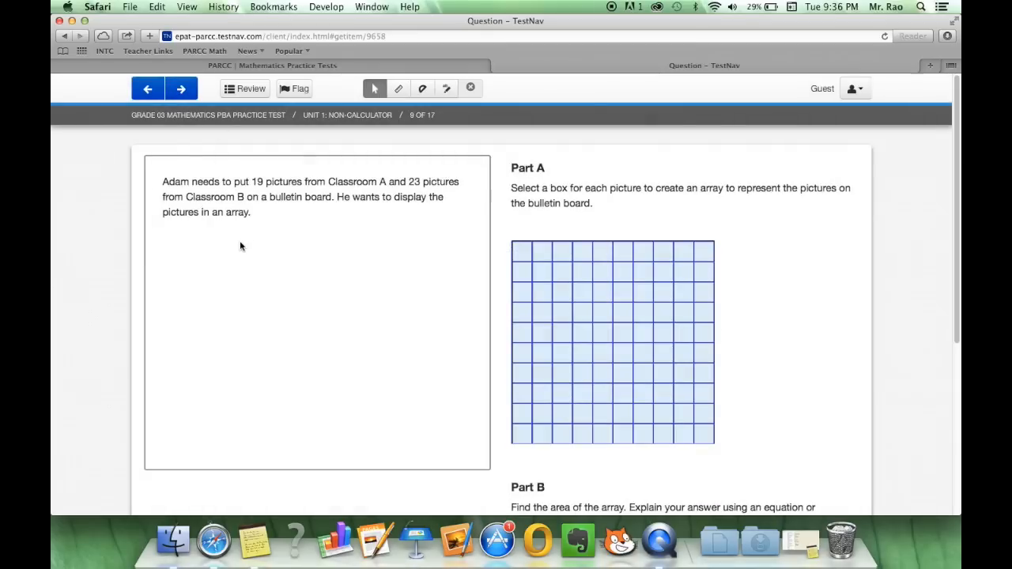
mouse_move(354, 234)
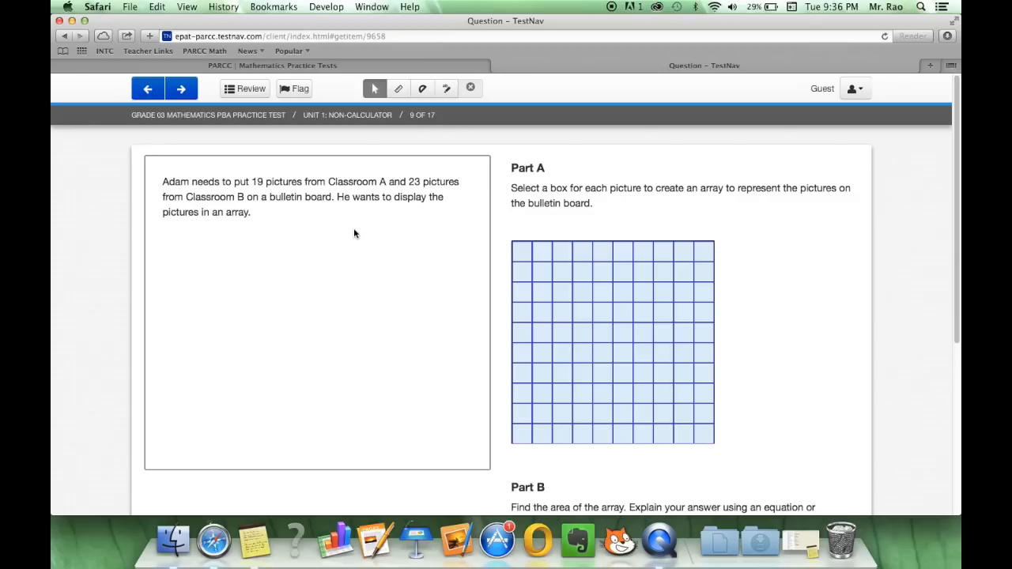
mouse_move(599, 243)
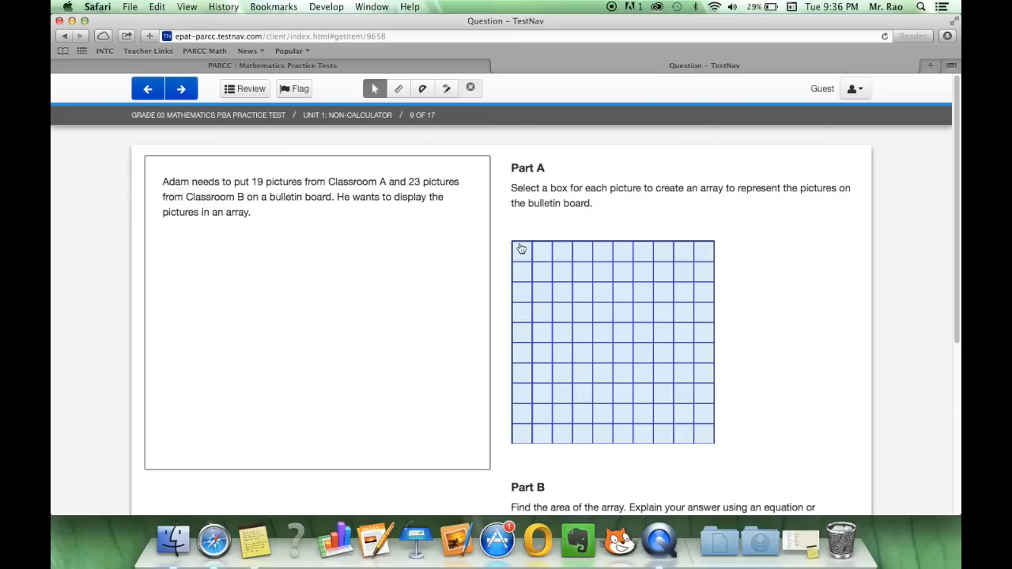
left_click(532, 261)
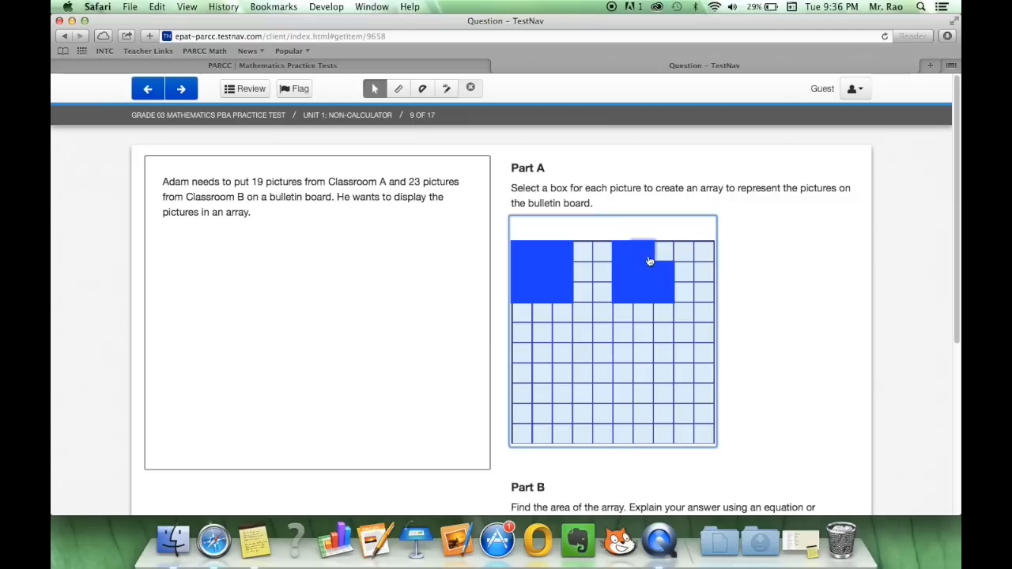
left_click(662, 252)
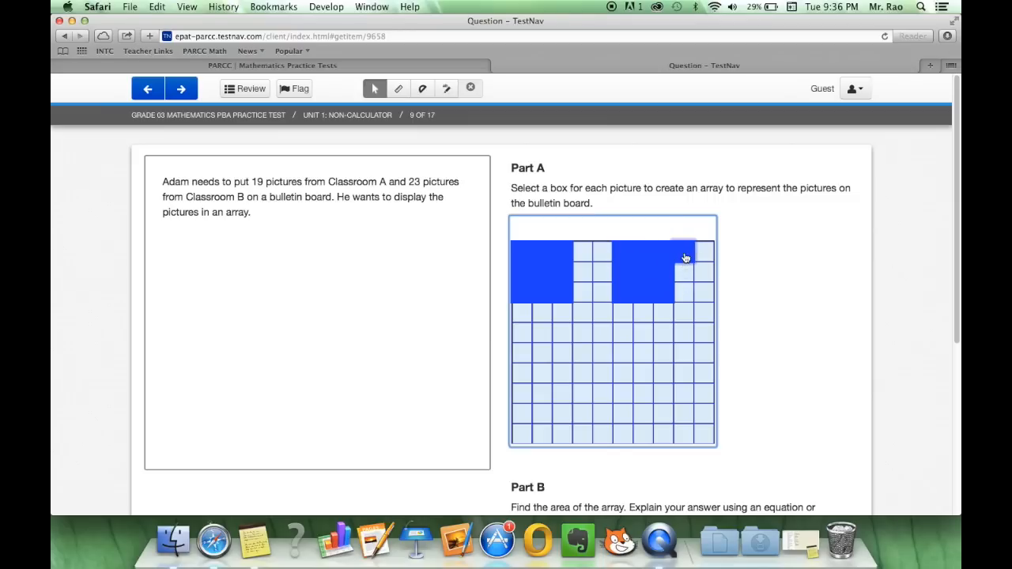
left_click(683, 253)
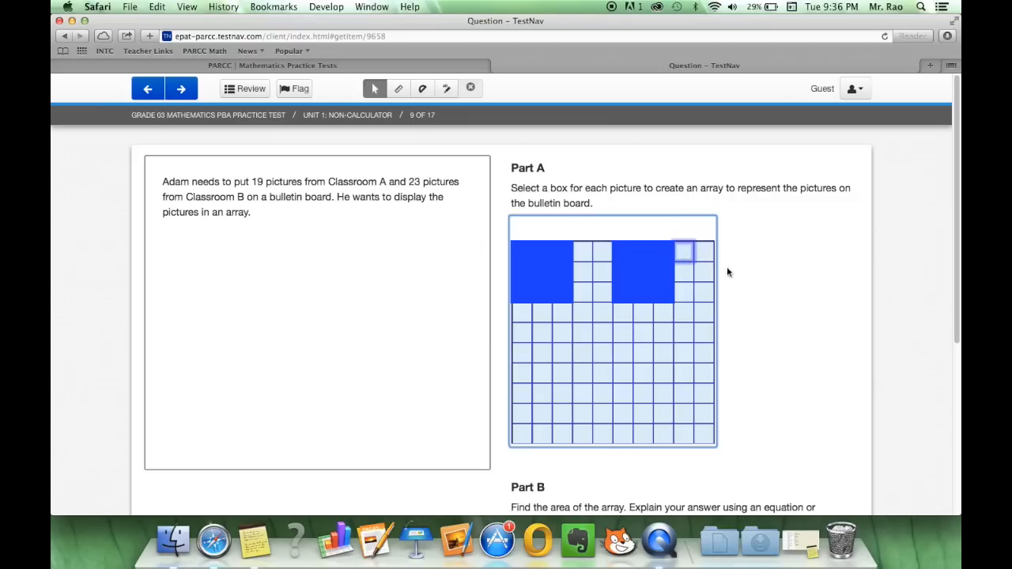
scroll("down", 3)
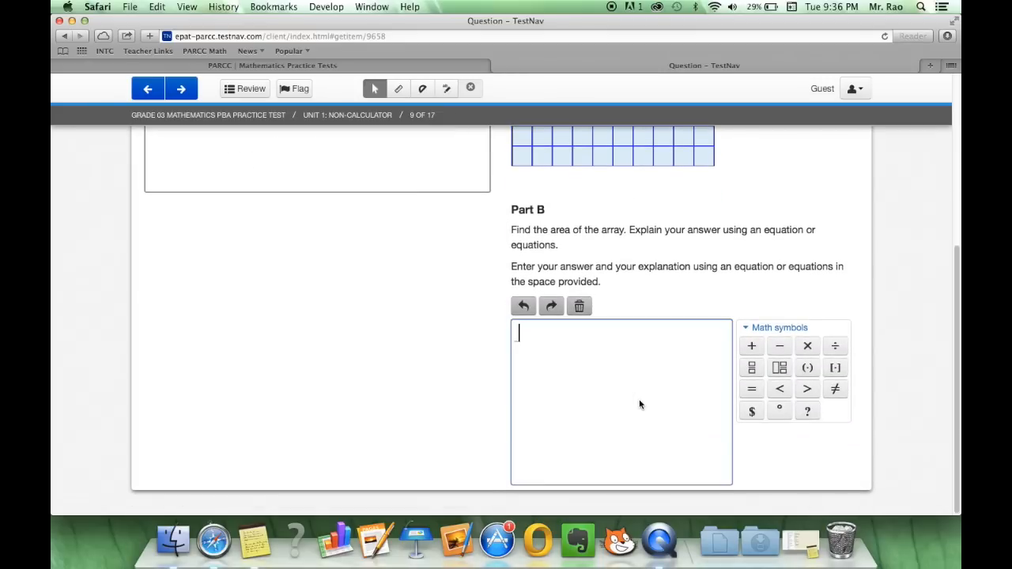
Pass through question 10 on Jane's light bulb packs and bring up question 11, Bryan's cupcakes
left_click(180, 89)
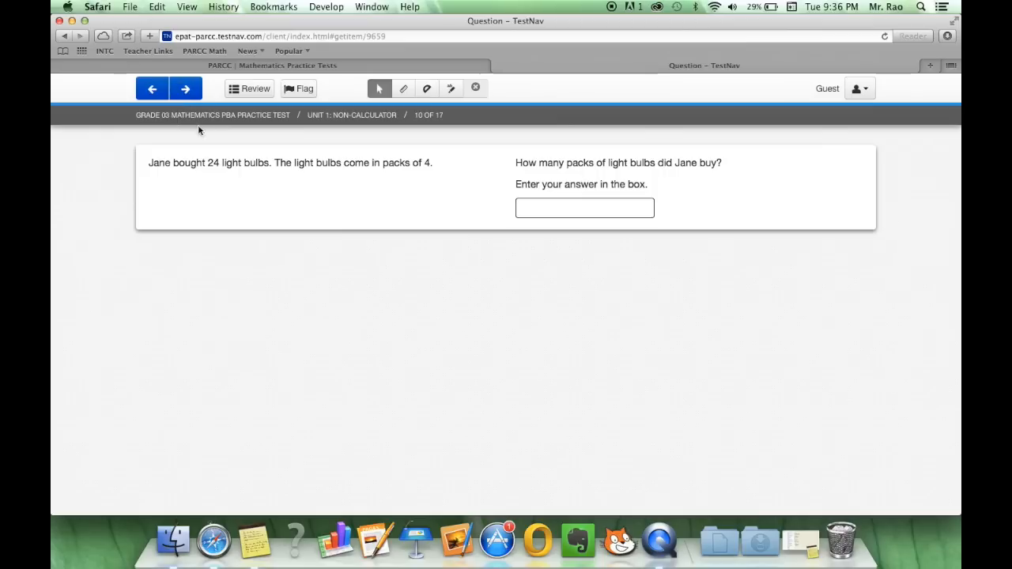
mouse_move(483, 248)
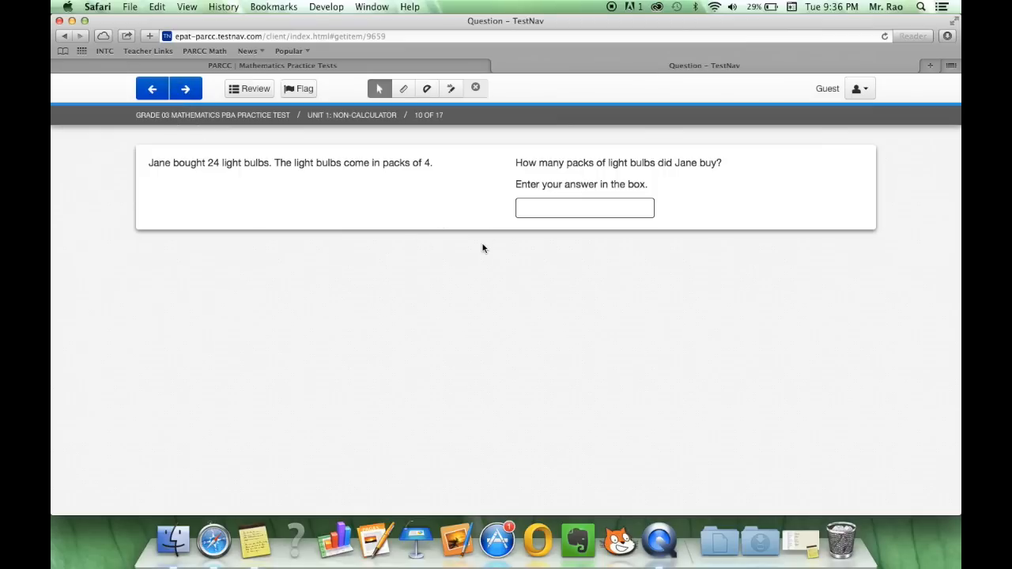
mouse_move(240, 182)
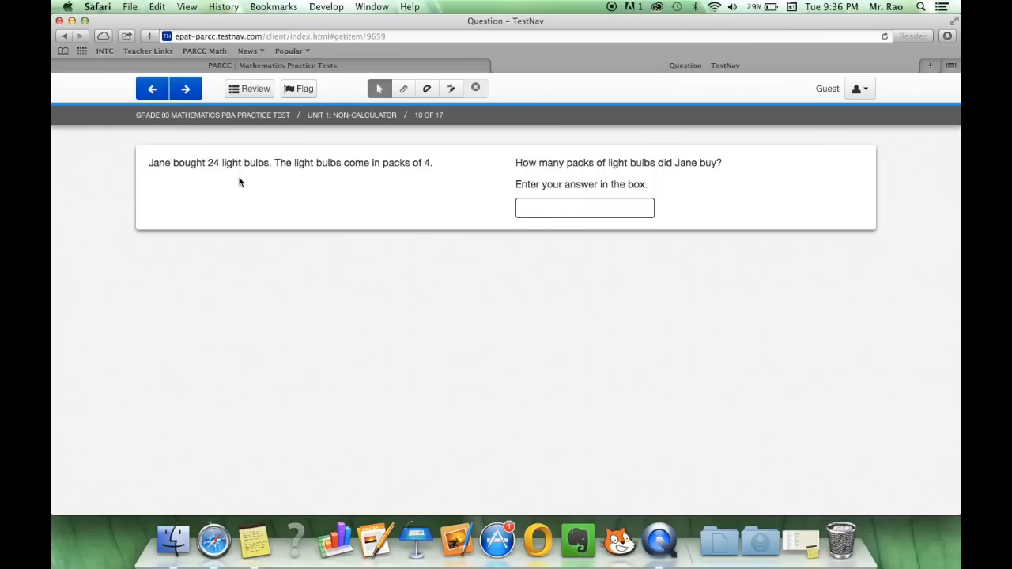
left_click(585, 208)
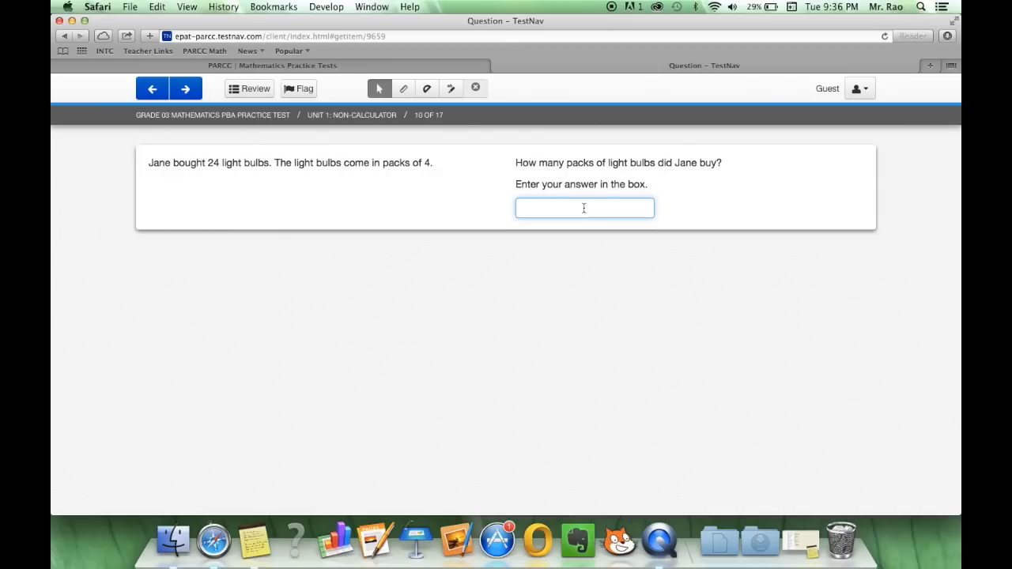
left_click(186, 88)
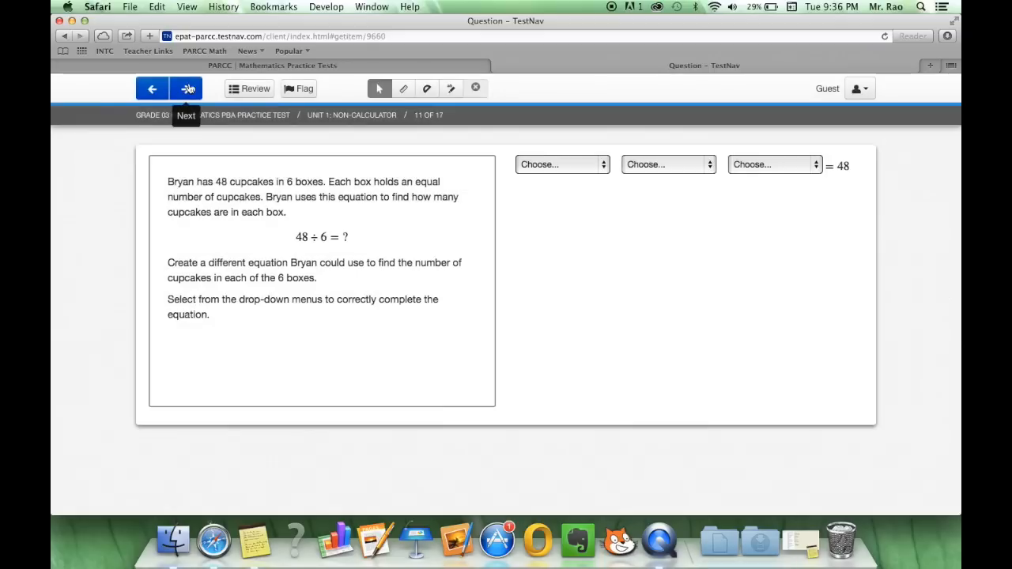
mouse_move(440, 231)
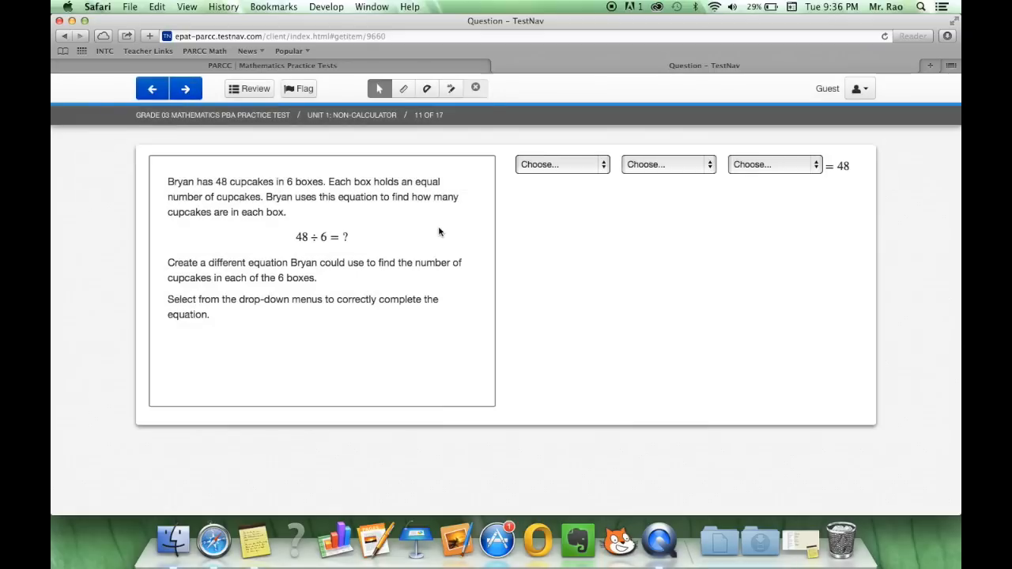
mouse_move(572, 148)
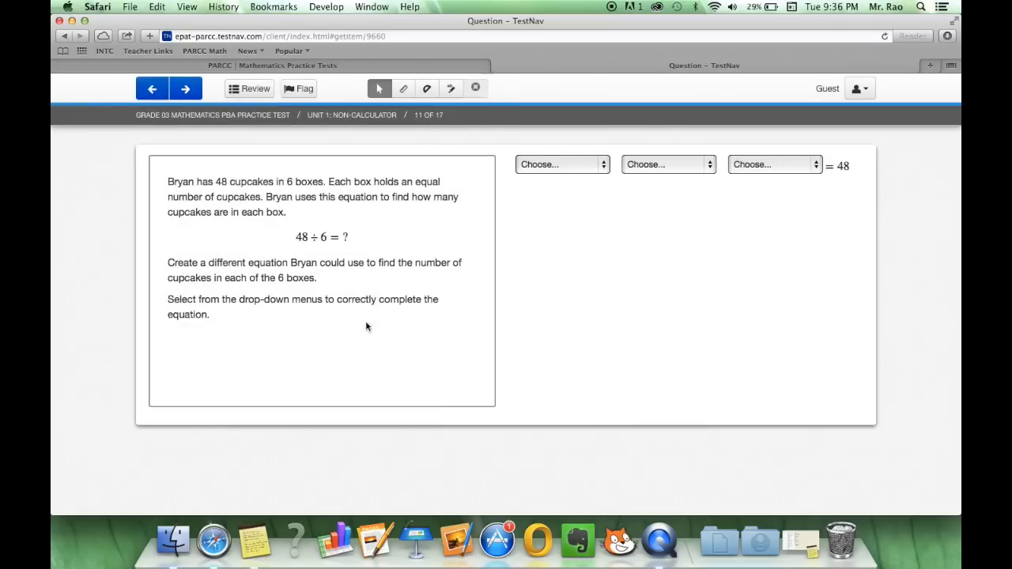
Choose the equation's first number and operation from the drop-down menus
left_click(561, 165)
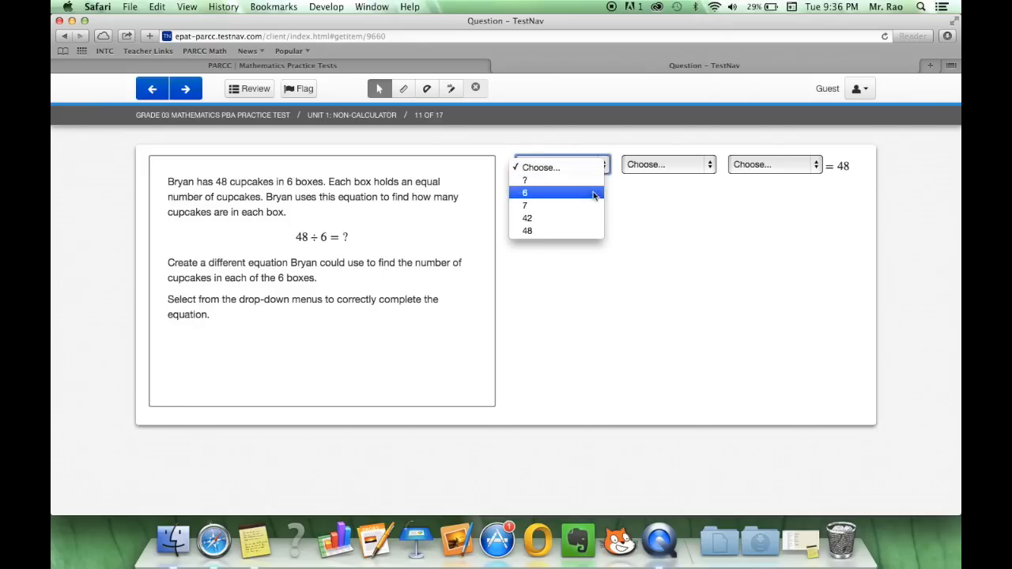
mouse_move(588, 202)
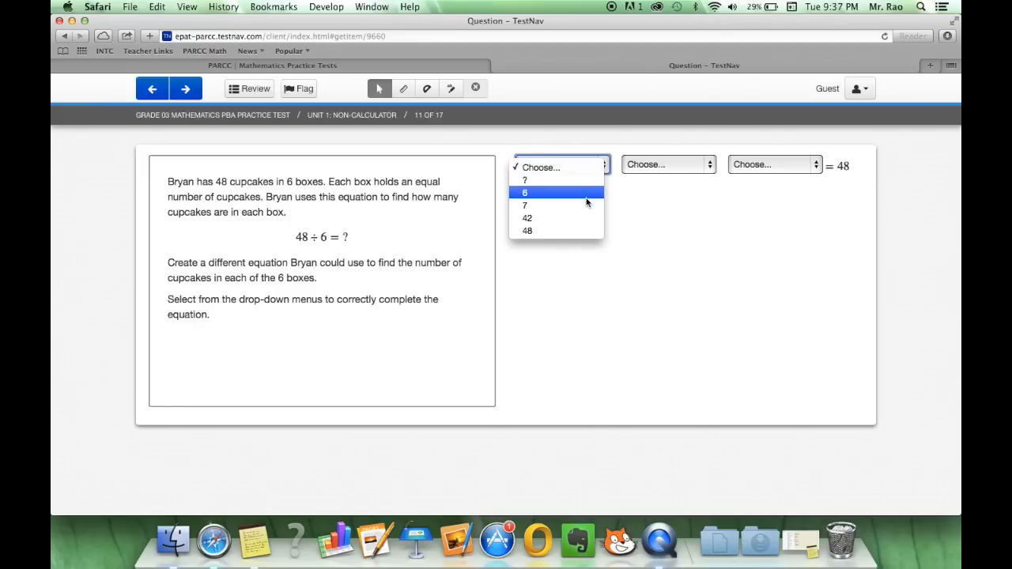
left_click(525, 206)
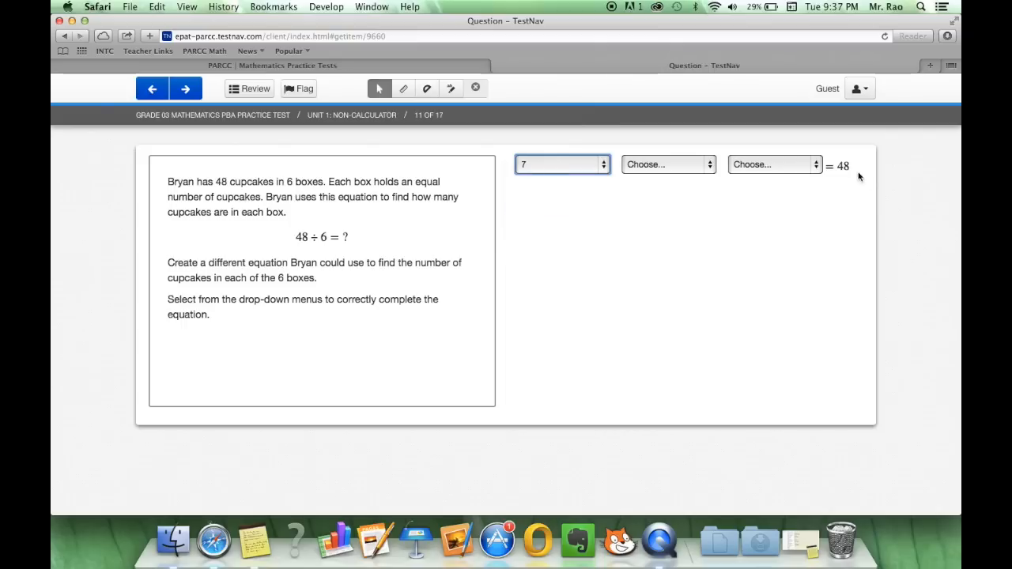
left_click(667, 165)
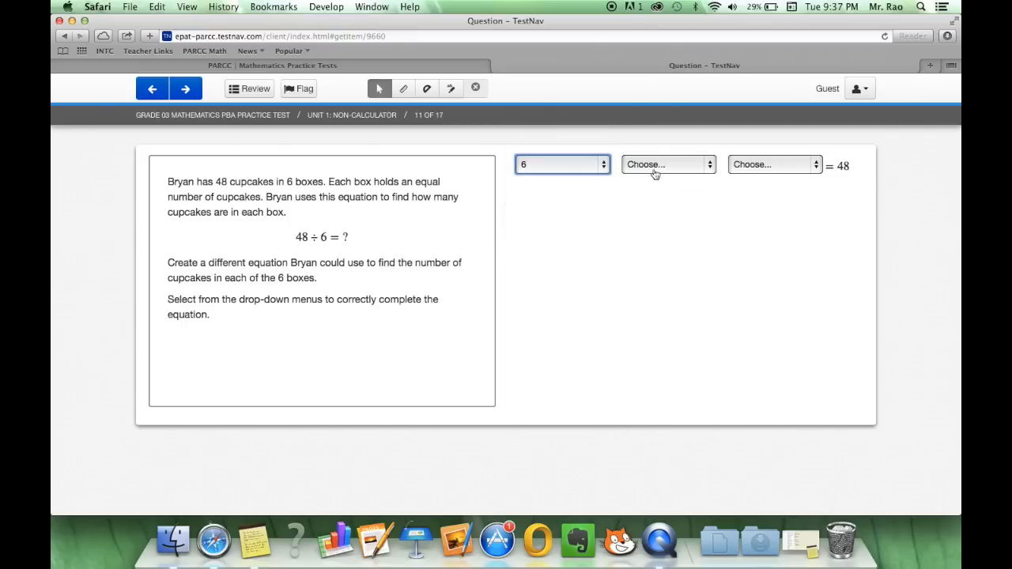
left_click(667, 164)
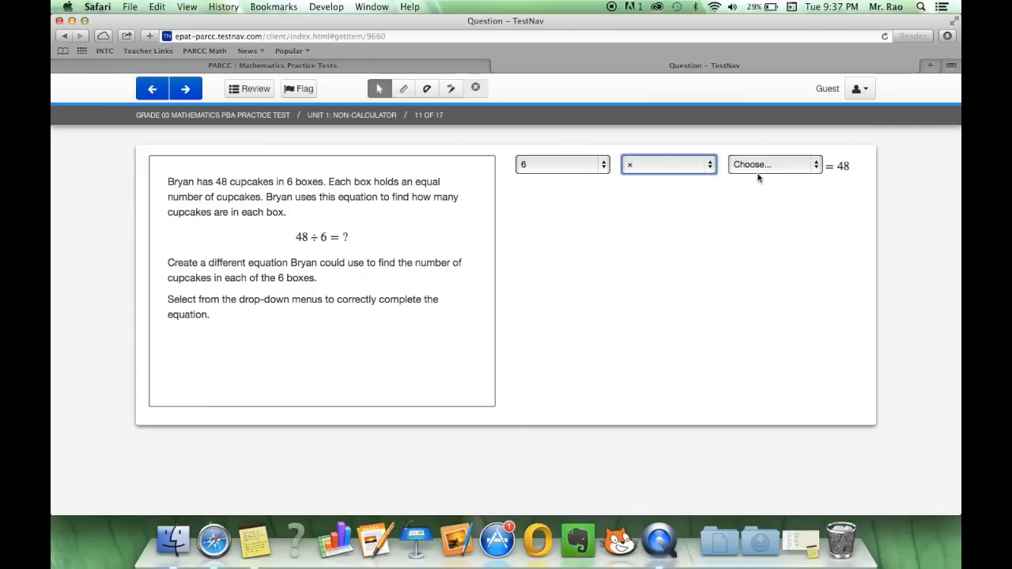
Finish the cupcake equation as 42 ÷ 6 = 48 and advance to Mr. Kahn's balloons question
left_click(773, 165)
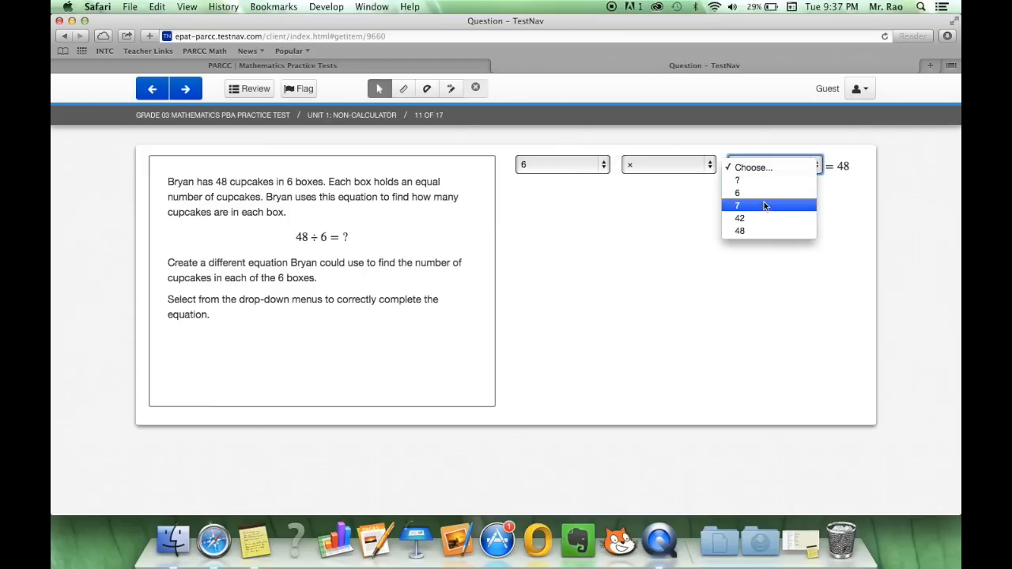
mouse_move(633, 202)
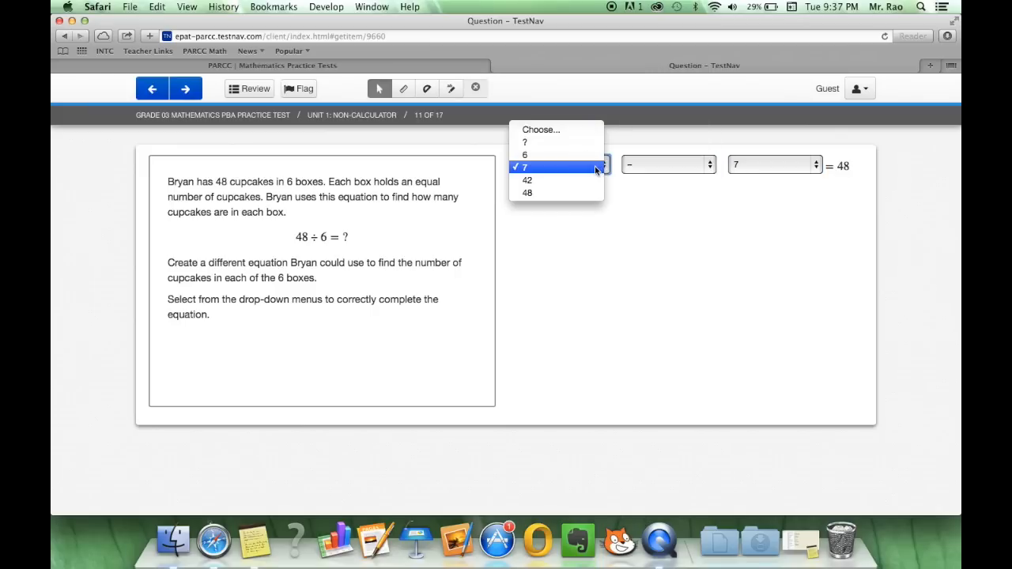
left_click(527, 180)
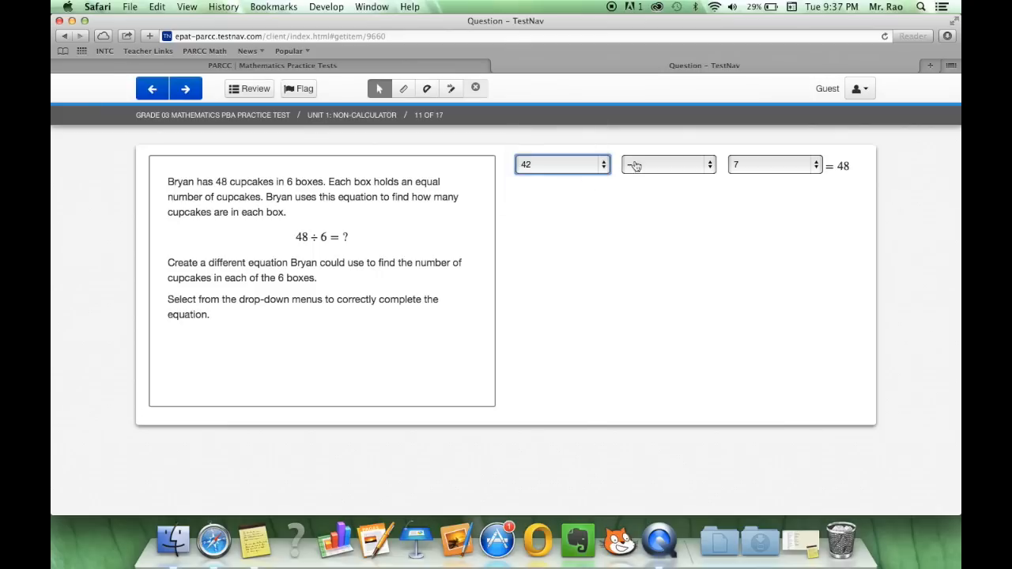
left_click(773, 164)
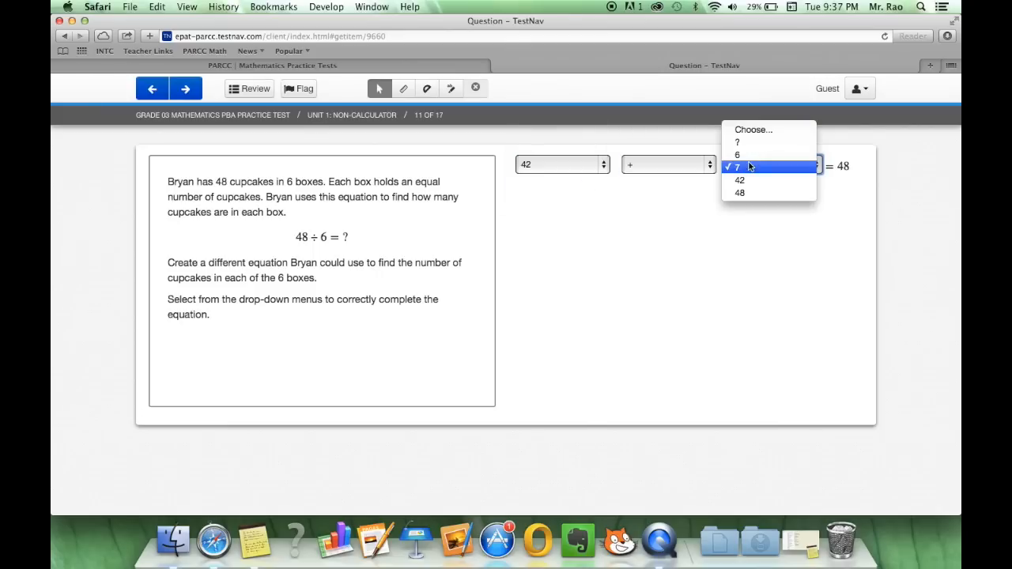
left_click(737, 154)
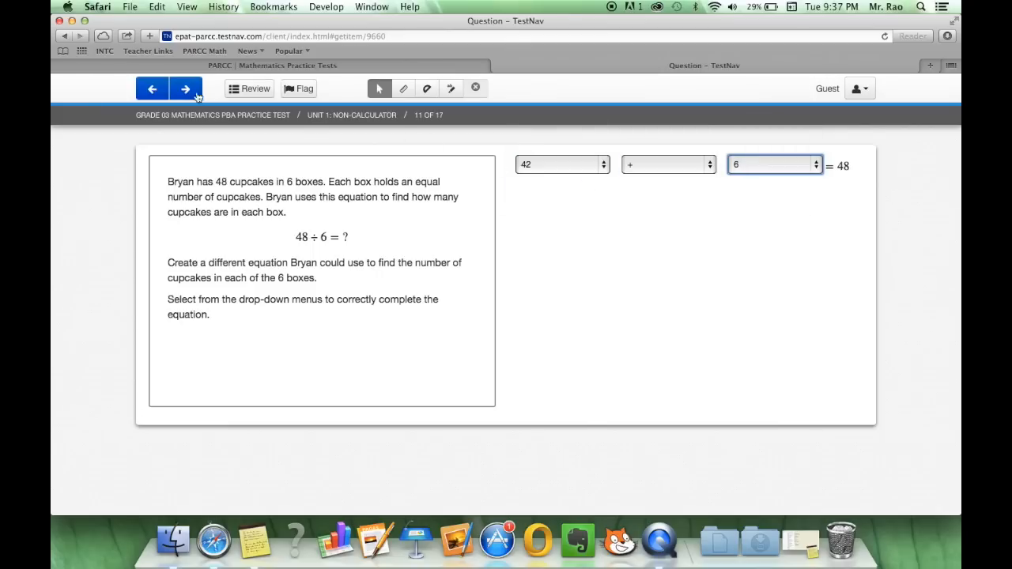
left_click(183, 89)
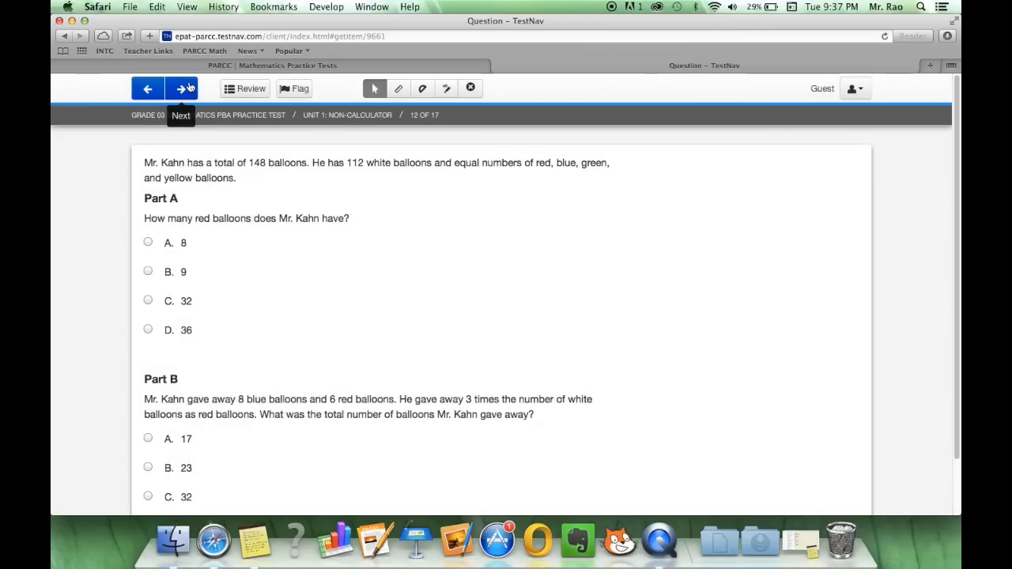
Answer the balloon question with 36 for Part A and 23 for Part B, then advance
scroll("down", 3)
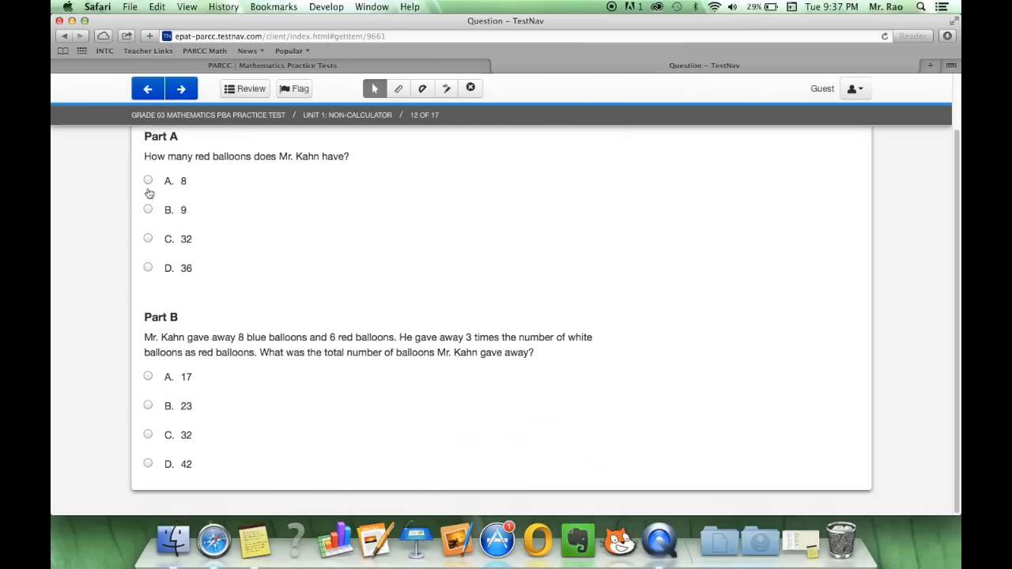
left_click(149, 180)
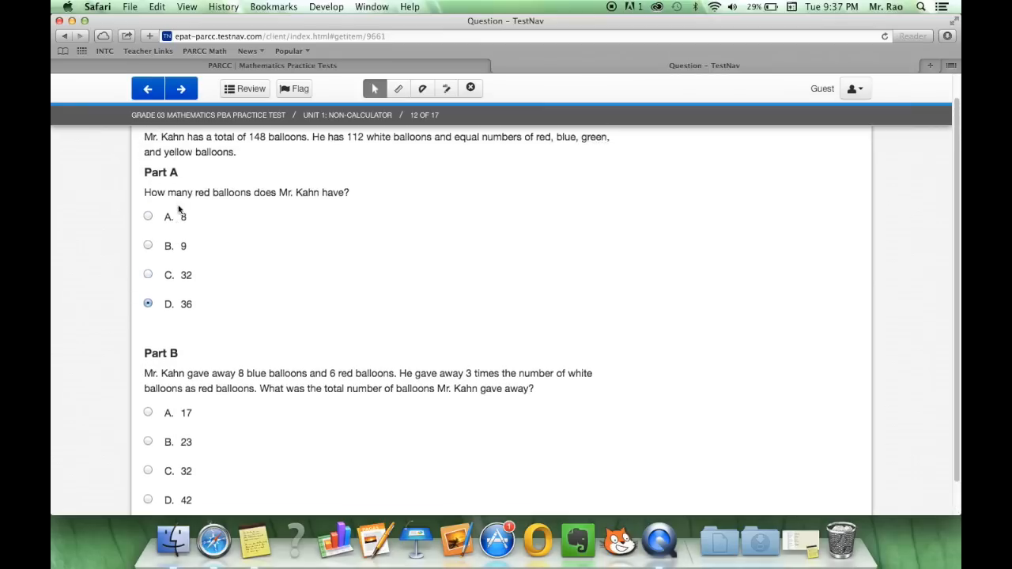
scroll("down", 3)
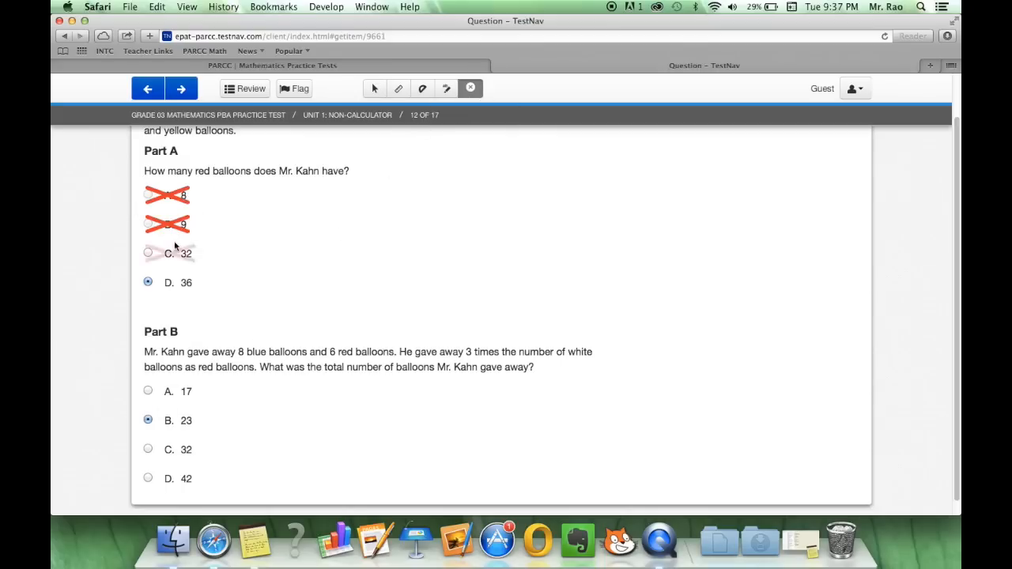
left_click(181, 89)
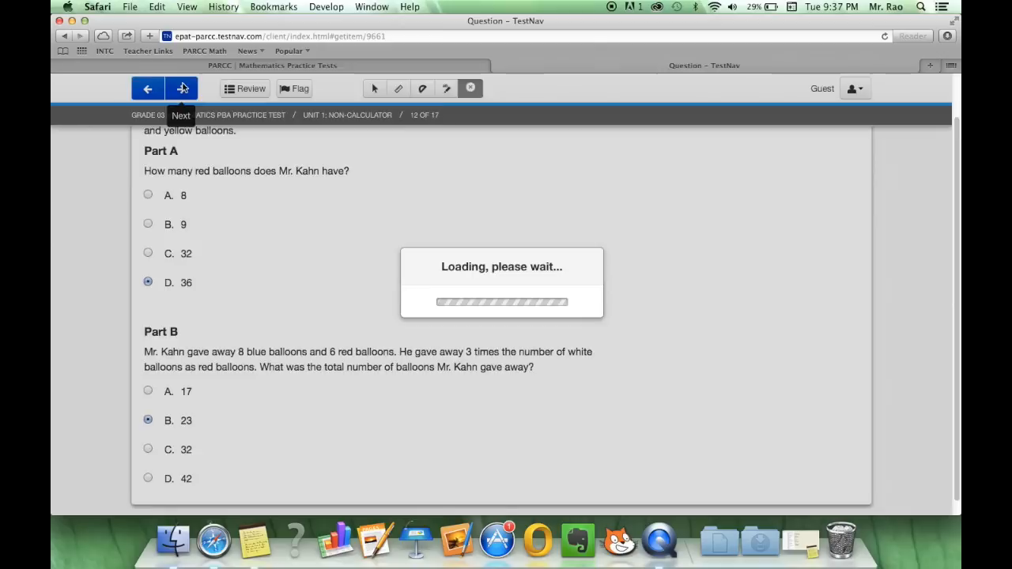
Select an arrow on the liter scale for Gwen's 3 liters of water, then advance to question 14
left_click(182, 89)
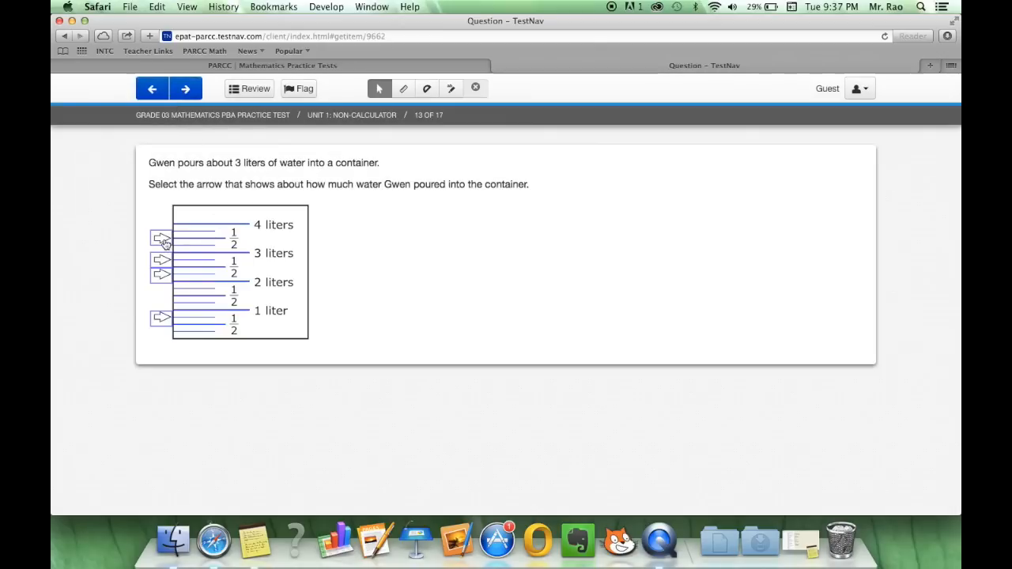
mouse_move(161, 256)
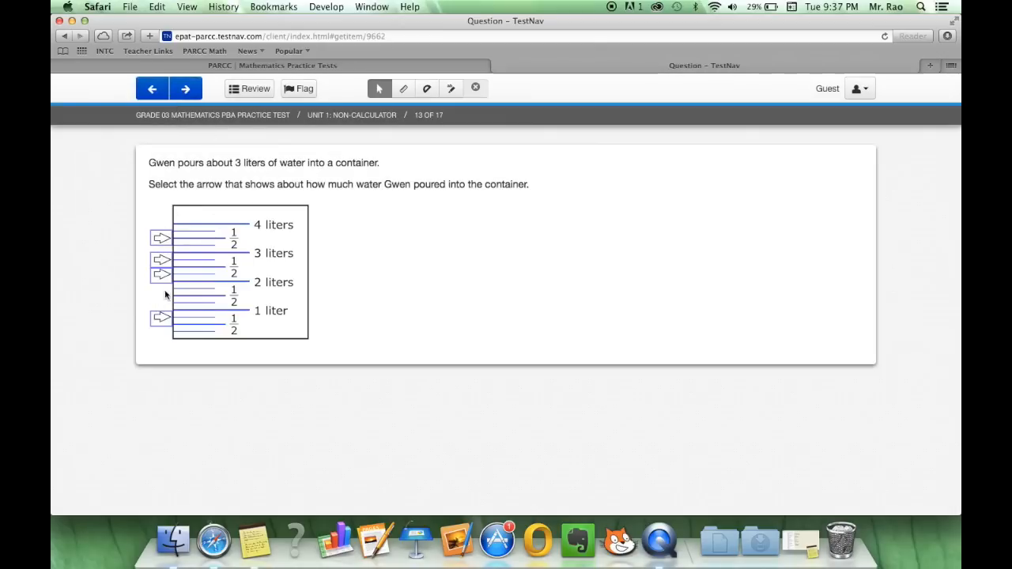
left_click(161, 275)
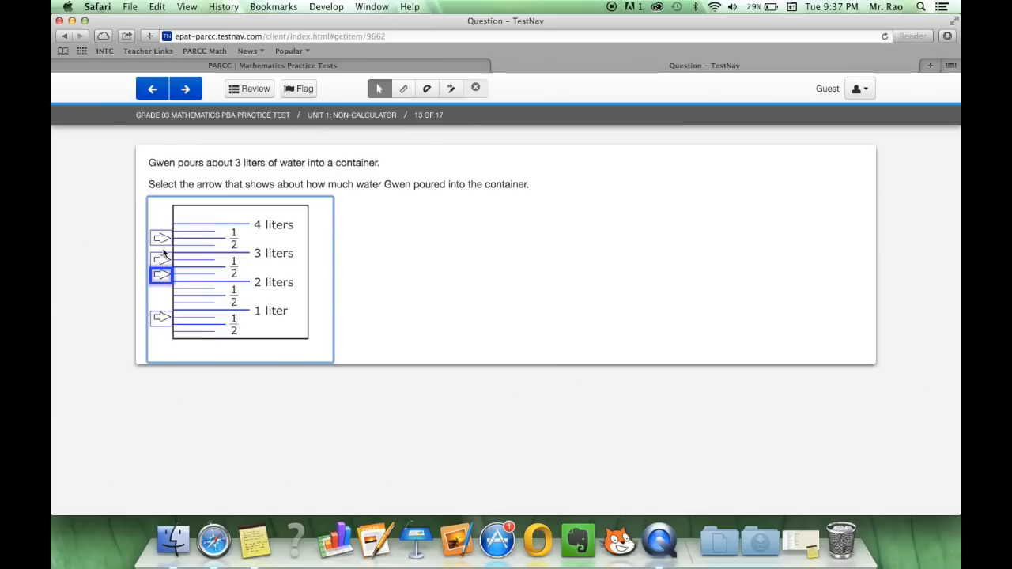
left_click(161, 263)
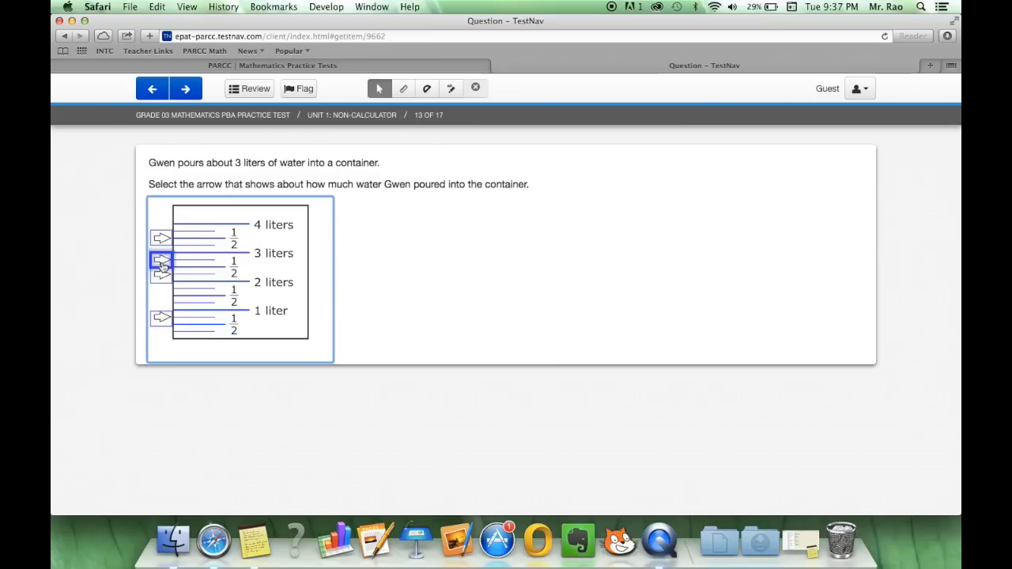
left_click(161, 317)
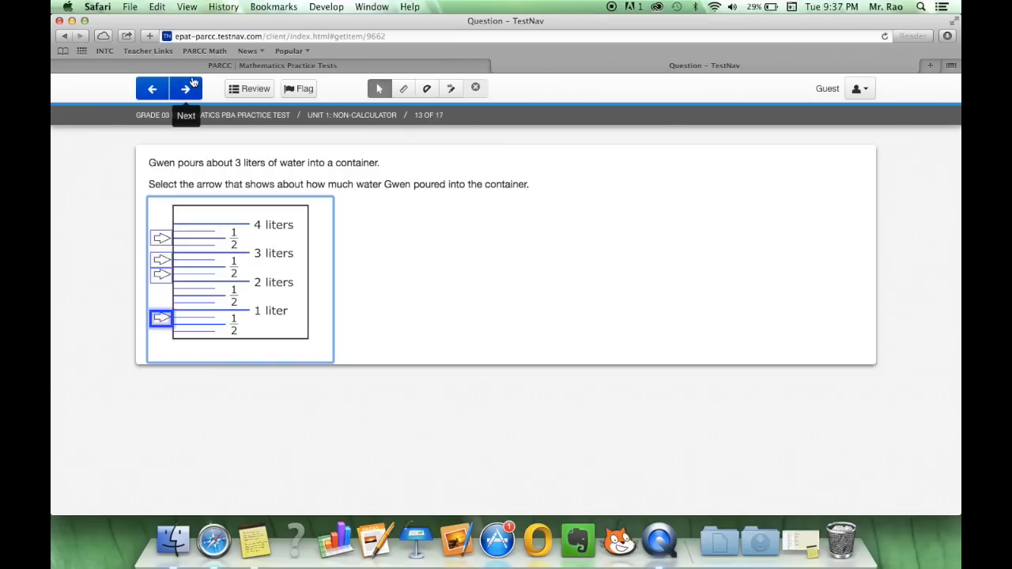
left_click(186, 88)
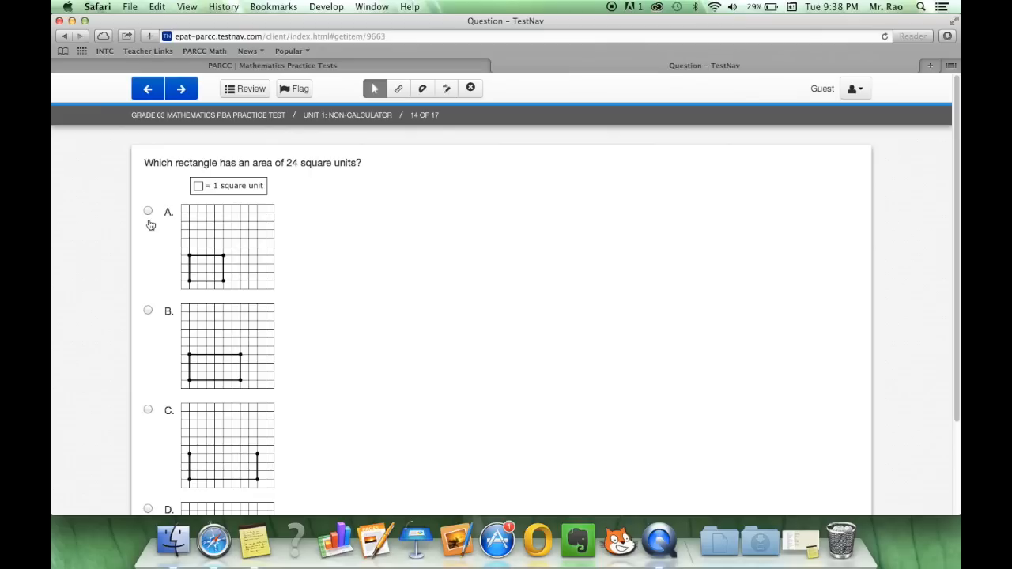
Mark rectangle C as the one with 24 square units of area and advance
scroll("down", 3)
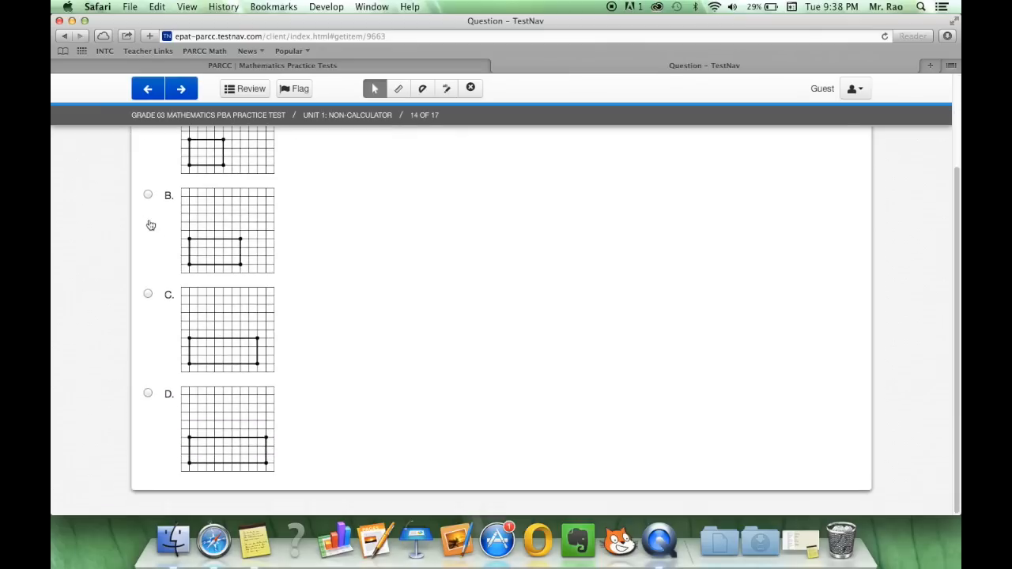
left_click(149, 195)
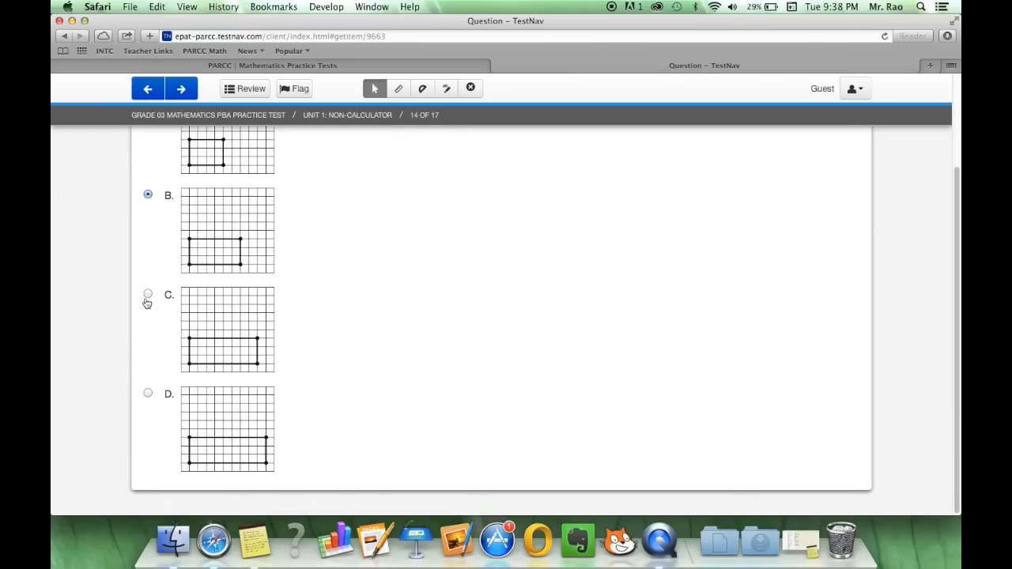
left_click(180, 89)
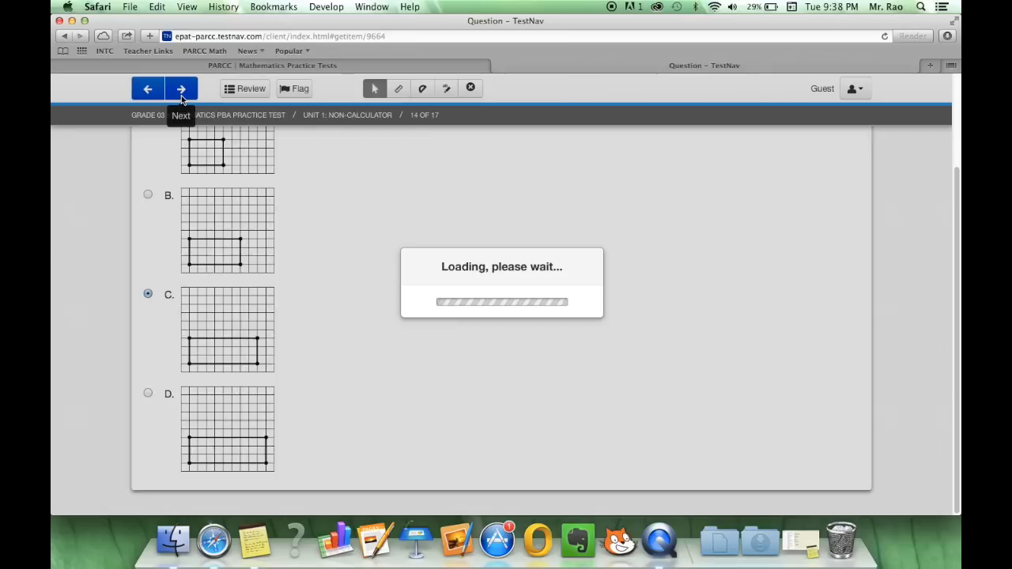
Bring up question 15 on the pennies and scroll through its full content
left_click(180, 89)
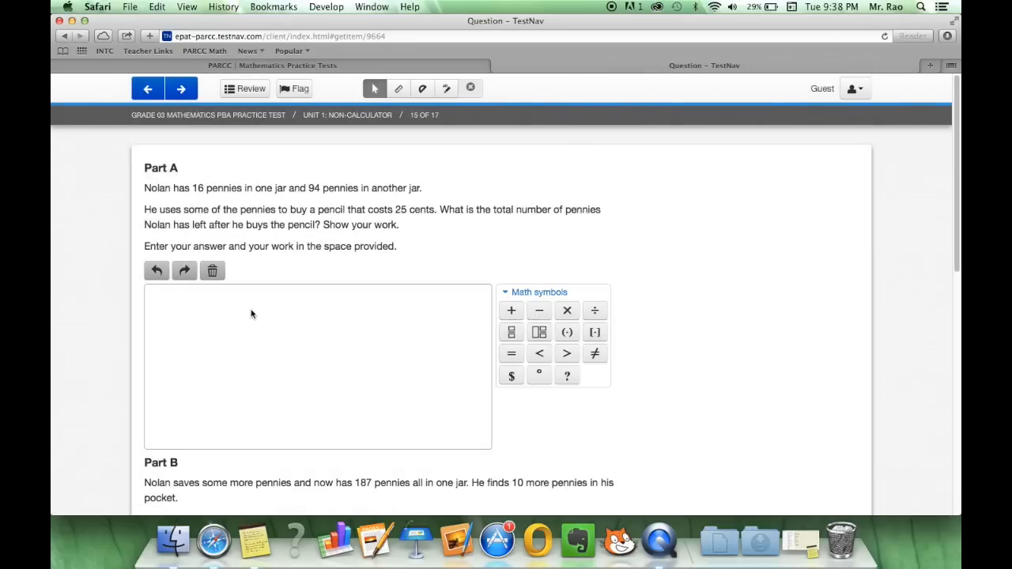
scroll("down", 3)
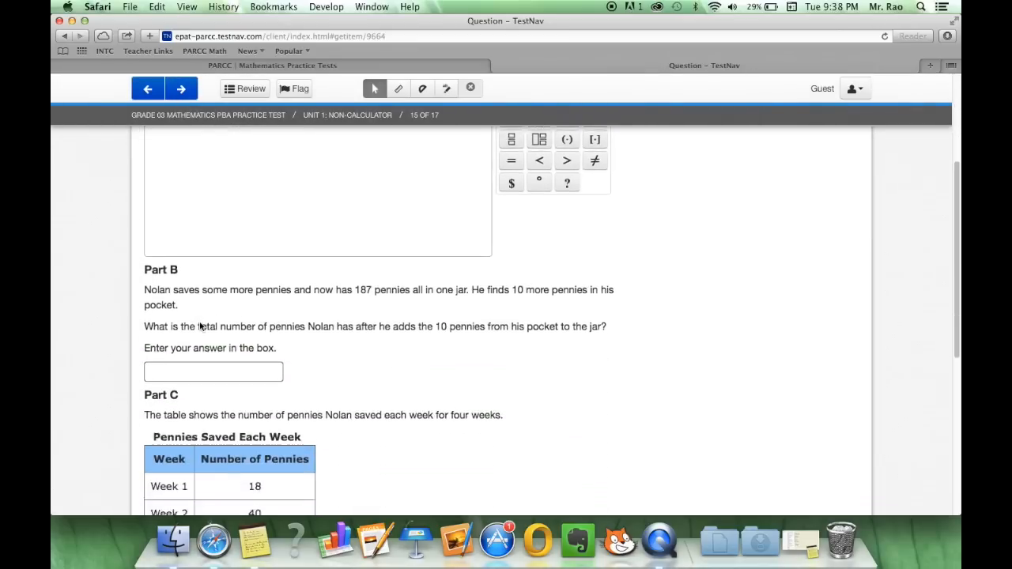
scroll("down", 3)
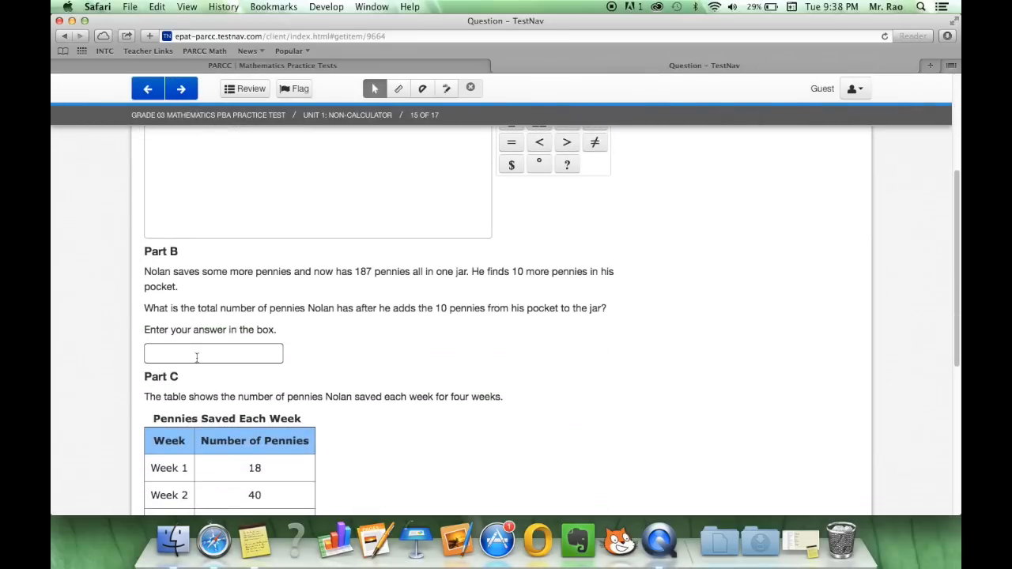
scroll("down", 3)
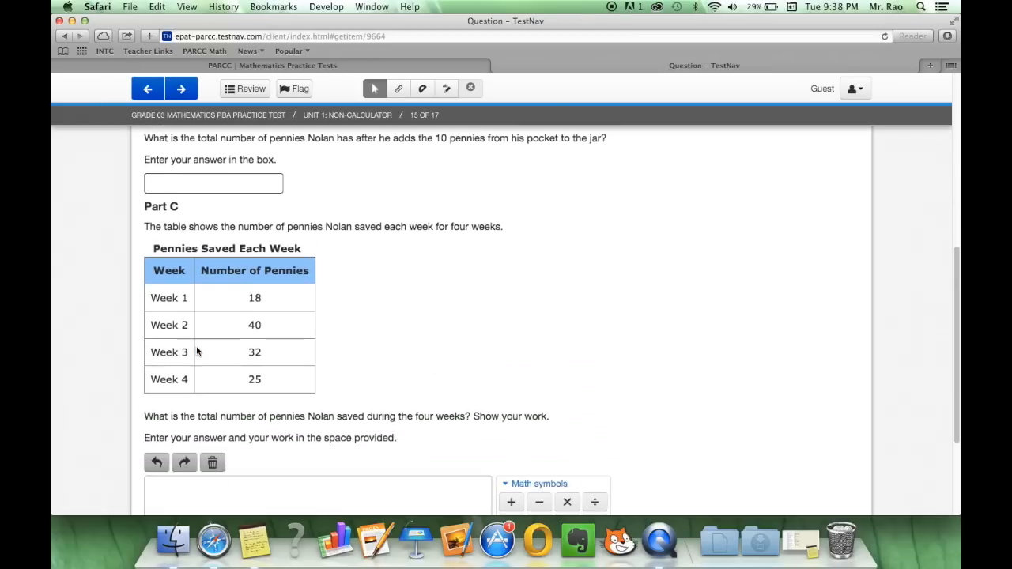
scroll("down", 3)
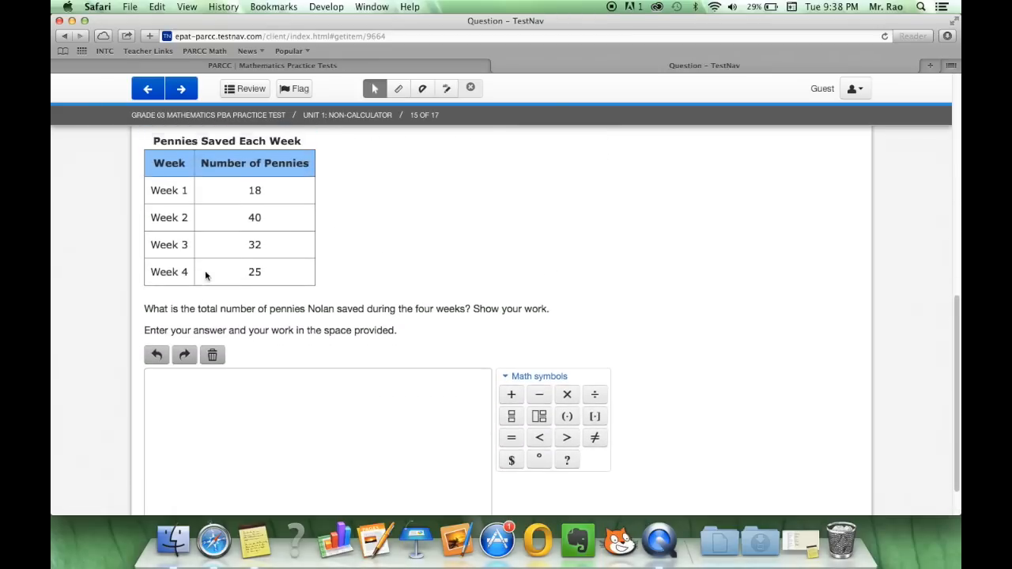
scroll("up", 3)
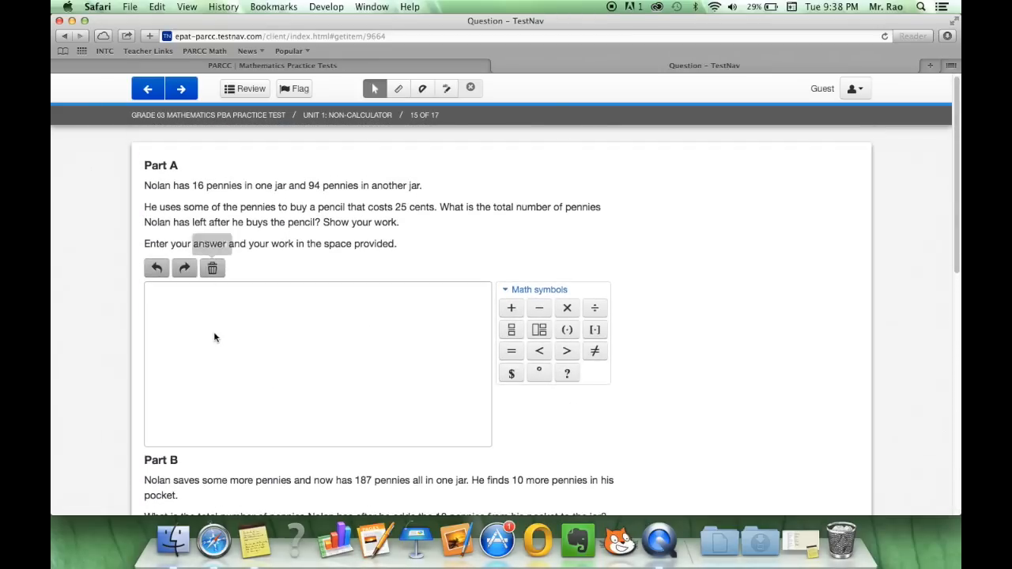
scroll("down", 3)
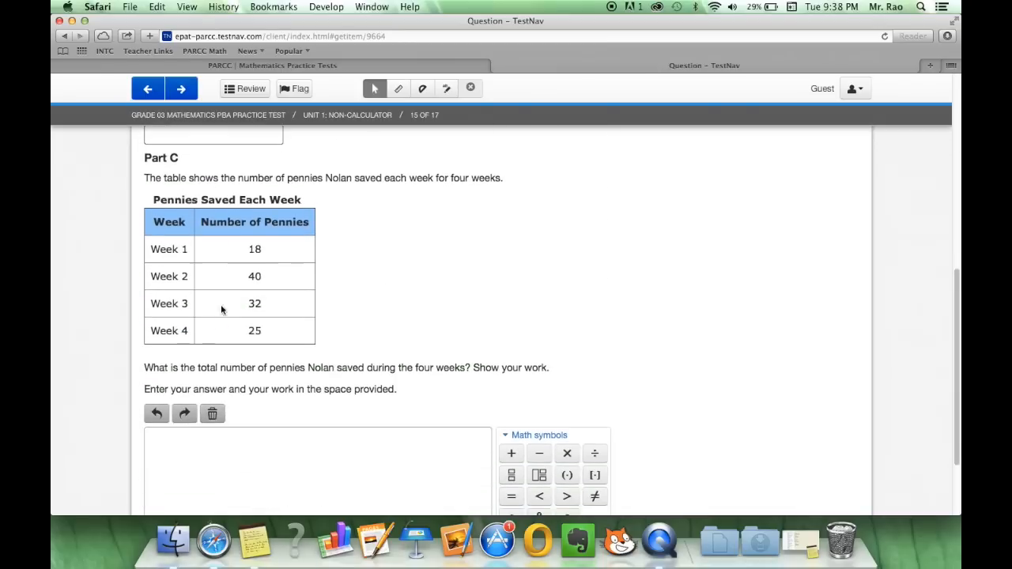
scroll("up", 3)
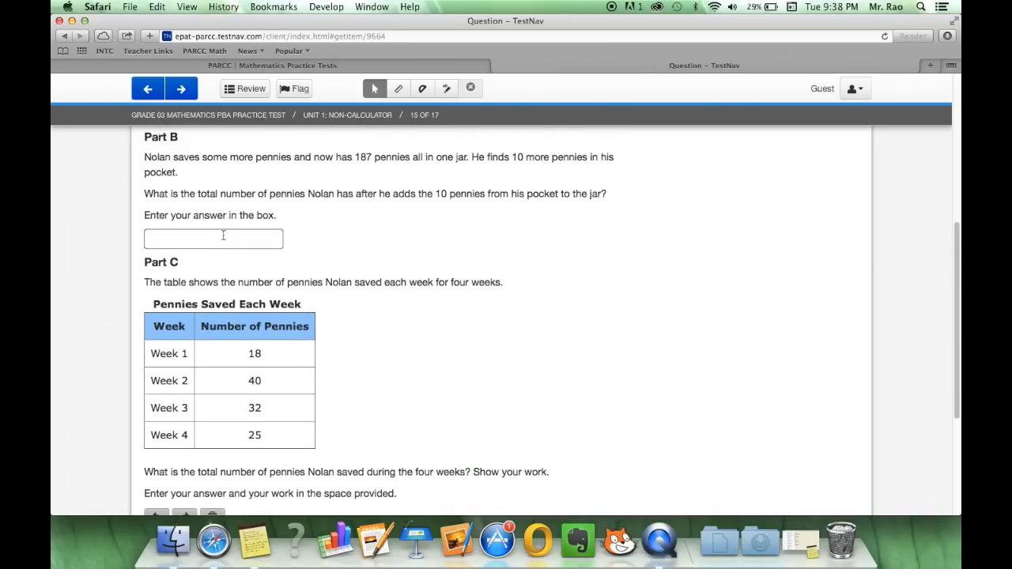
scroll("down", 3)
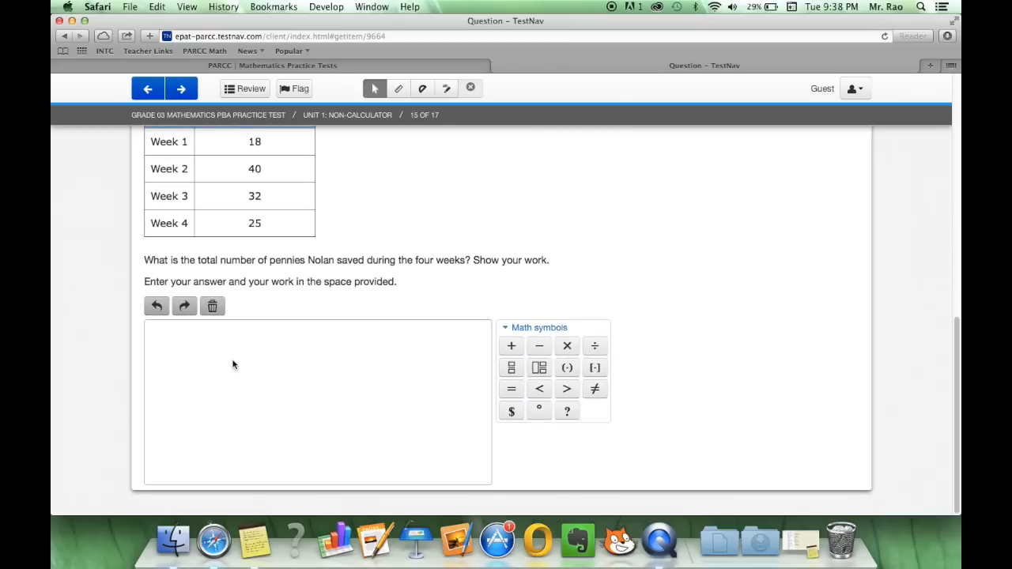
scroll("down", 3)
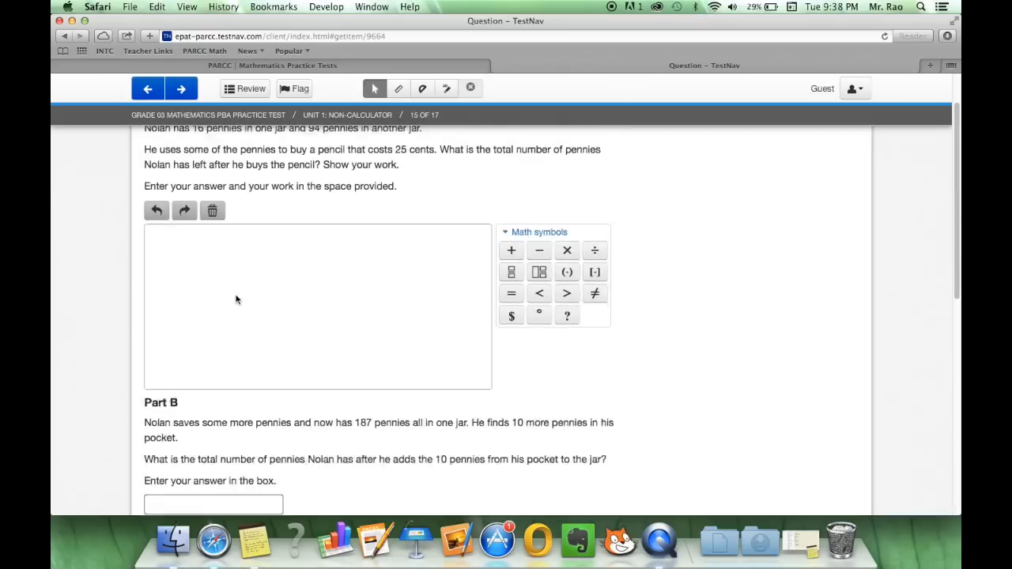
Pass through question 16 and reach question 17 of 17, the artist's six-part wall
left_click(180, 88)
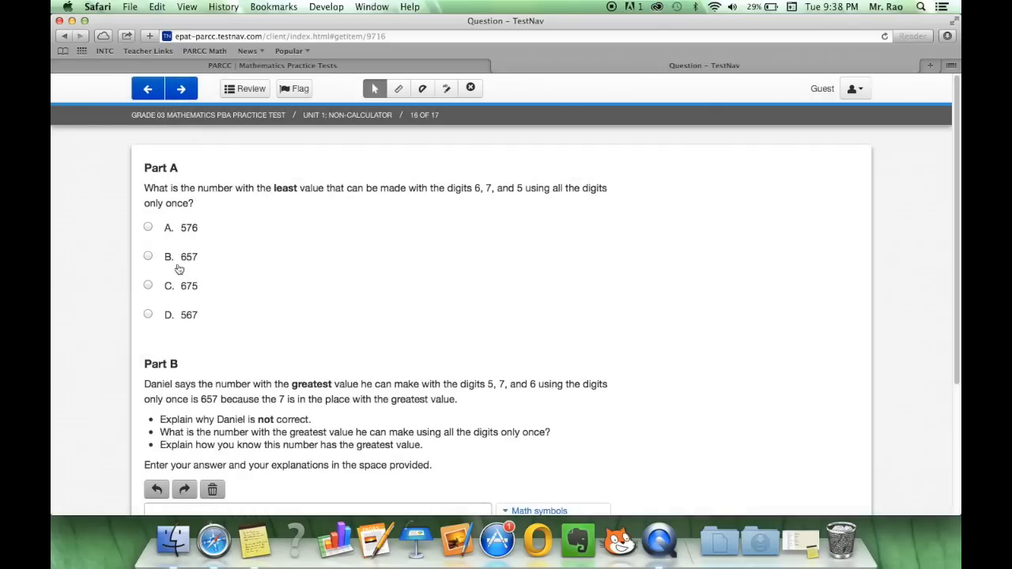
scroll("down", 3)
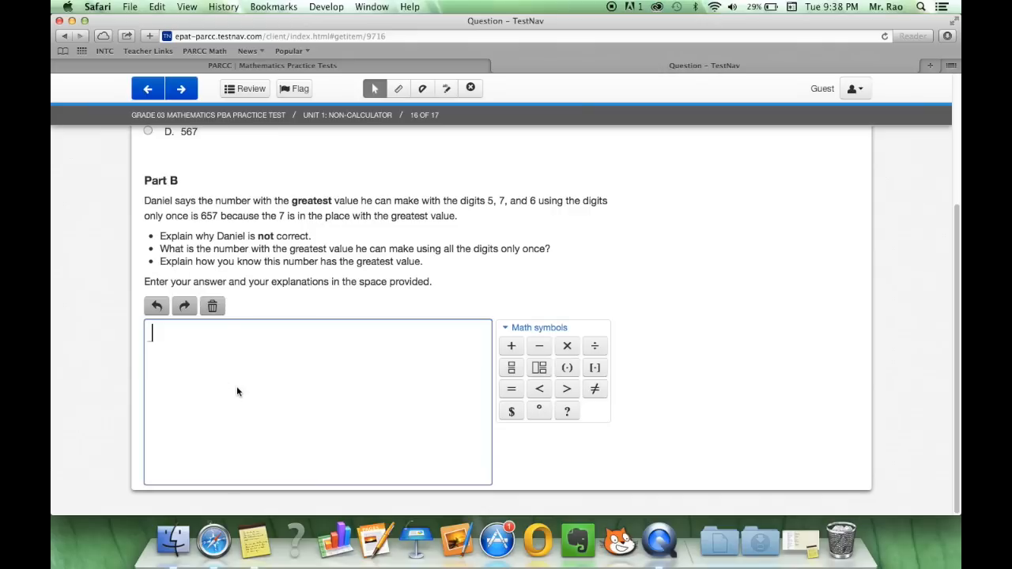
left_click(181, 89)
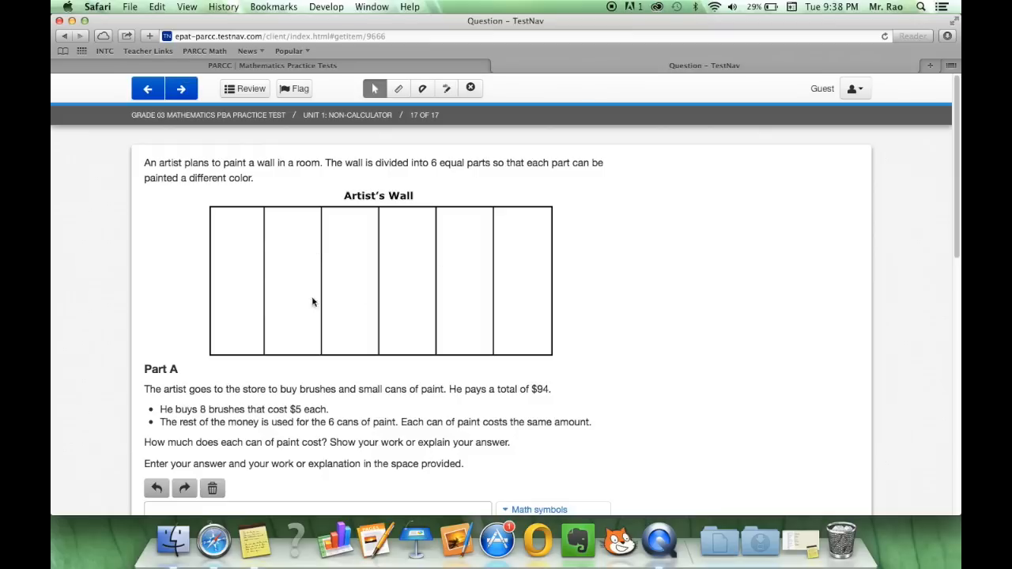
Scroll through question 17 and select a choice near the bottom
scroll("down", 3)
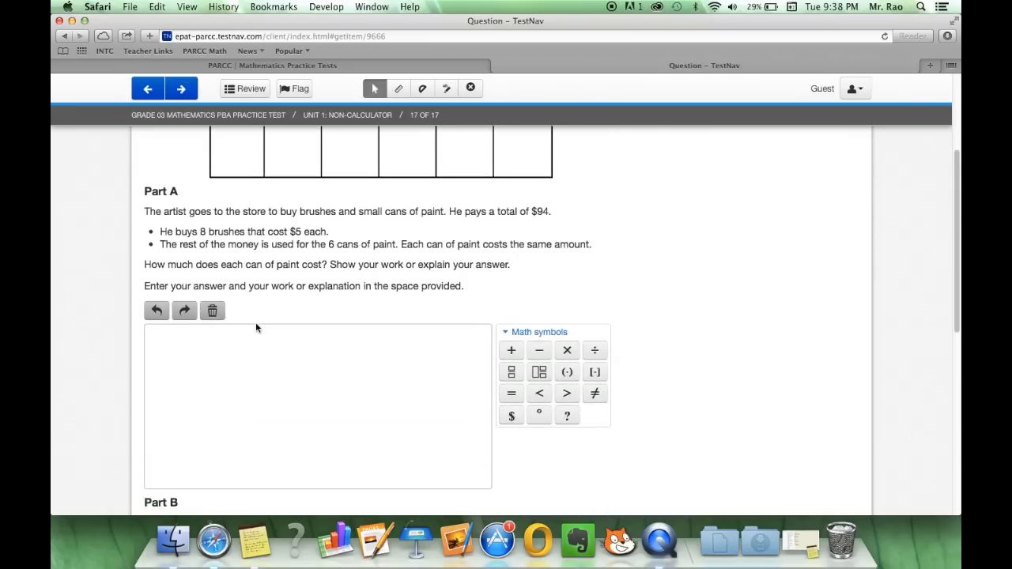
scroll("down", 3)
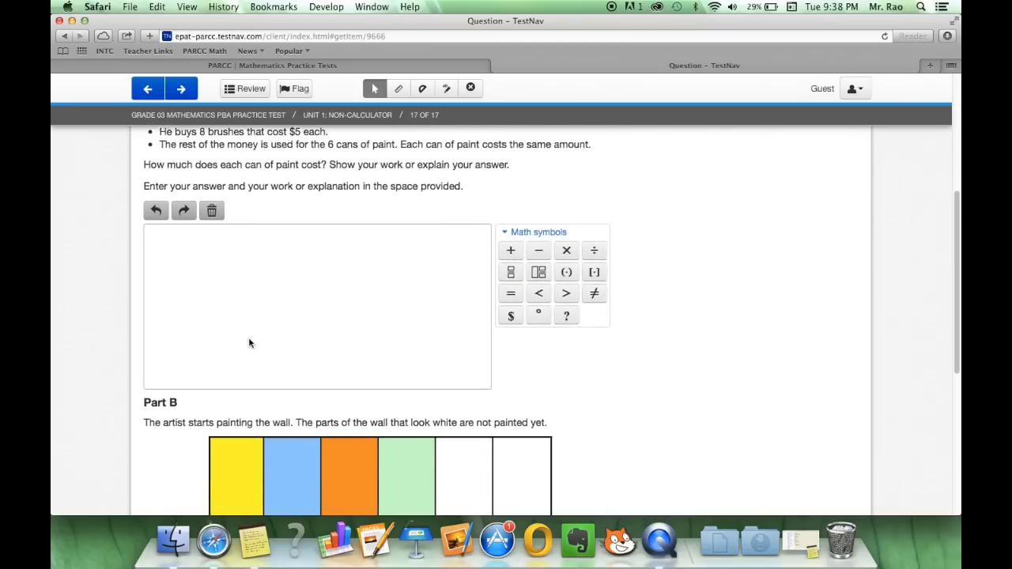
scroll("down", 3)
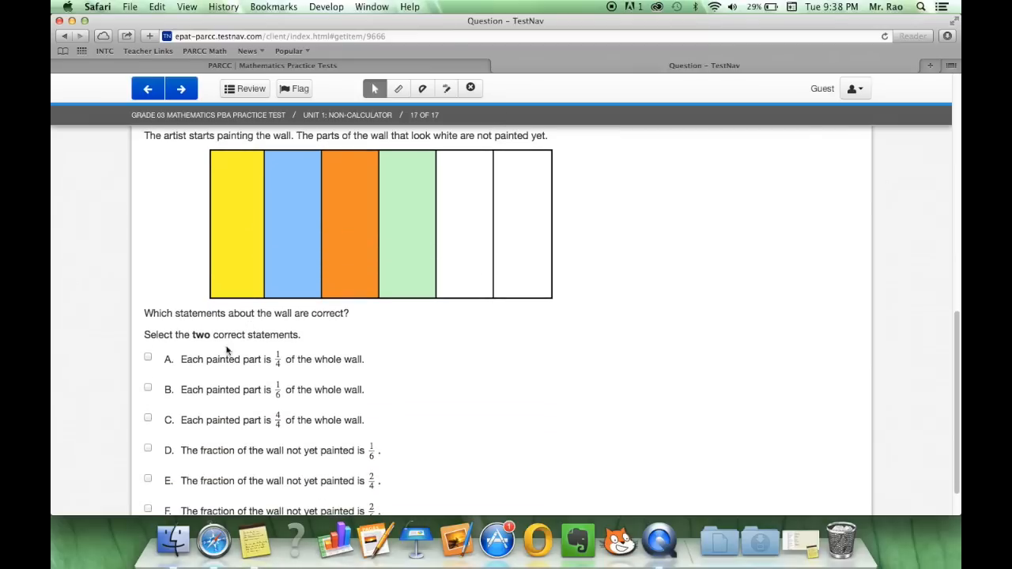
scroll("down", 3)
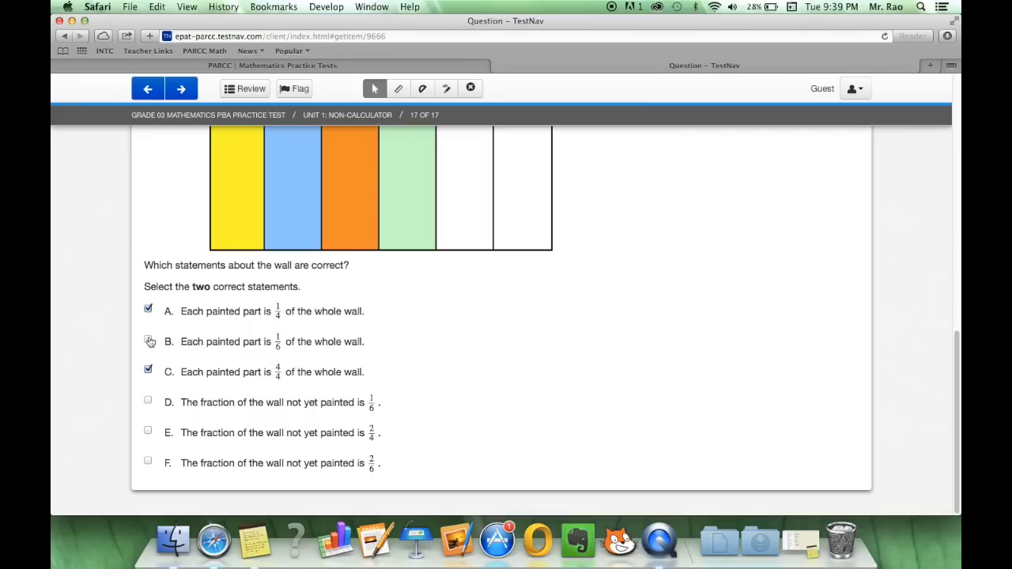
left_click(148, 370)
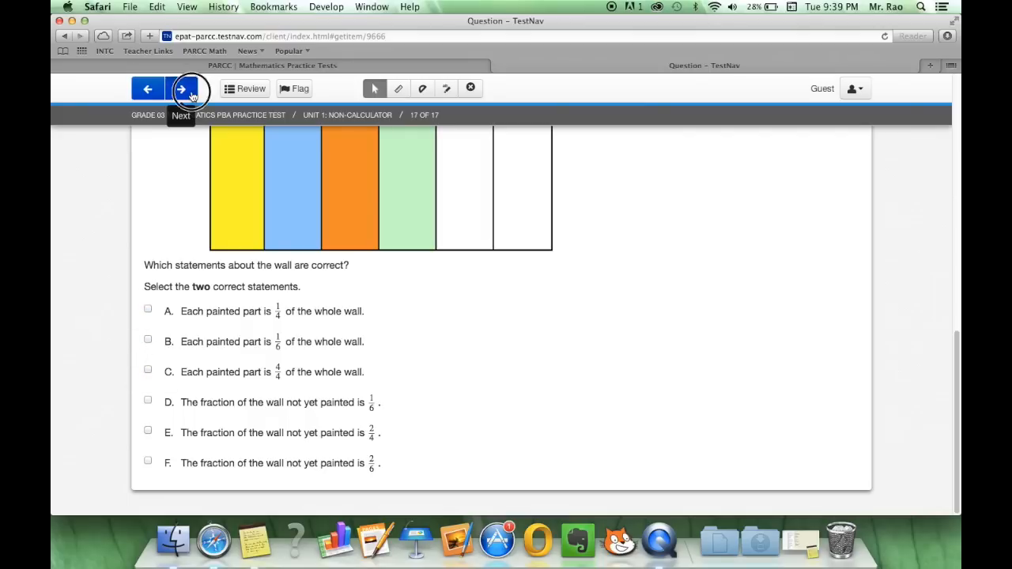
Reach the End Test page and bring up the Unit 1 review overview of answered and unanswered questions
left_click(182, 89)
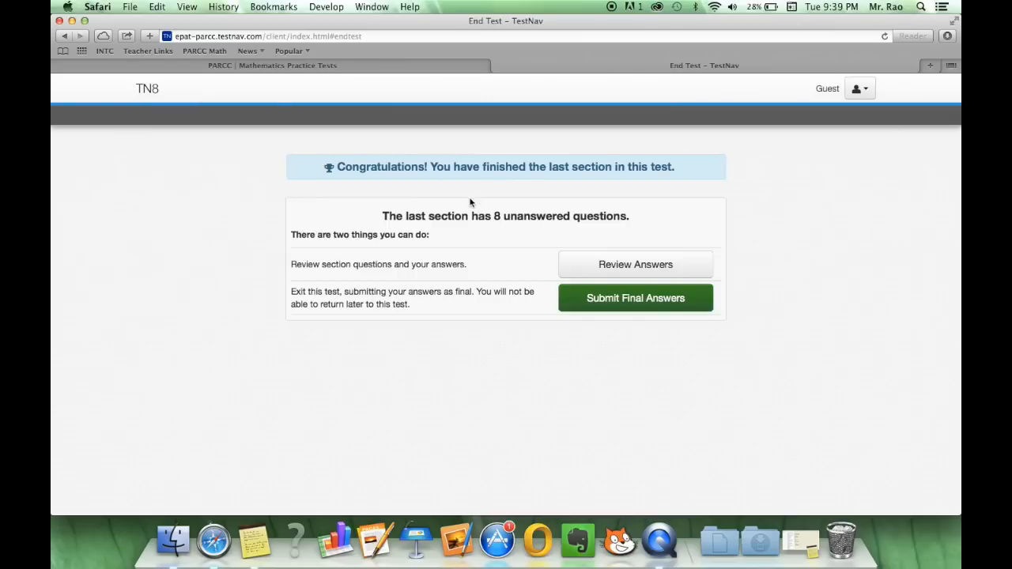
mouse_move(545, 249)
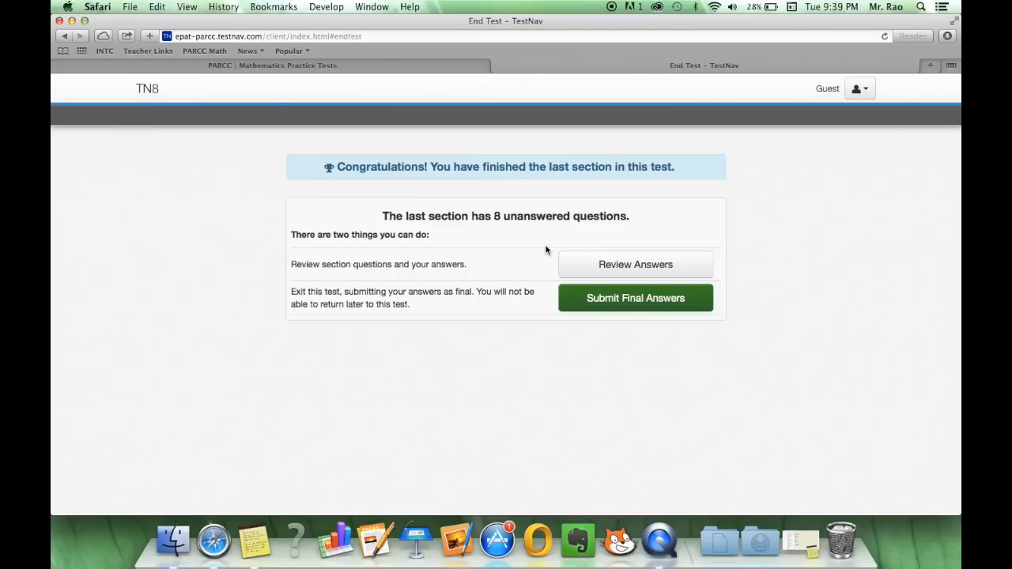
mouse_move(509, 278)
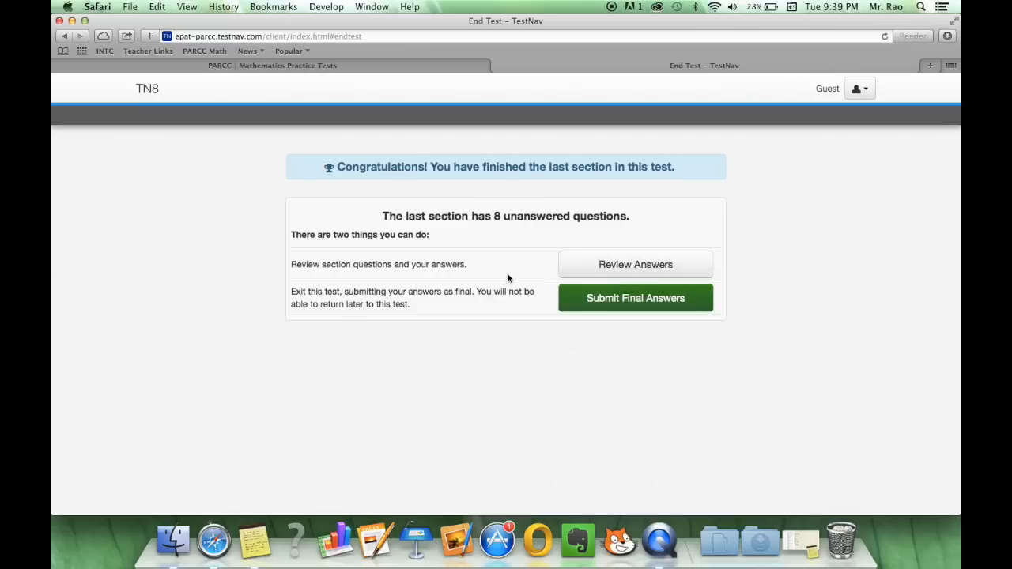
left_click(635, 264)
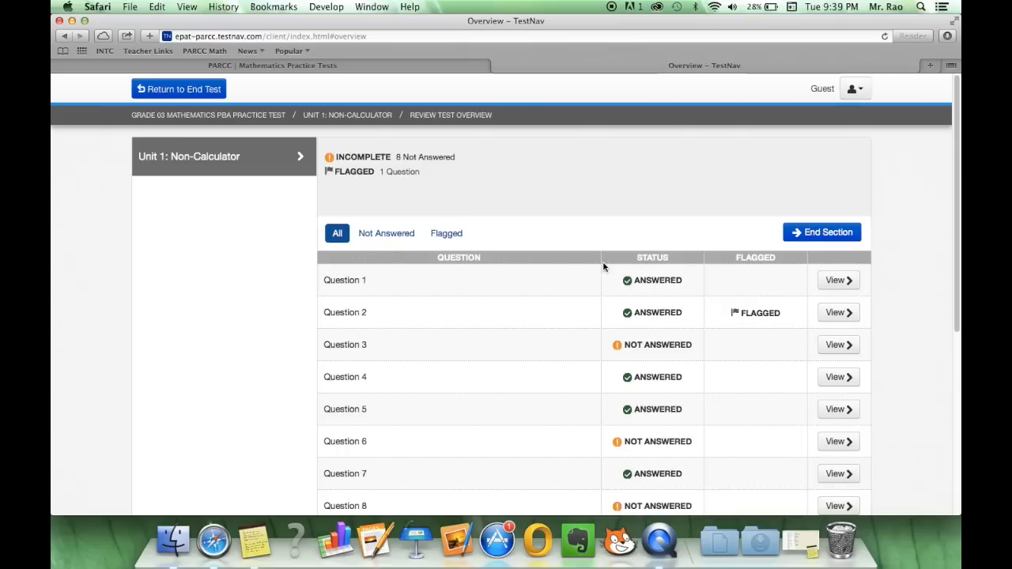
mouse_move(660, 326)
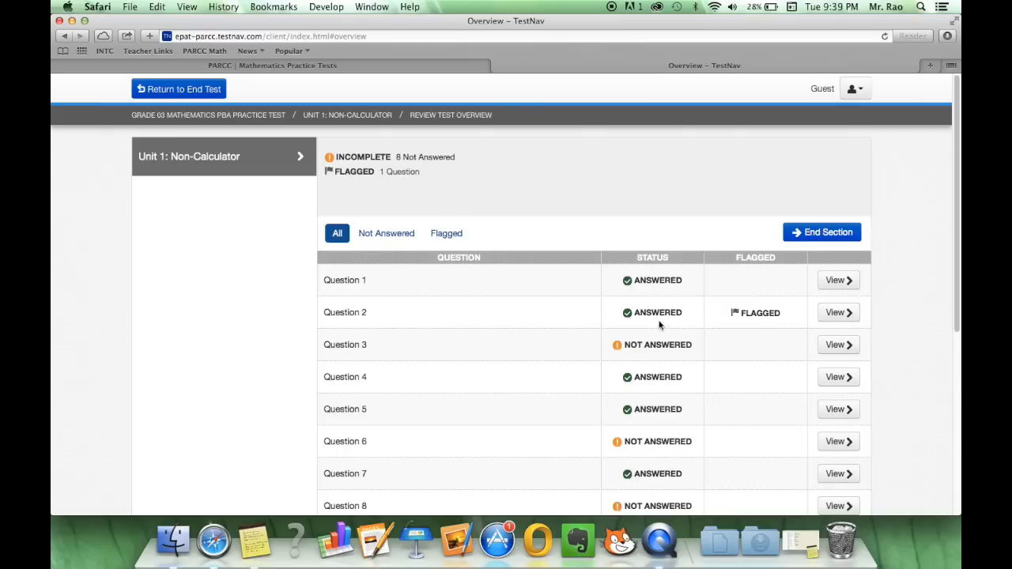
Scan the review overview and reopen flagged question 2 for a recheck
scroll("down", 3)
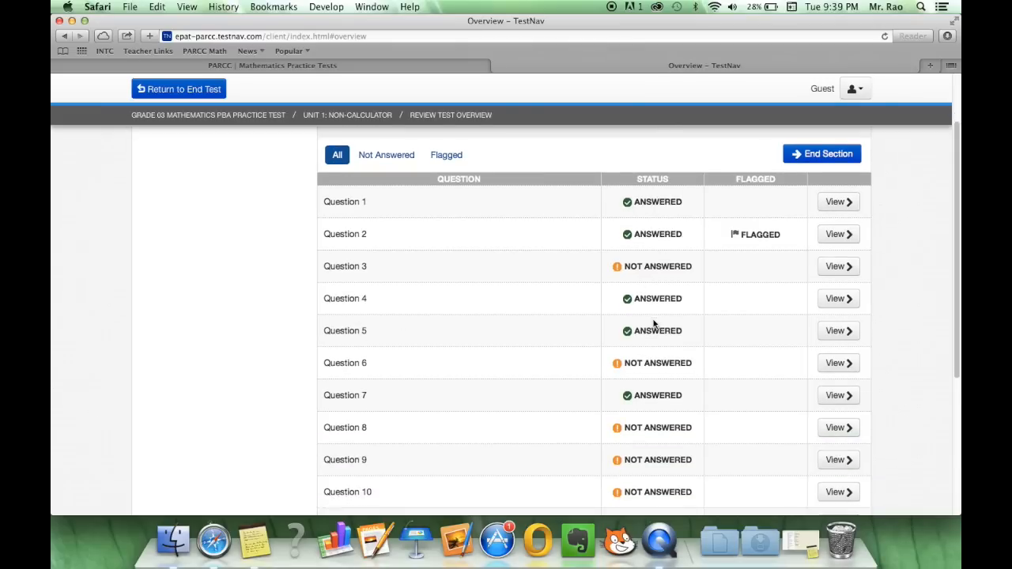
scroll("down", 3)
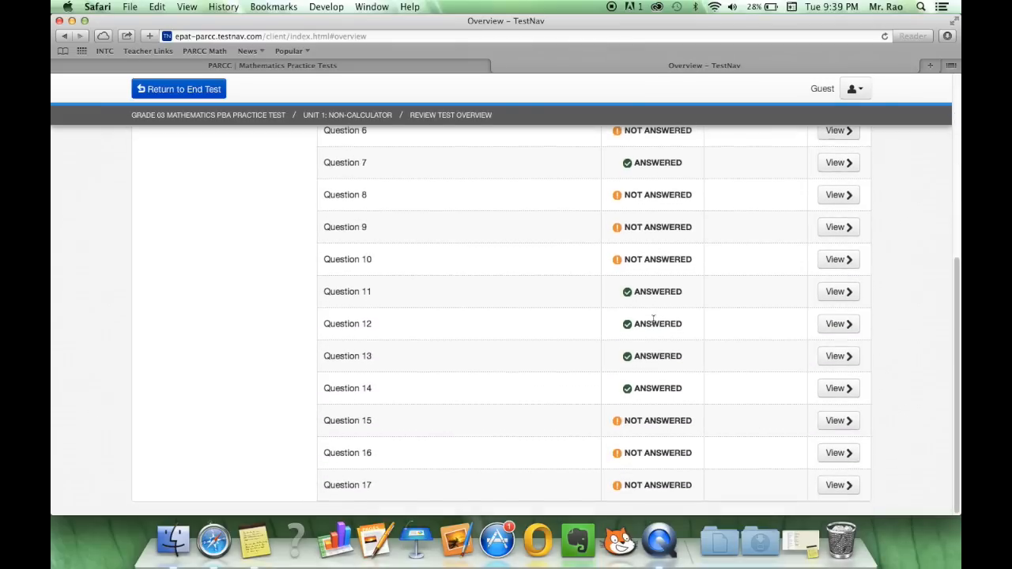
scroll("up", 3)
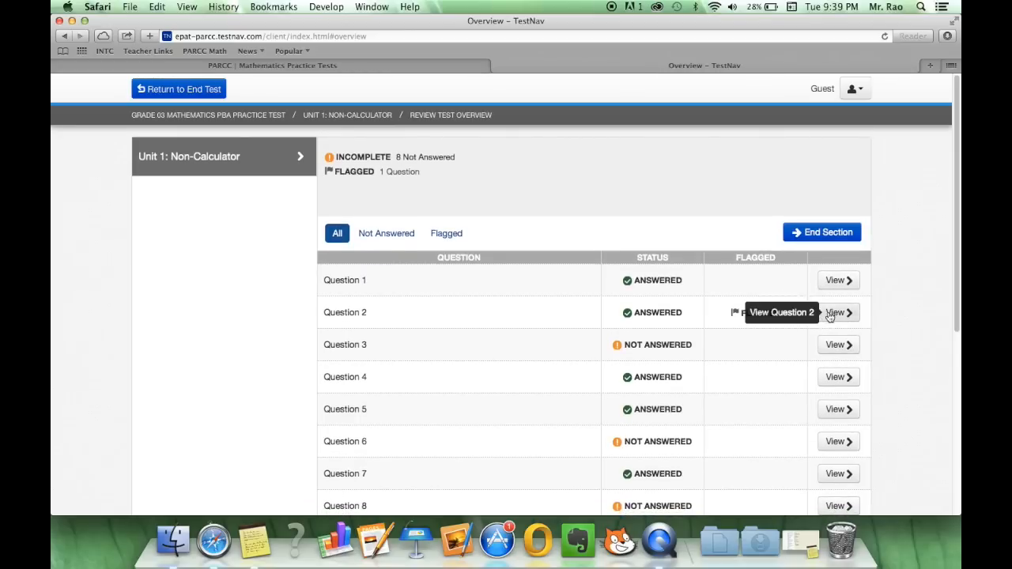
left_click(838, 313)
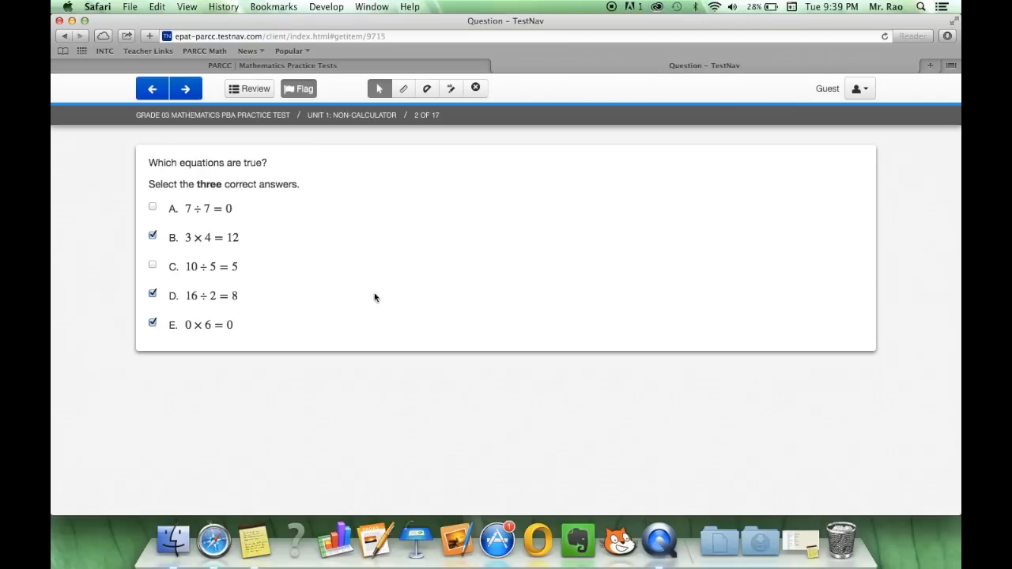
mouse_move(205, 335)
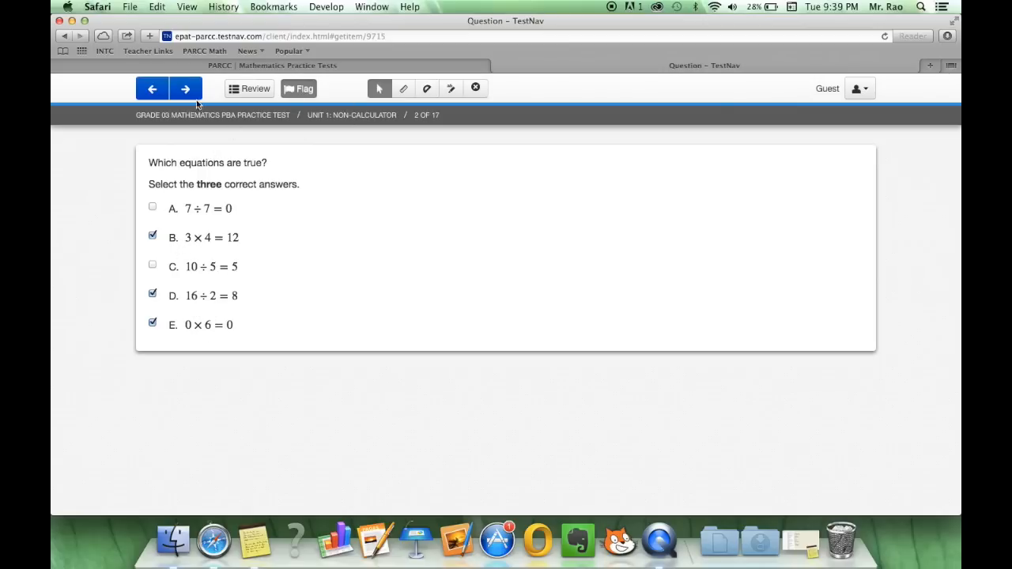
Return from question 3 to the overview and the end-of-test summary noting 8 unanswered questions
left_click(185, 88)
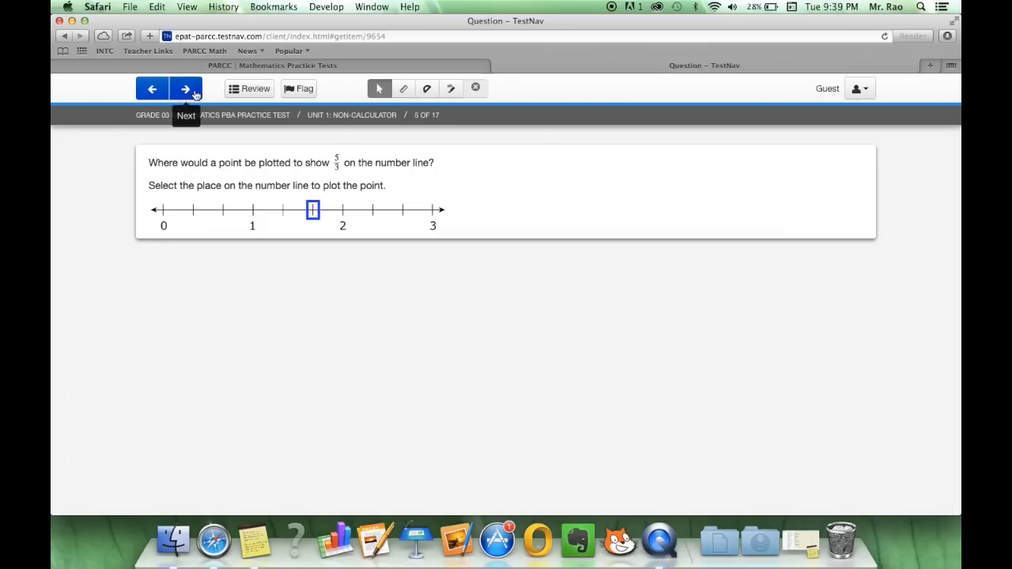
left_click(248, 89)
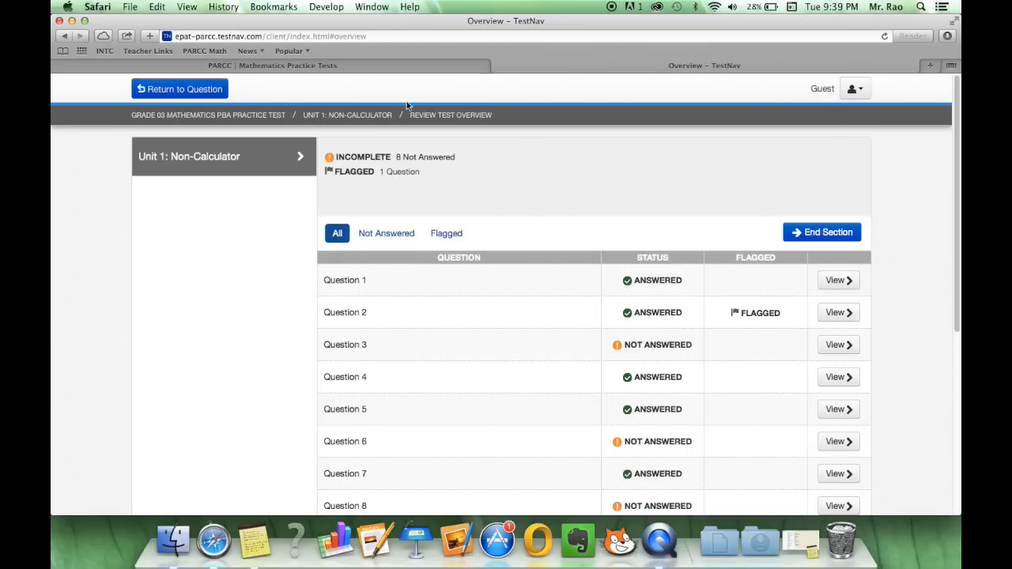
scroll("down", 3)
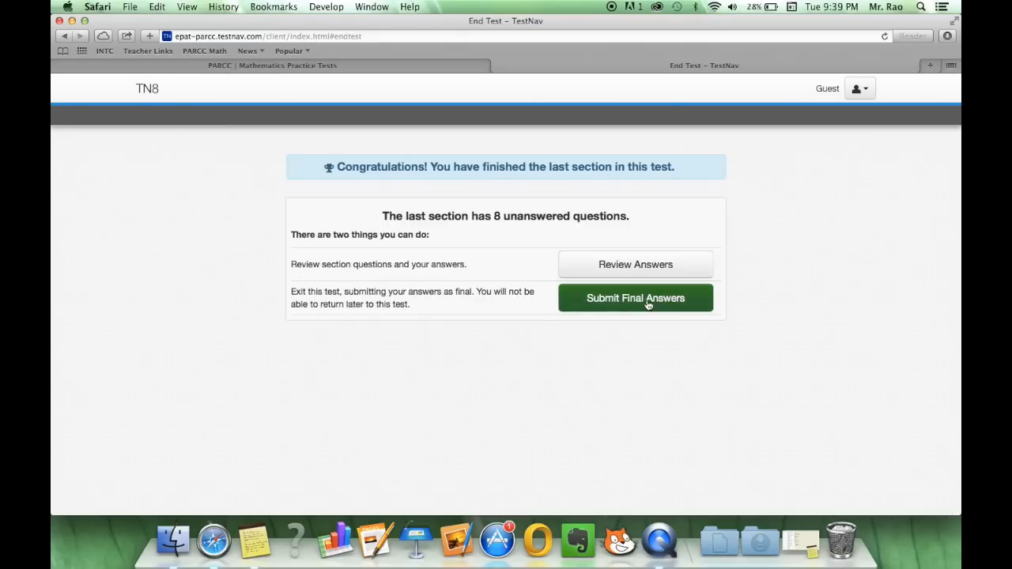
Submit the final answers and confirm in the warning dialog, ending at the logout-complete screen
left_click(636, 297)
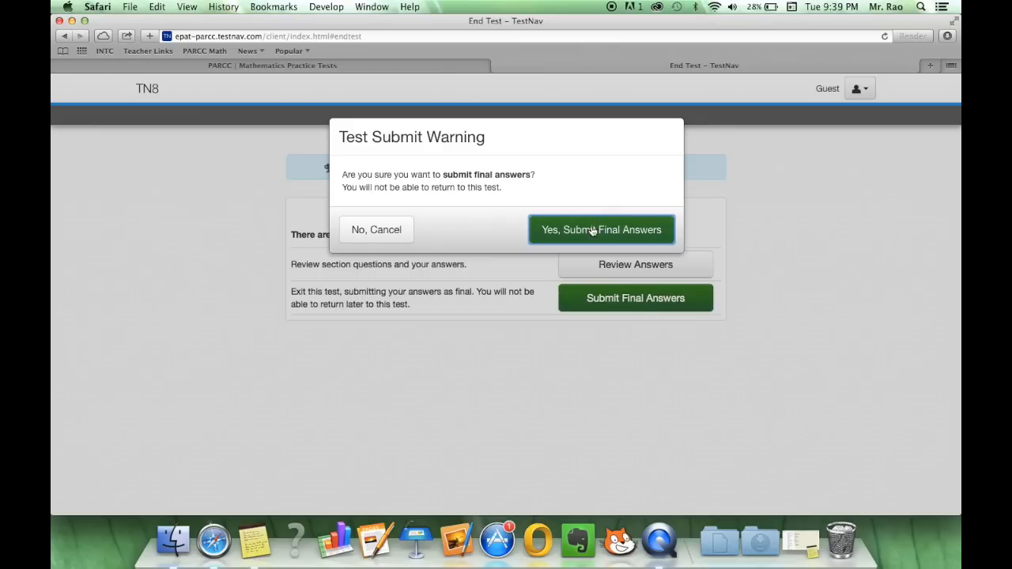
left_click(600, 230)
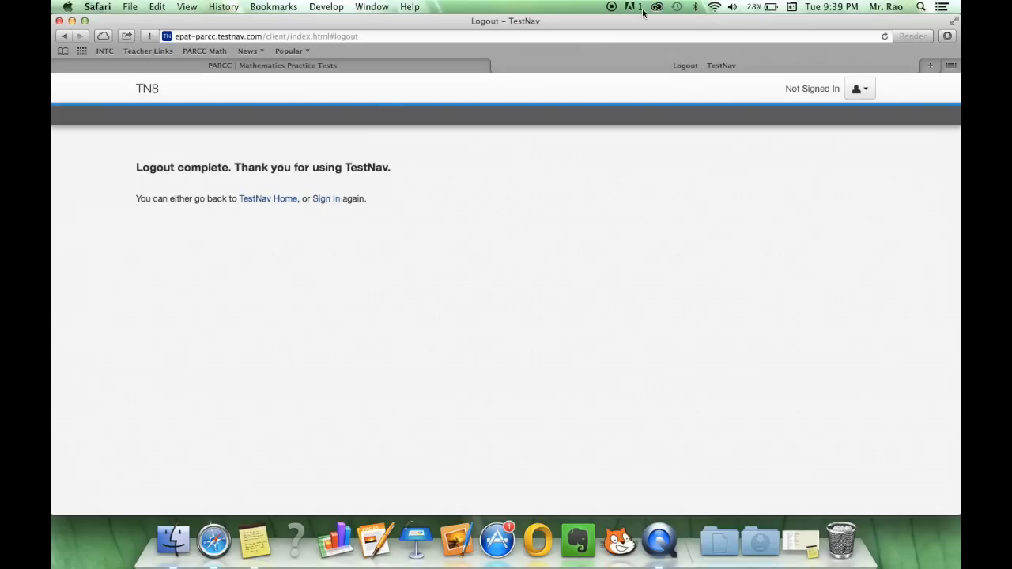